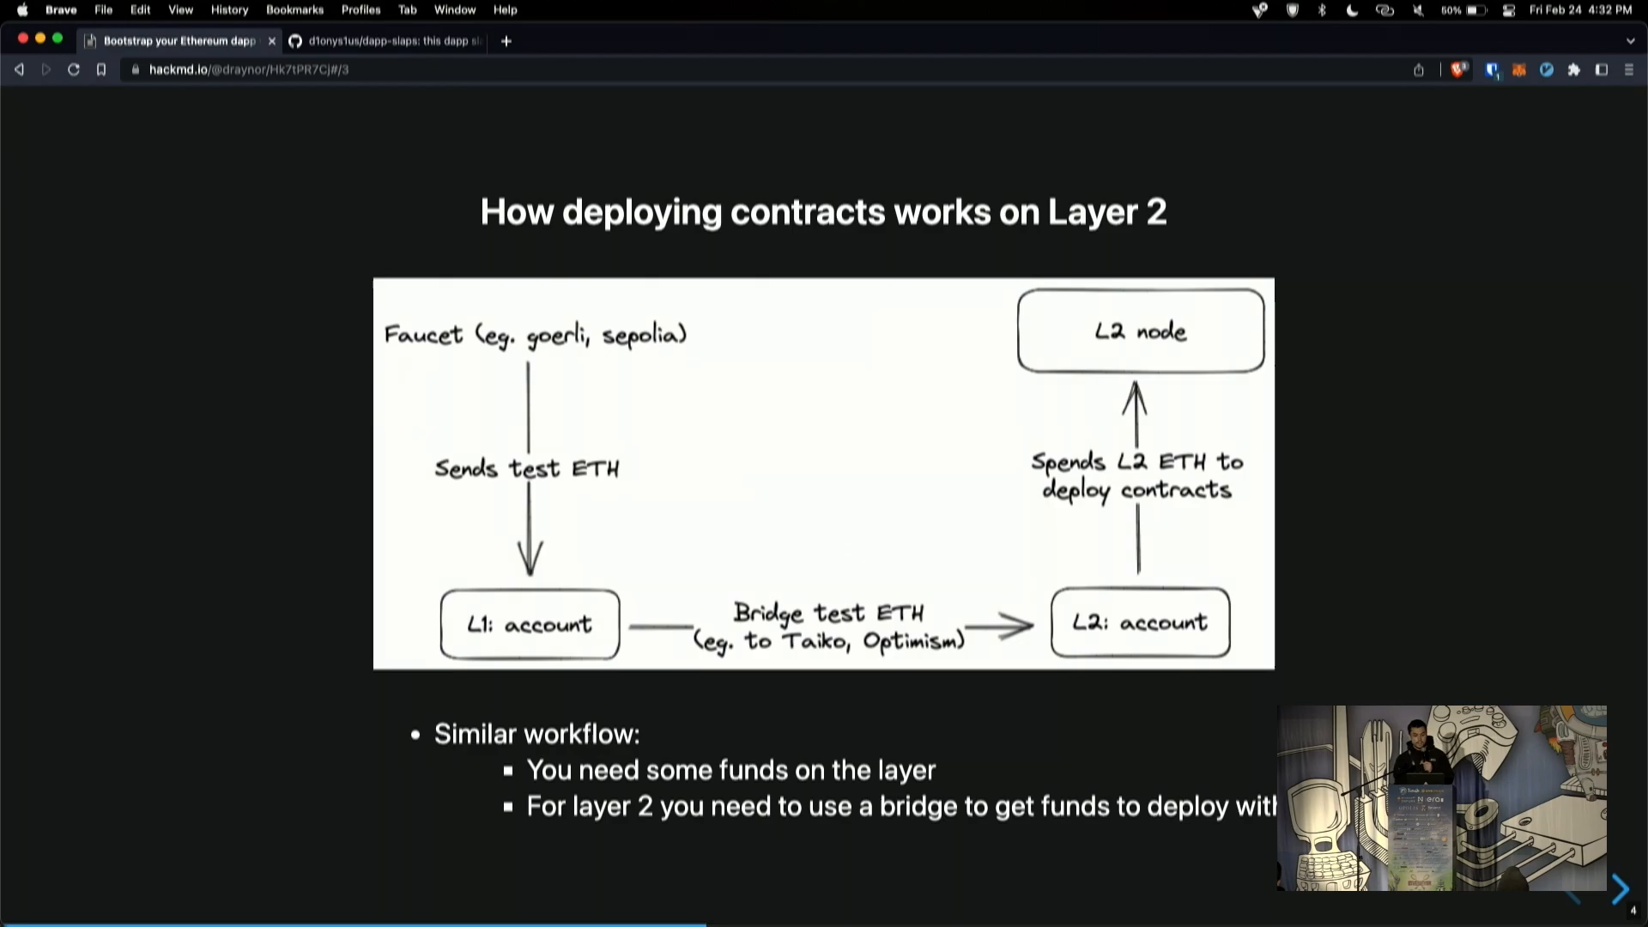
pyautogui.moveTo(819, 685)
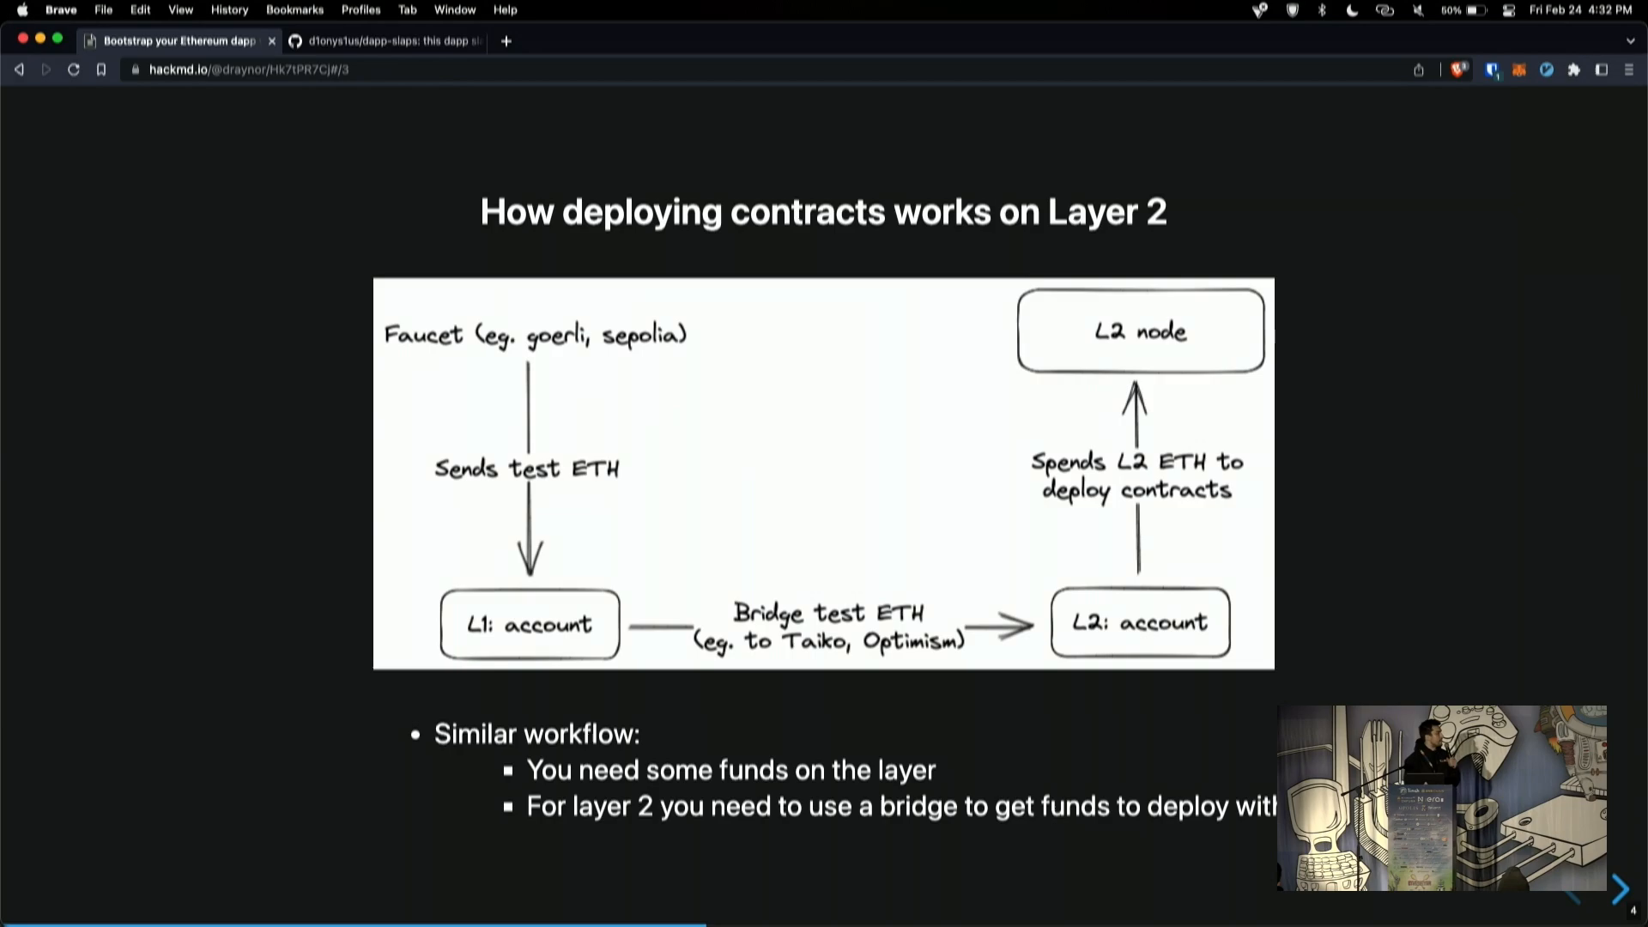
# Step: Advance the HackMD deck to the workshop-goals slide on quick hacking and scaffold-eth
pyautogui.click(1620, 890)
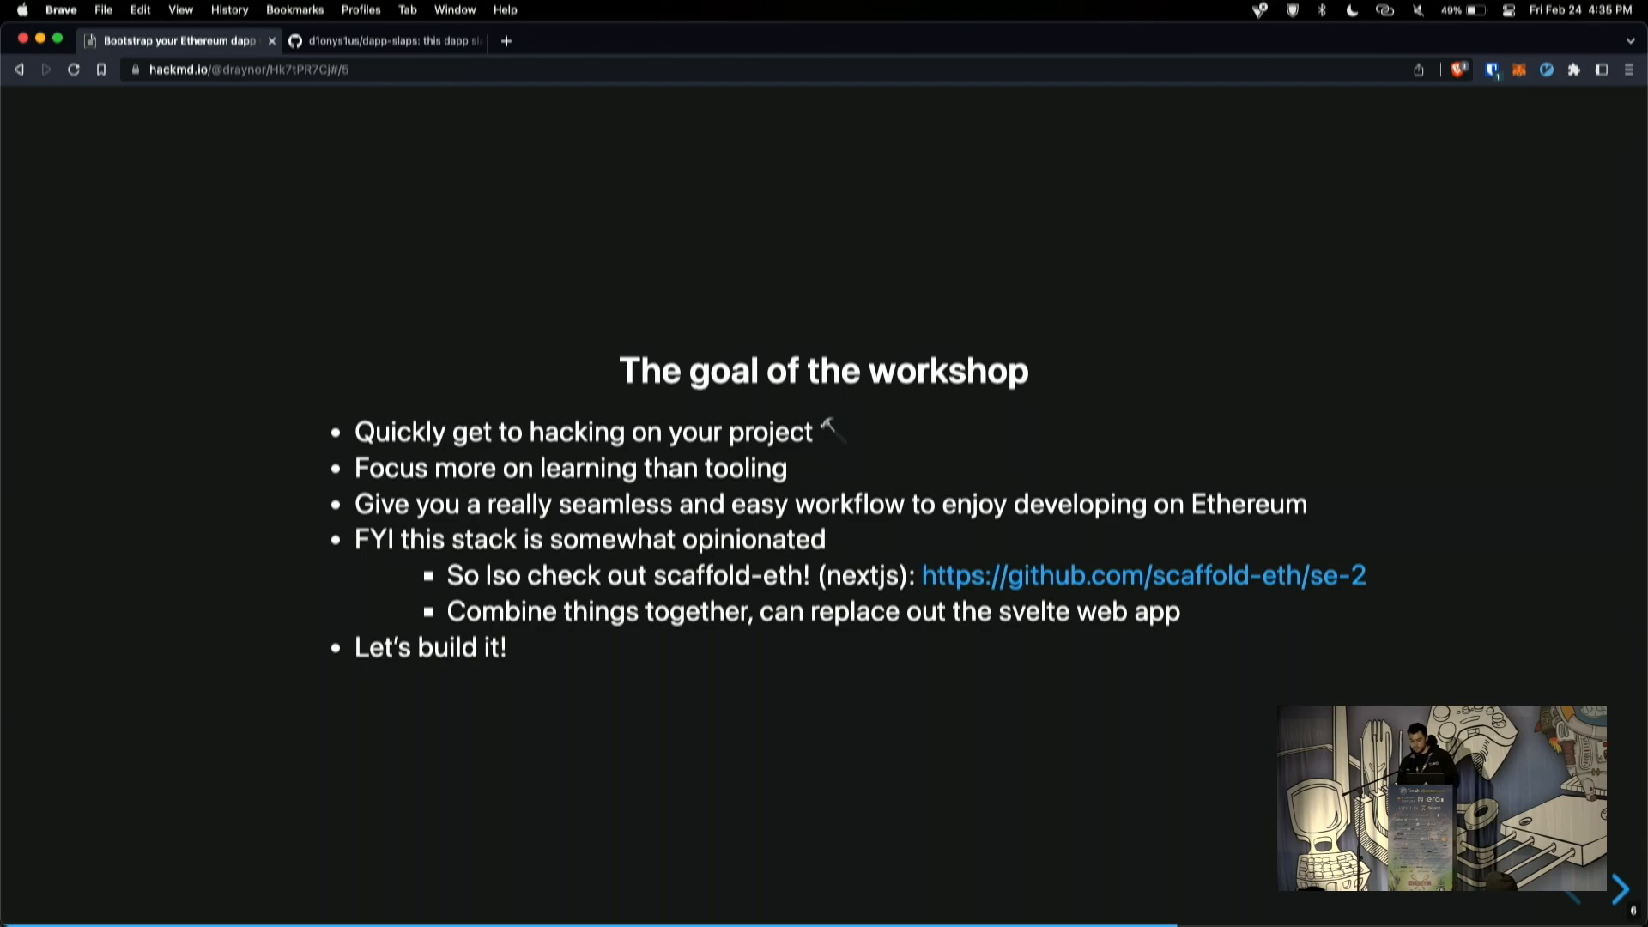
# Step: Open the d1onys1us/dapp-slaps GitHub tab and scroll down to its Quickstart readme
pyautogui.click(384, 41)
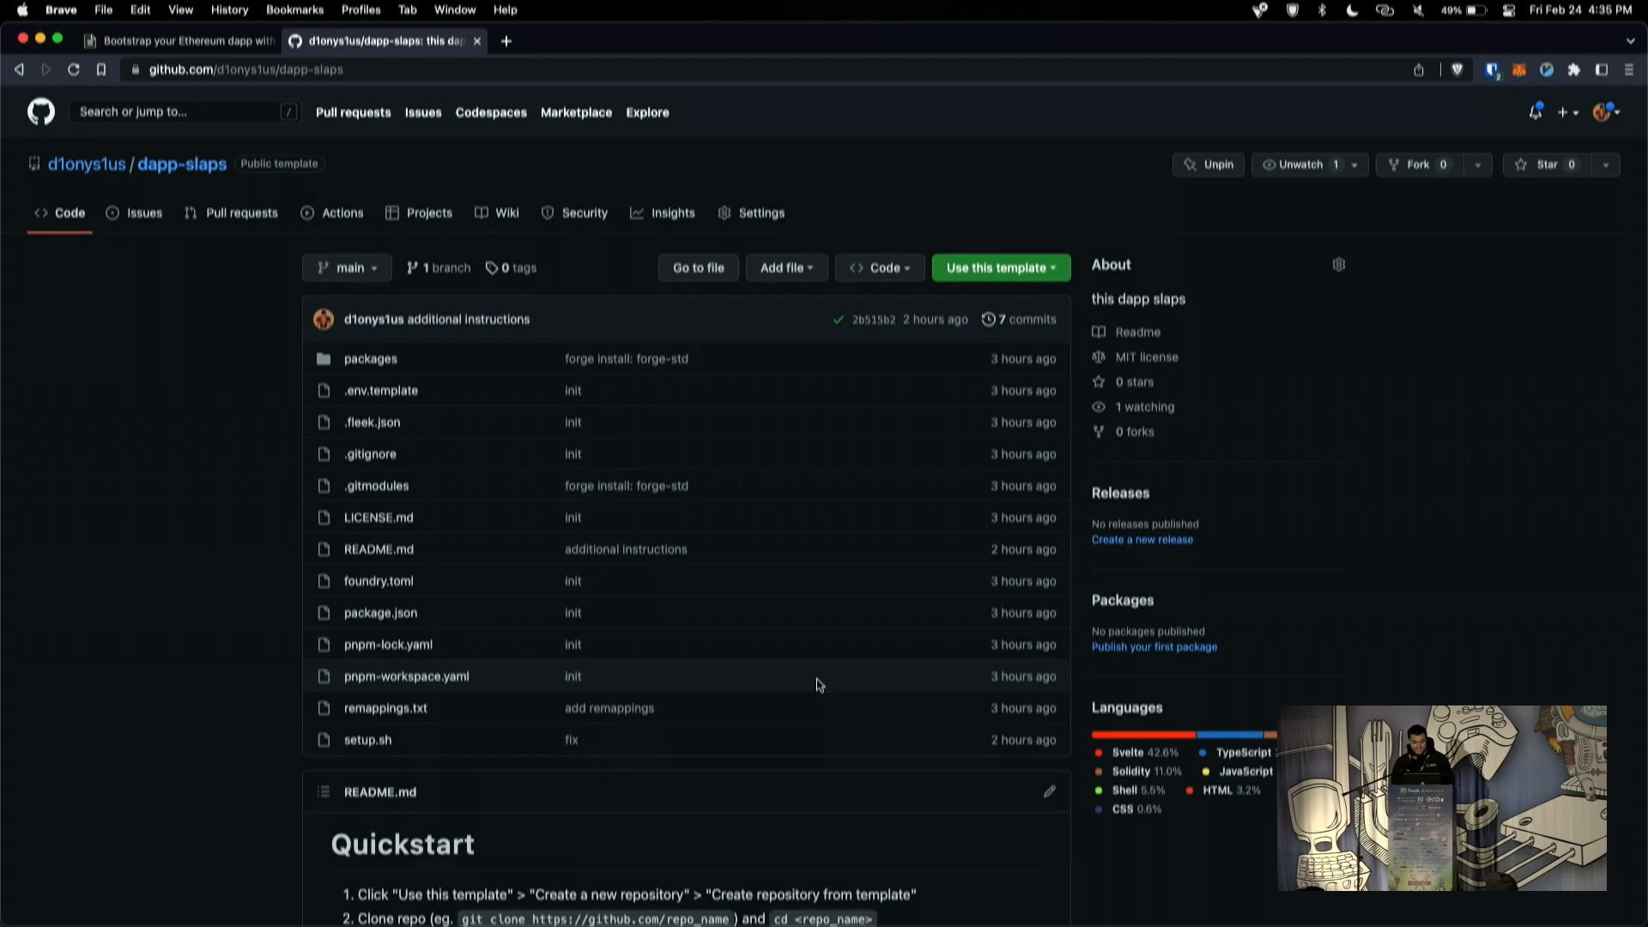
pyautogui.click(173, 40)
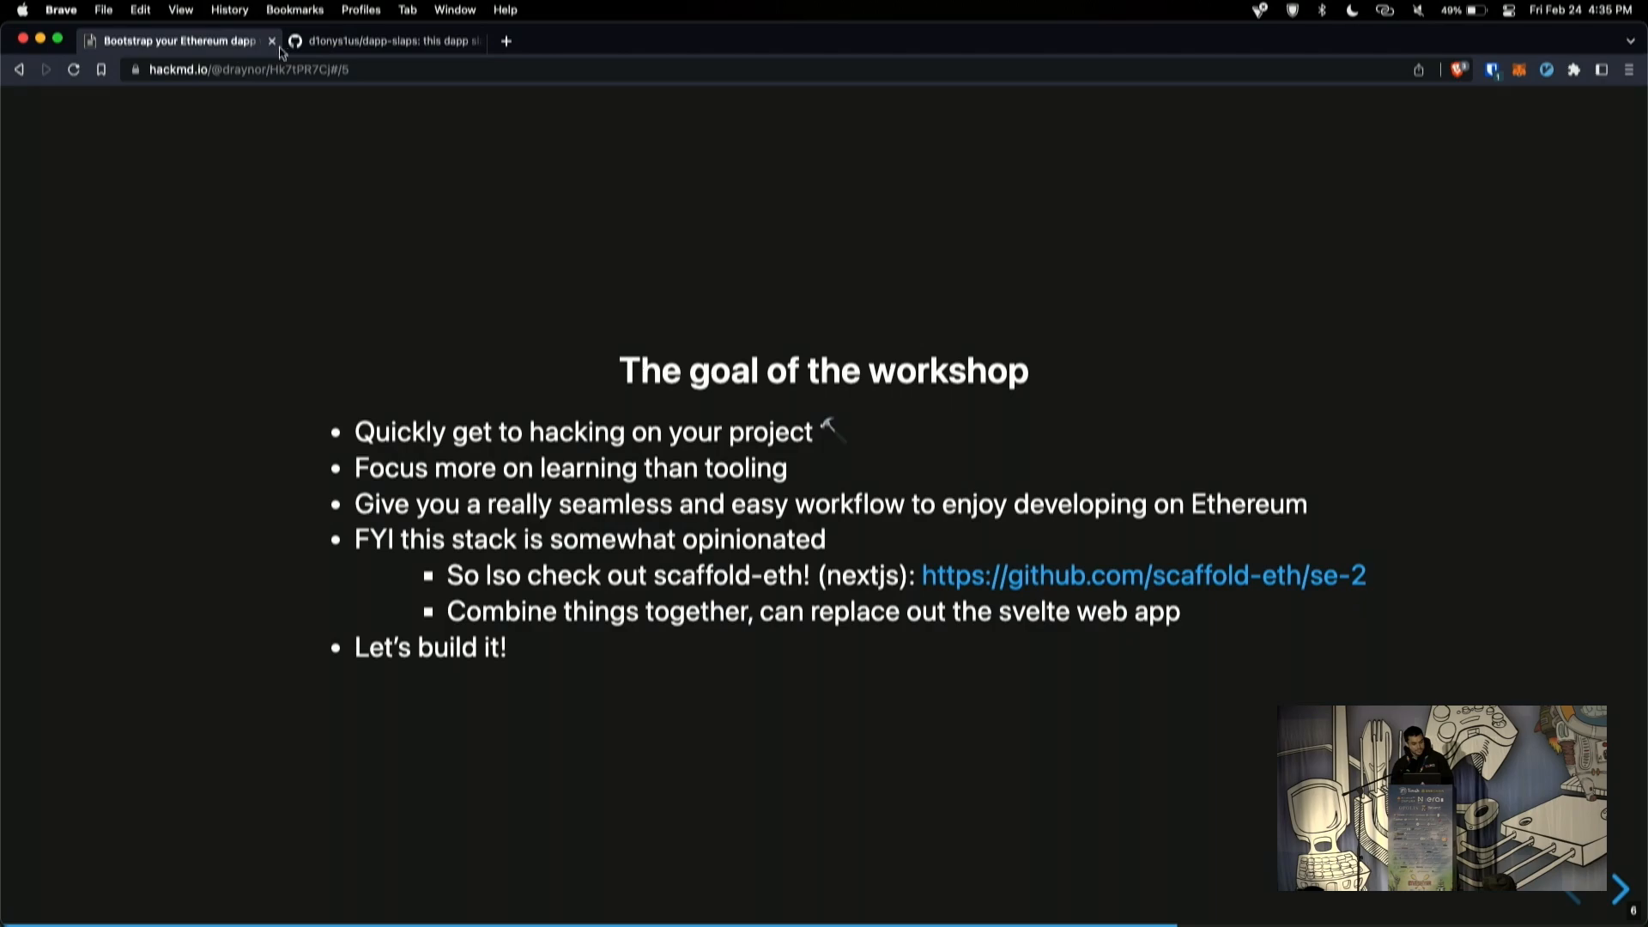
pyautogui.click(383, 40)
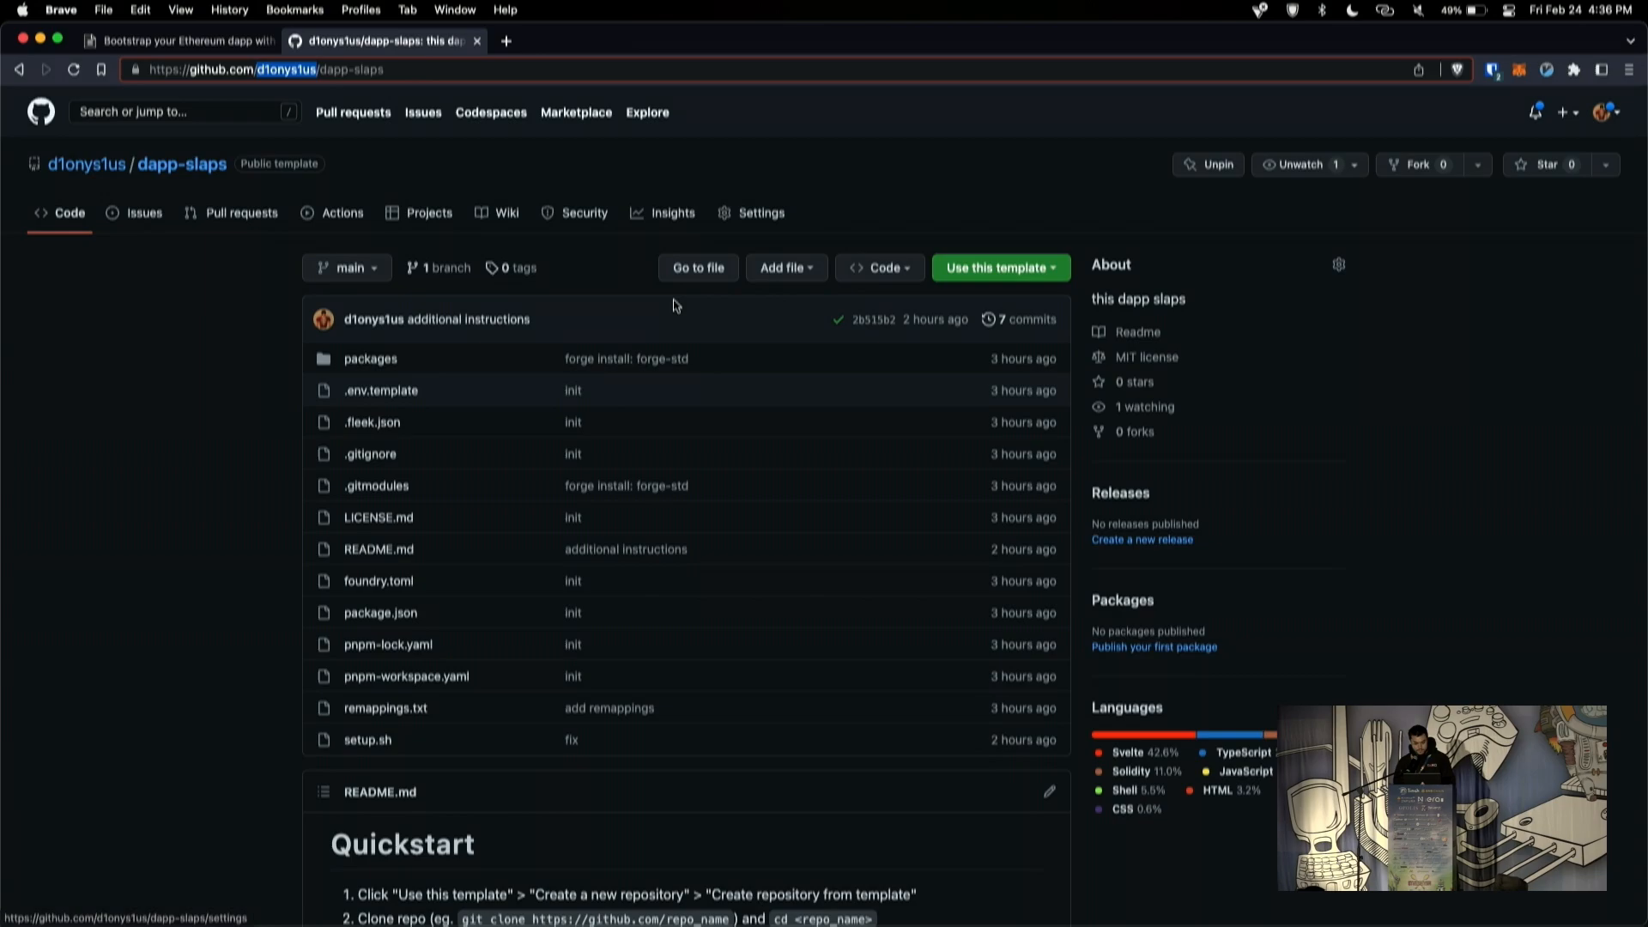
pyautogui.scroll(-3)
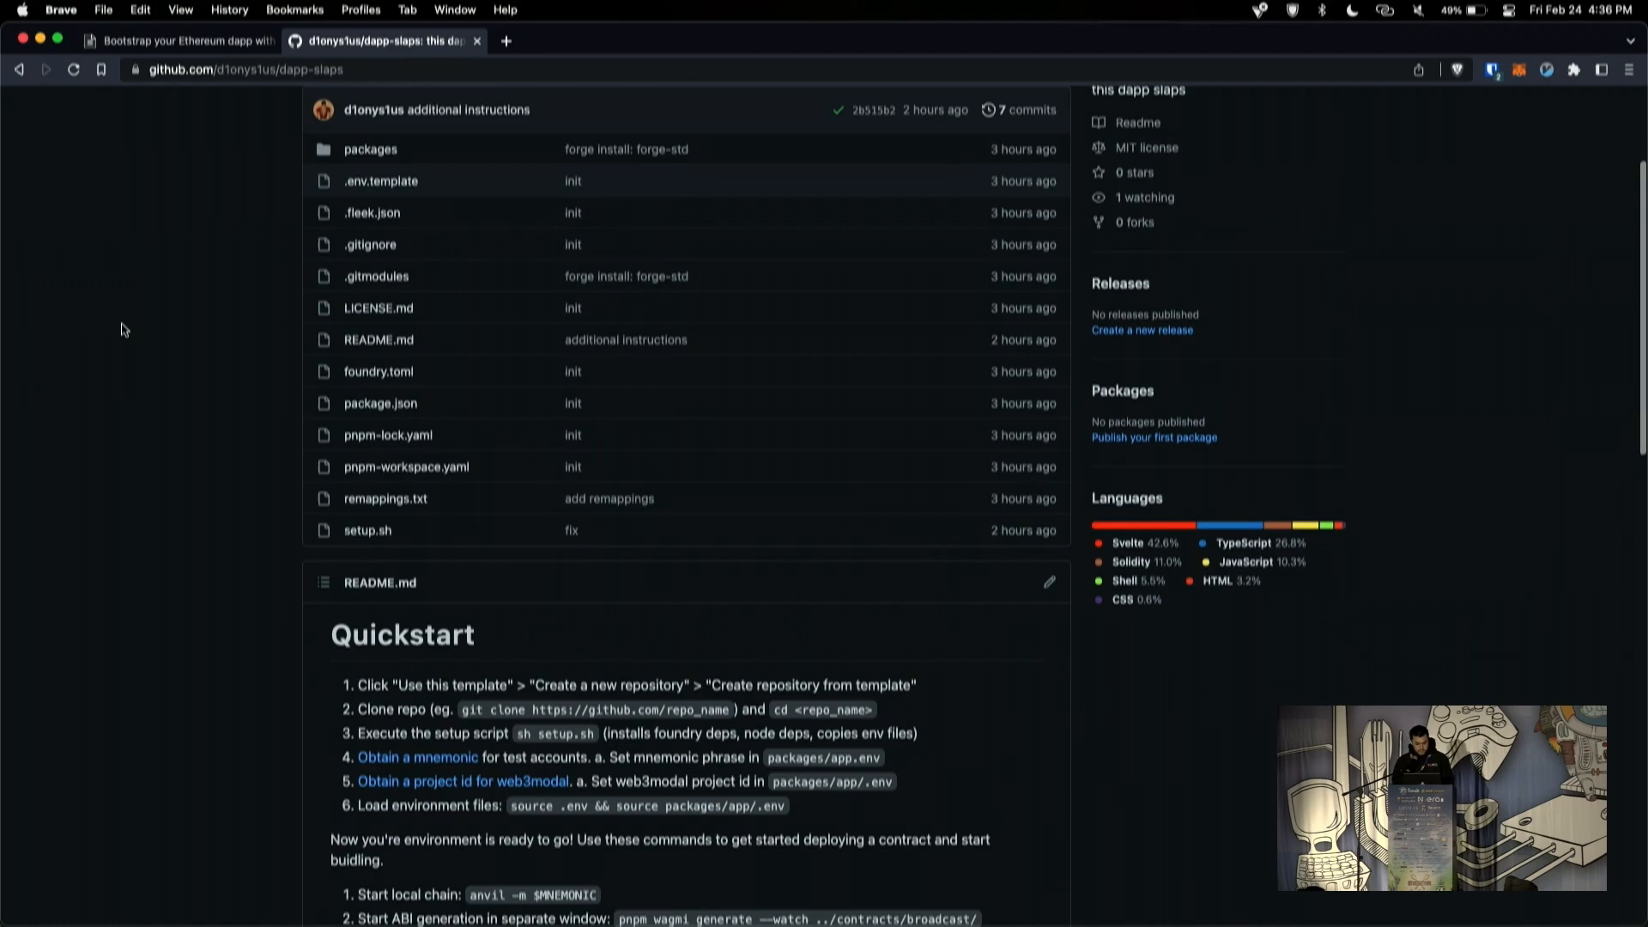
pyautogui.scroll(-3)
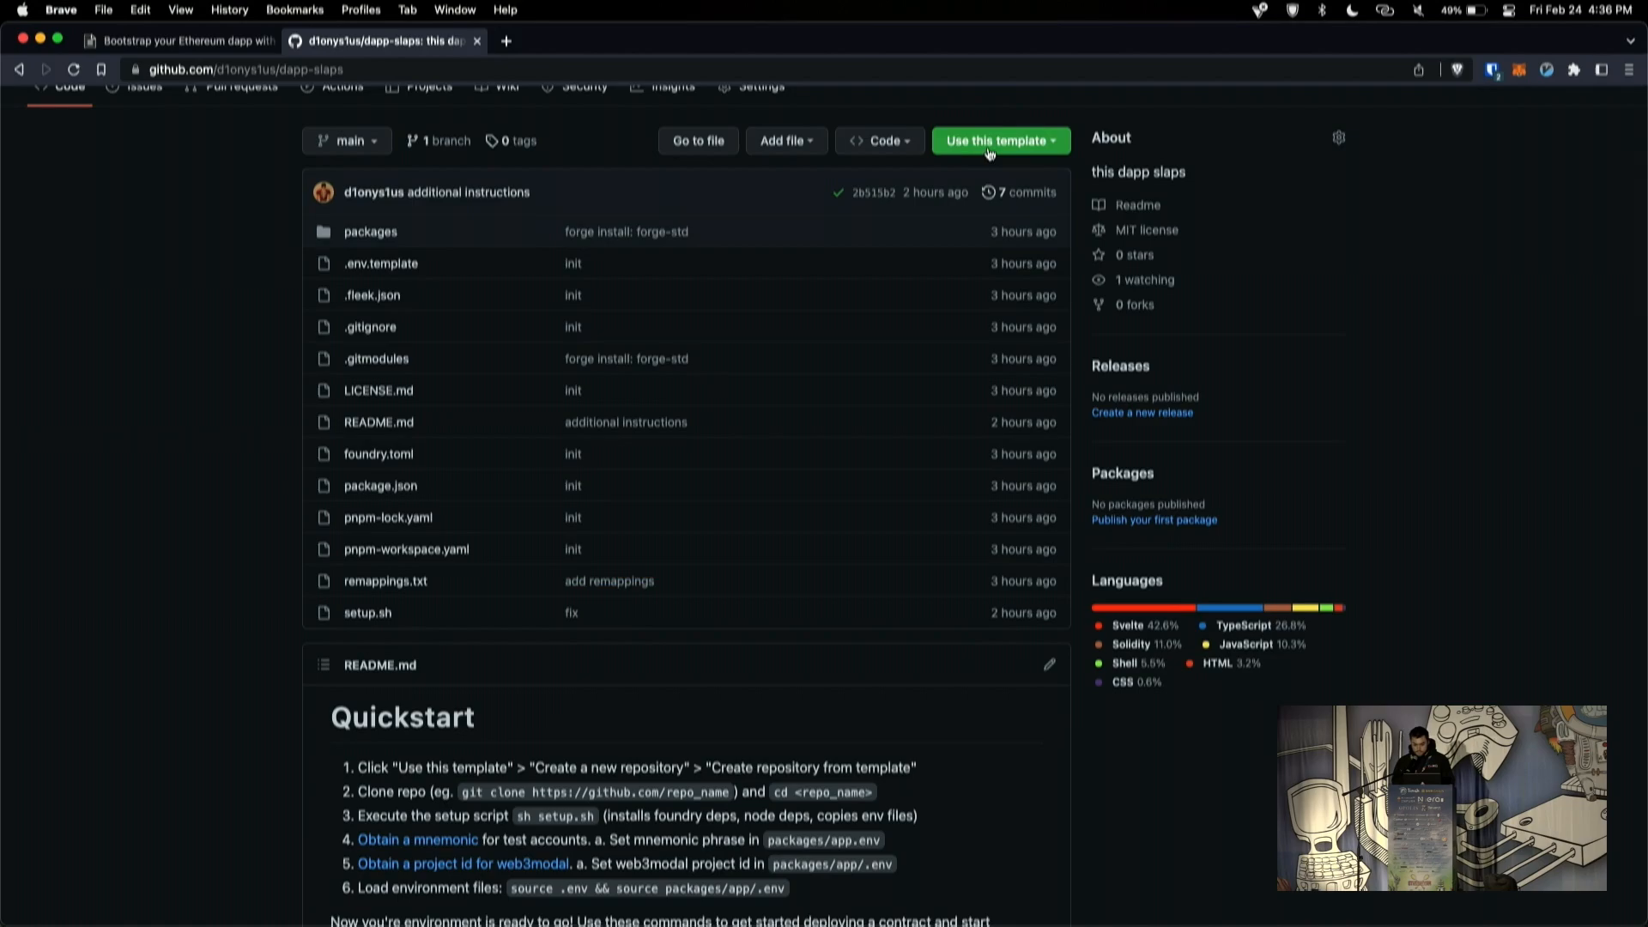
# Step: Create a repository named 'my-demo-repo' from the dapp-slaps template
pyautogui.click(996, 140)
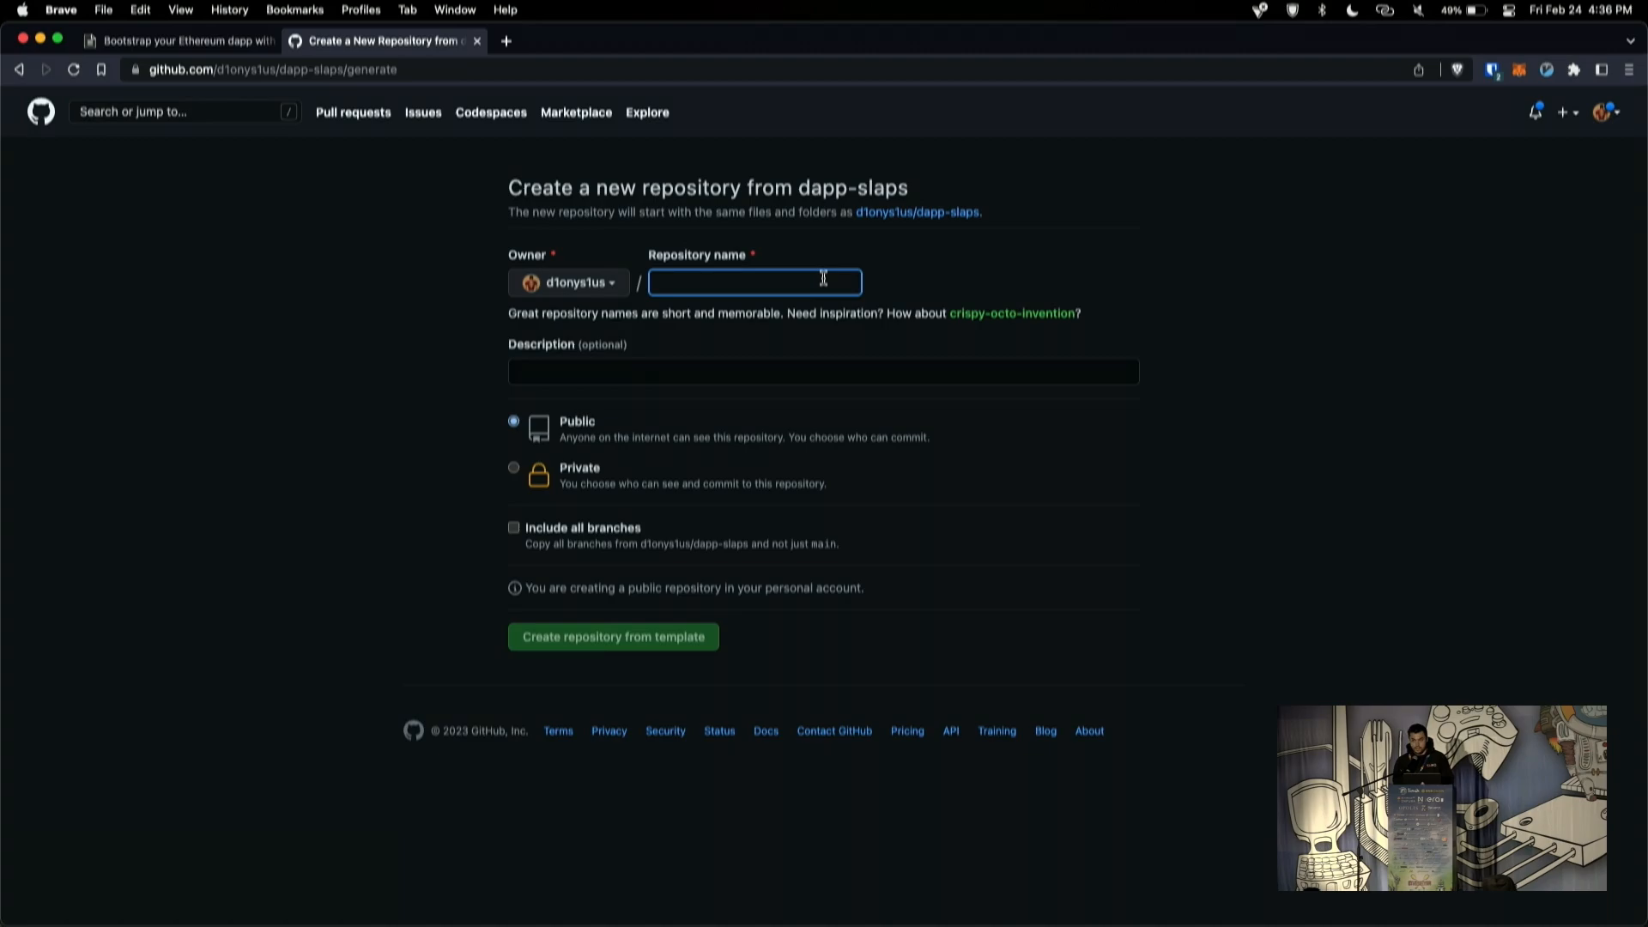
pyautogui.write('my-demo-repo')
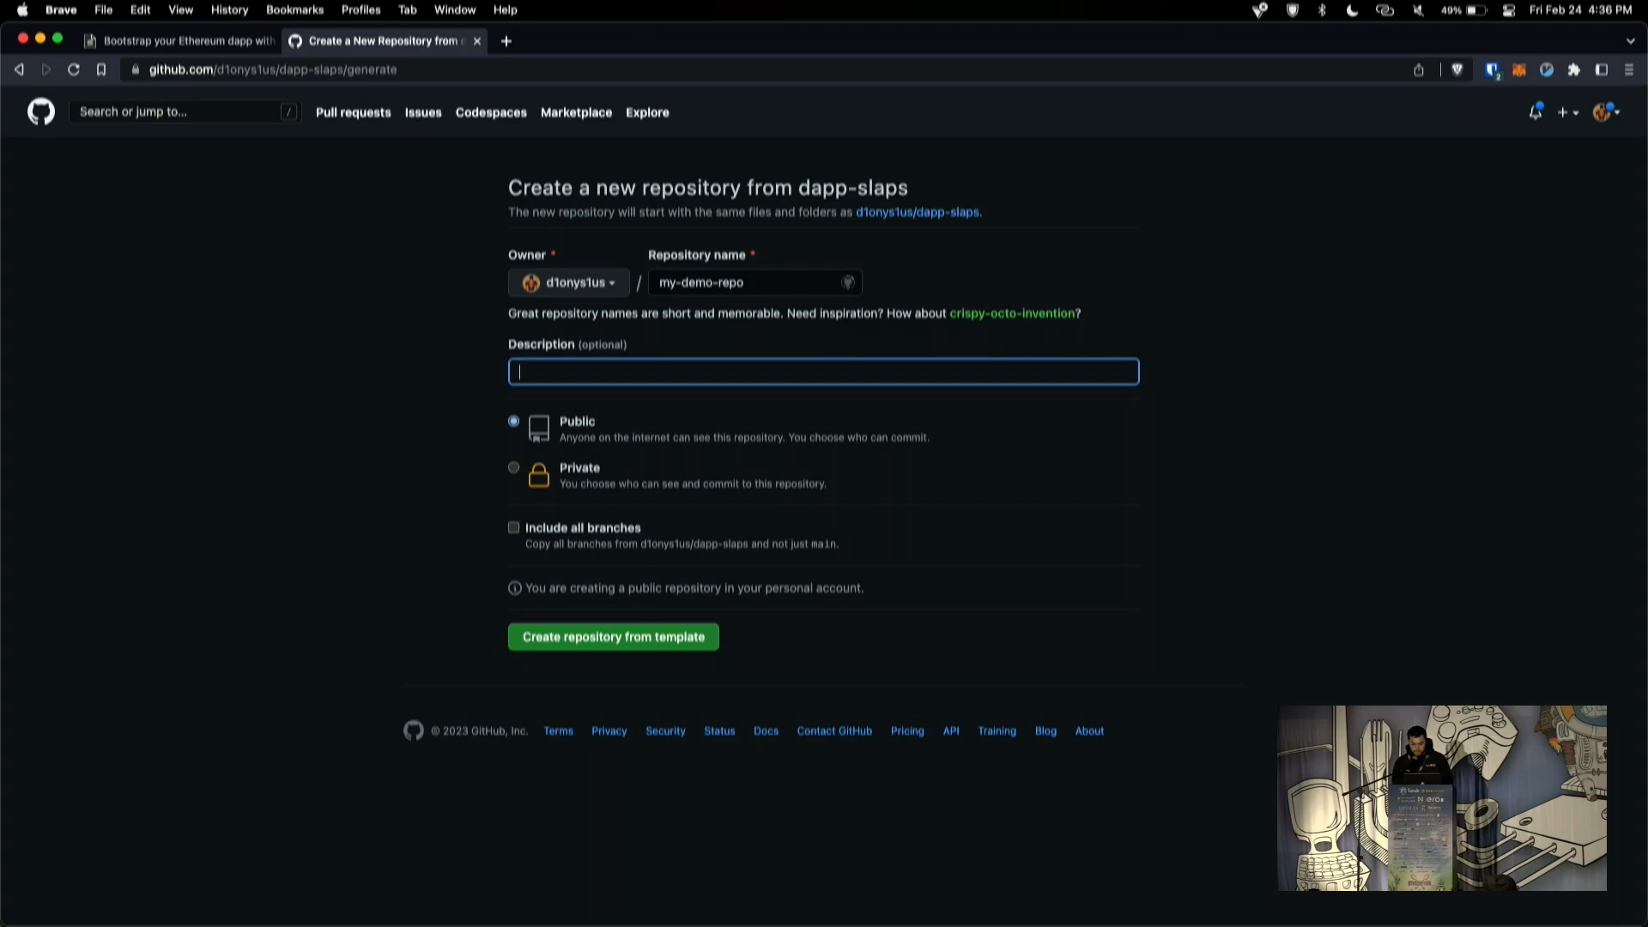
pyautogui.click(613, 636)
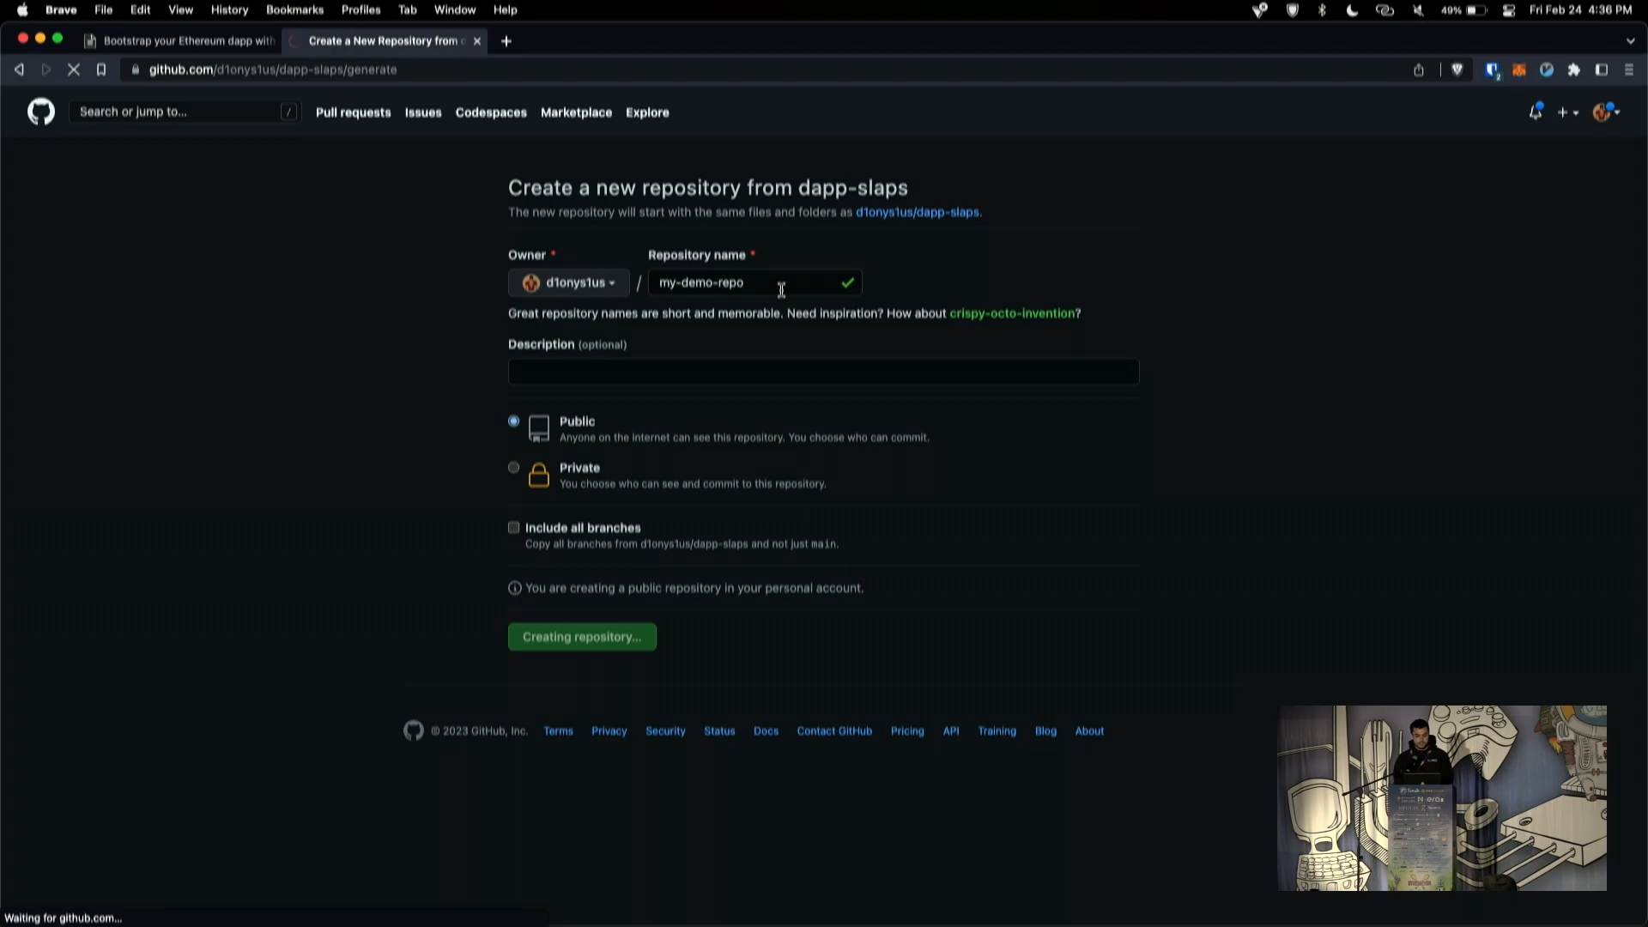
# Step: Scroll the new my-demo-repo page past its initial-commit files to the Quickstart readme
pyautogui.click(581, 637)
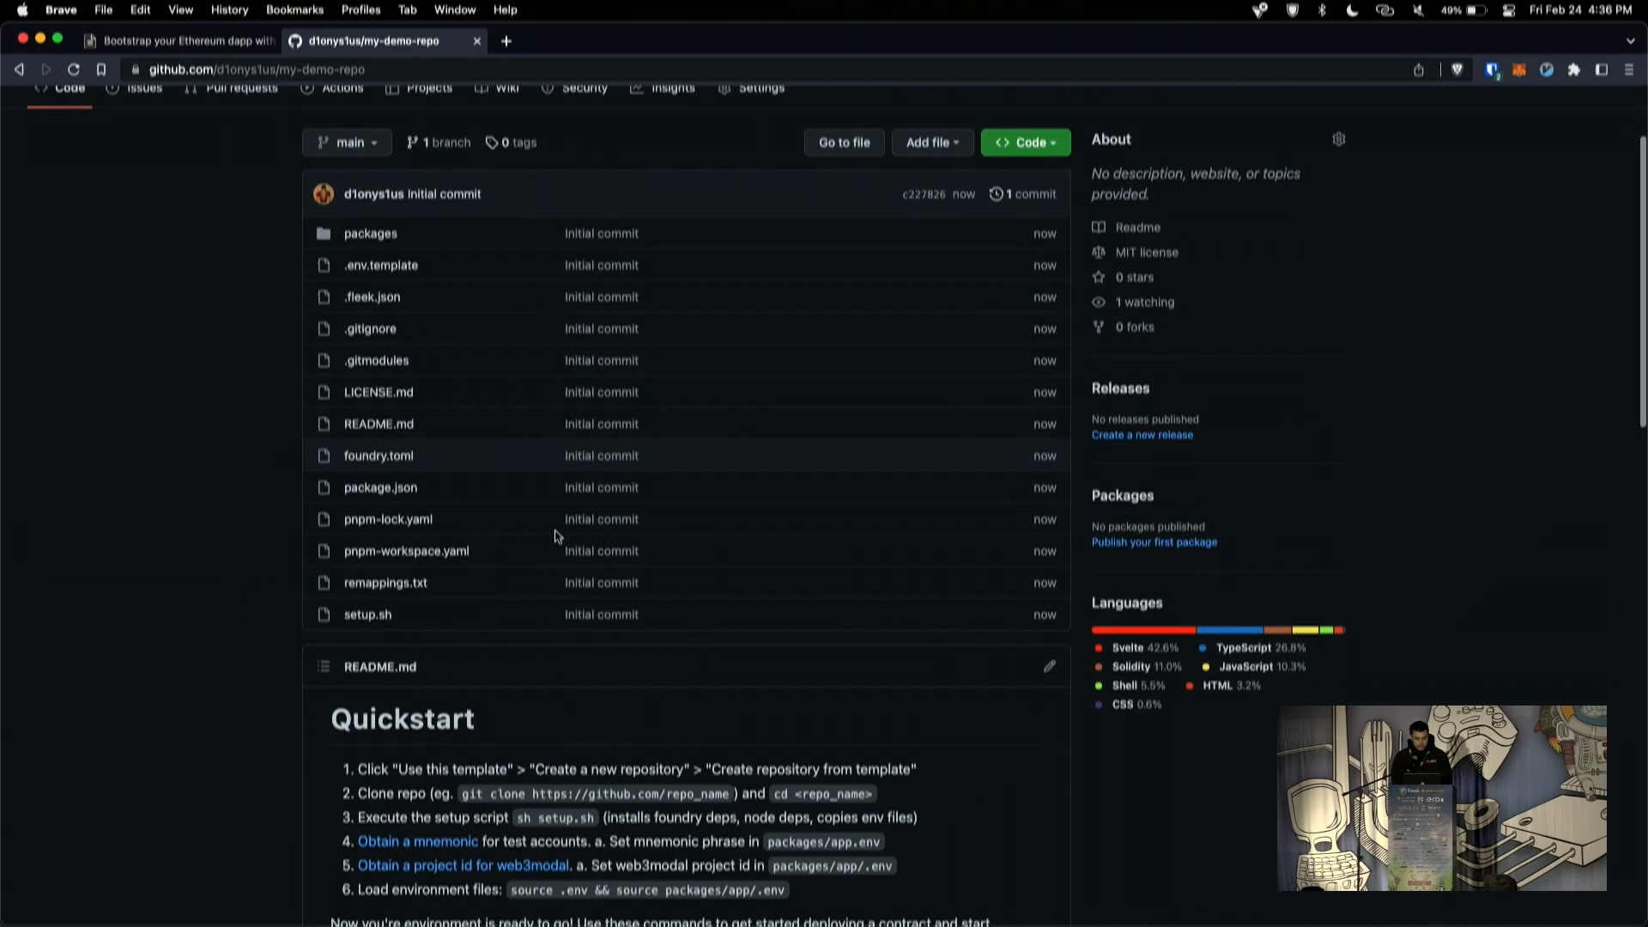
pyautogui.scroll(-3)
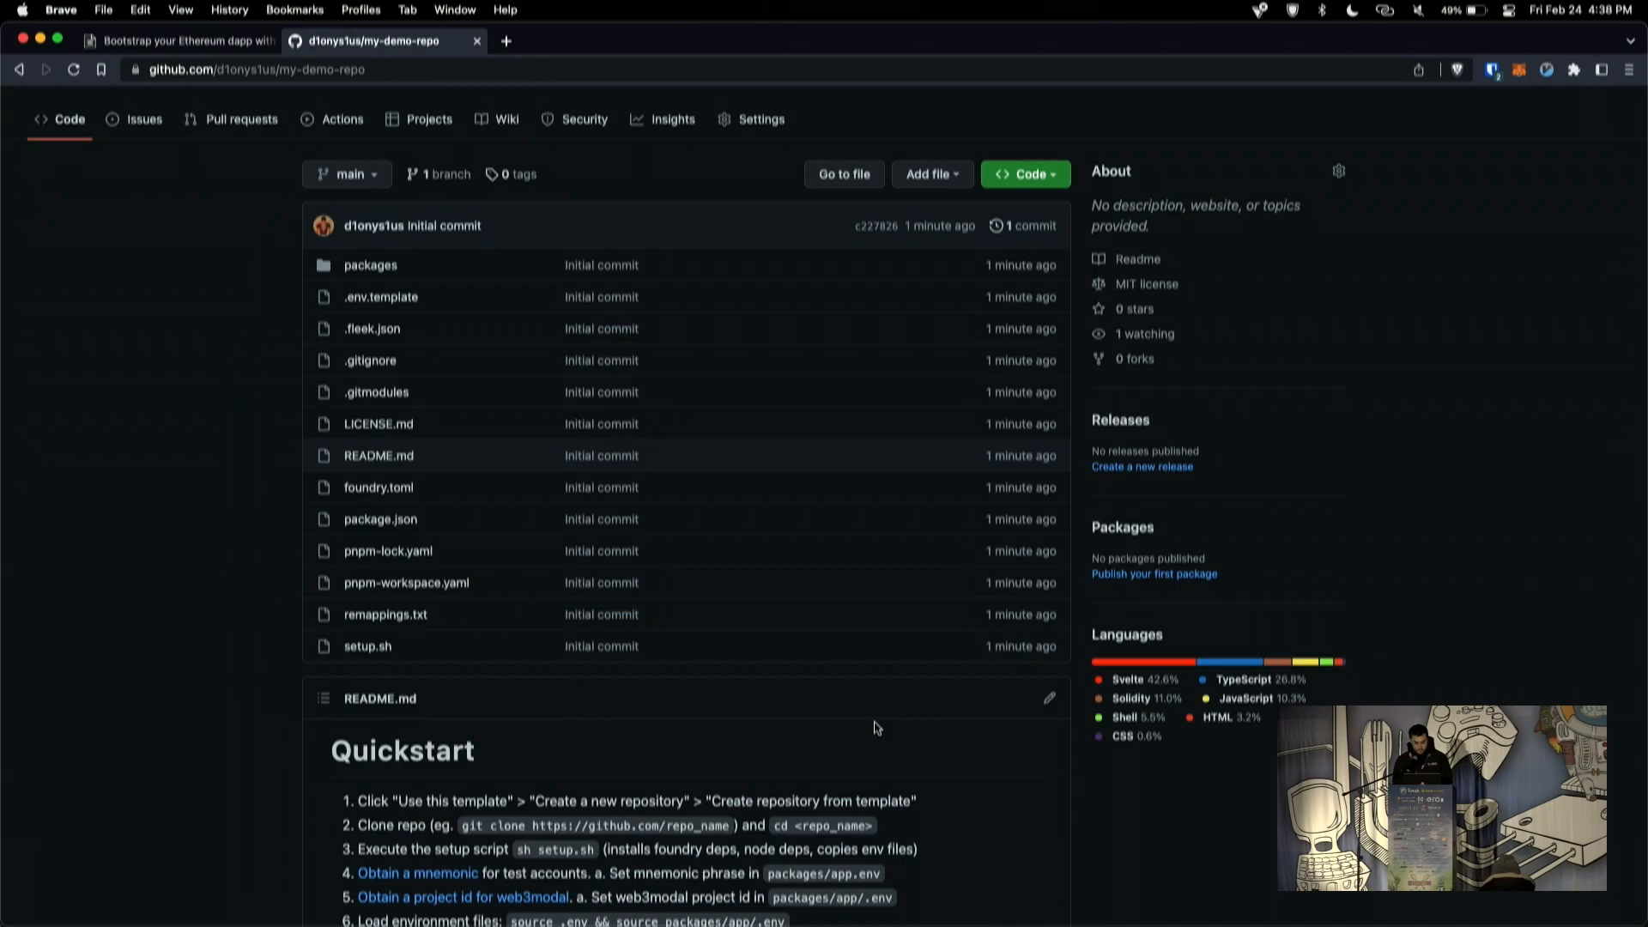
pyautogui.scroll(-3)
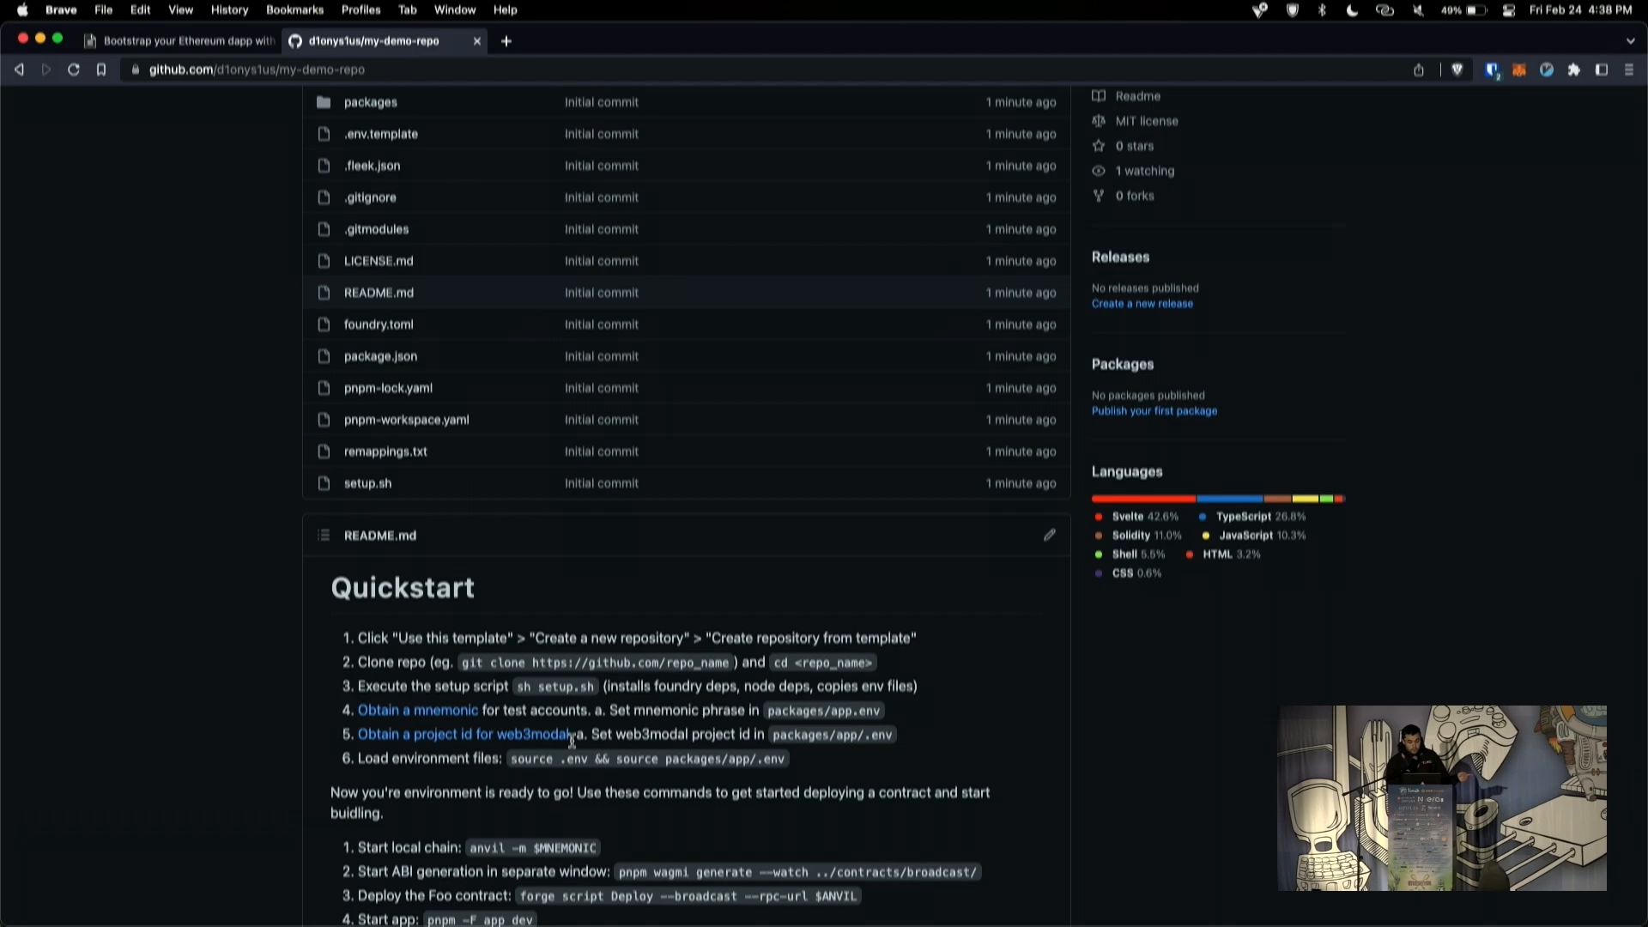
# Step: Generate a random 15-word ETH - Ethereum mnemonic in Mnemonic Code Converter
pyautogui.click(417, 710)
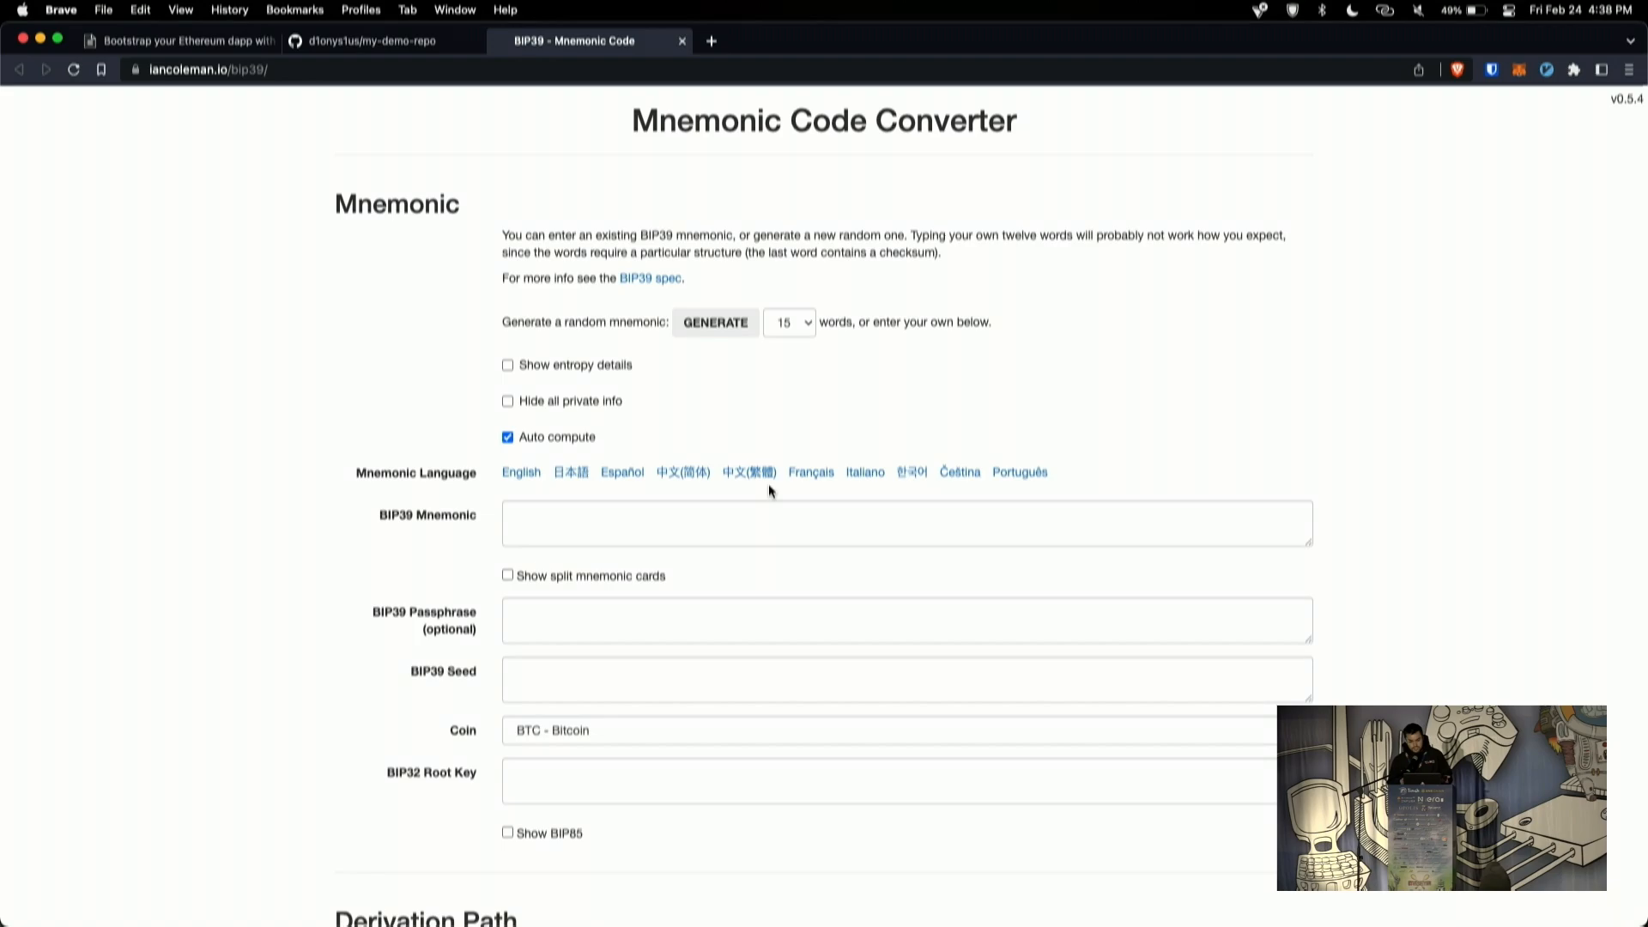
pyautogui.click(907, 523)
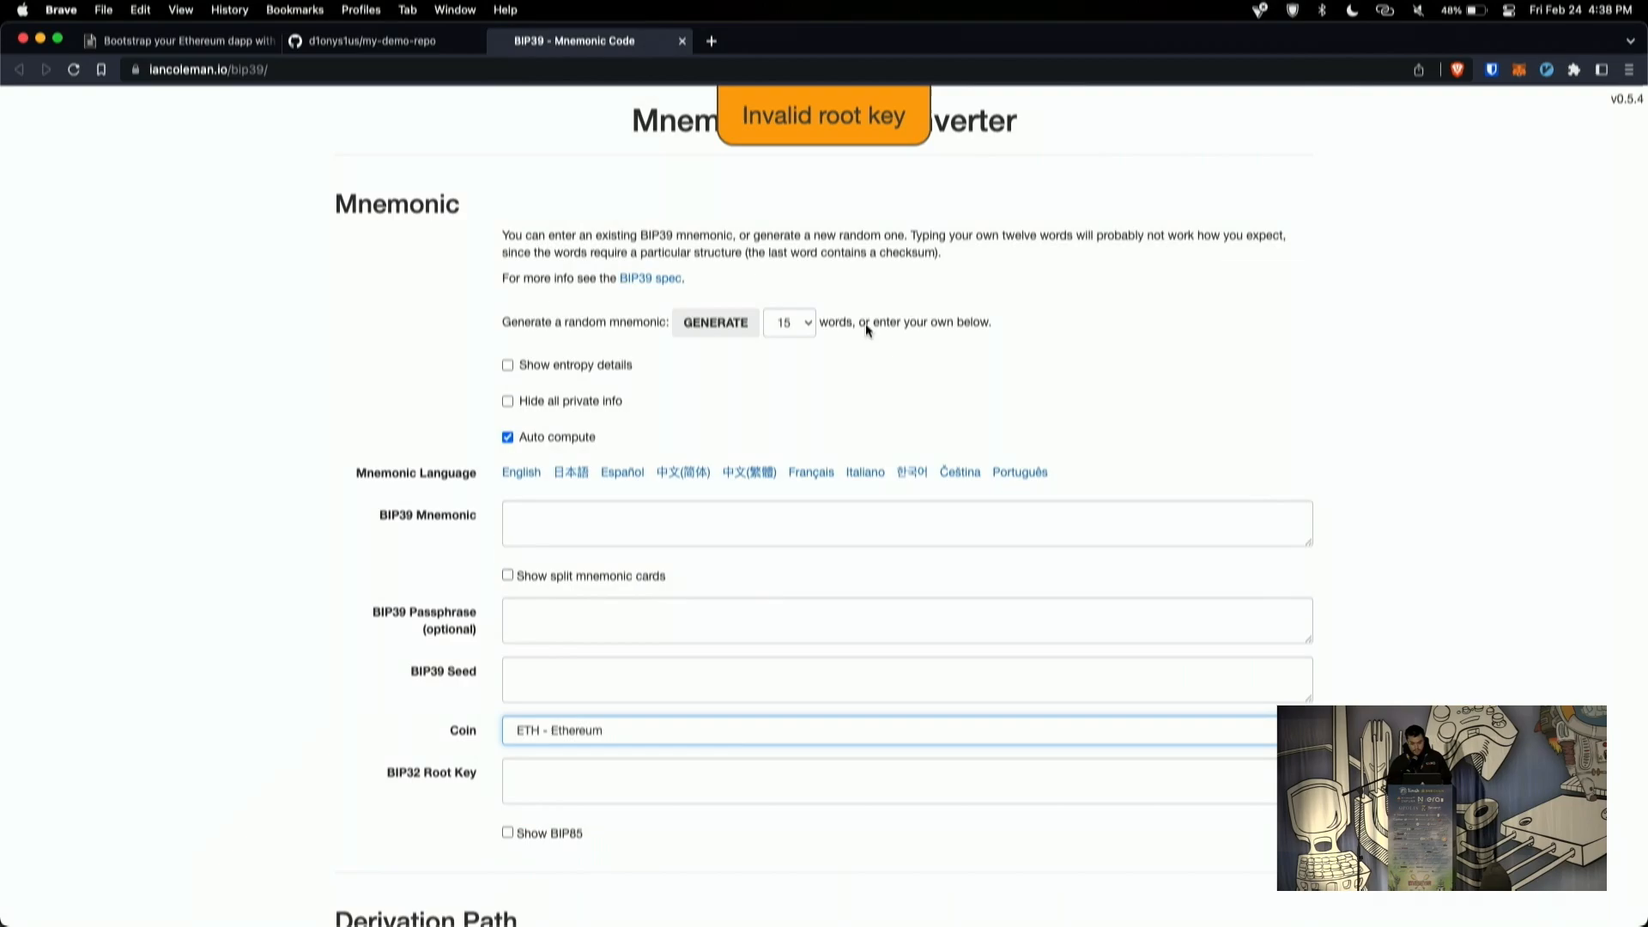
pyautogui.click(713, 322)
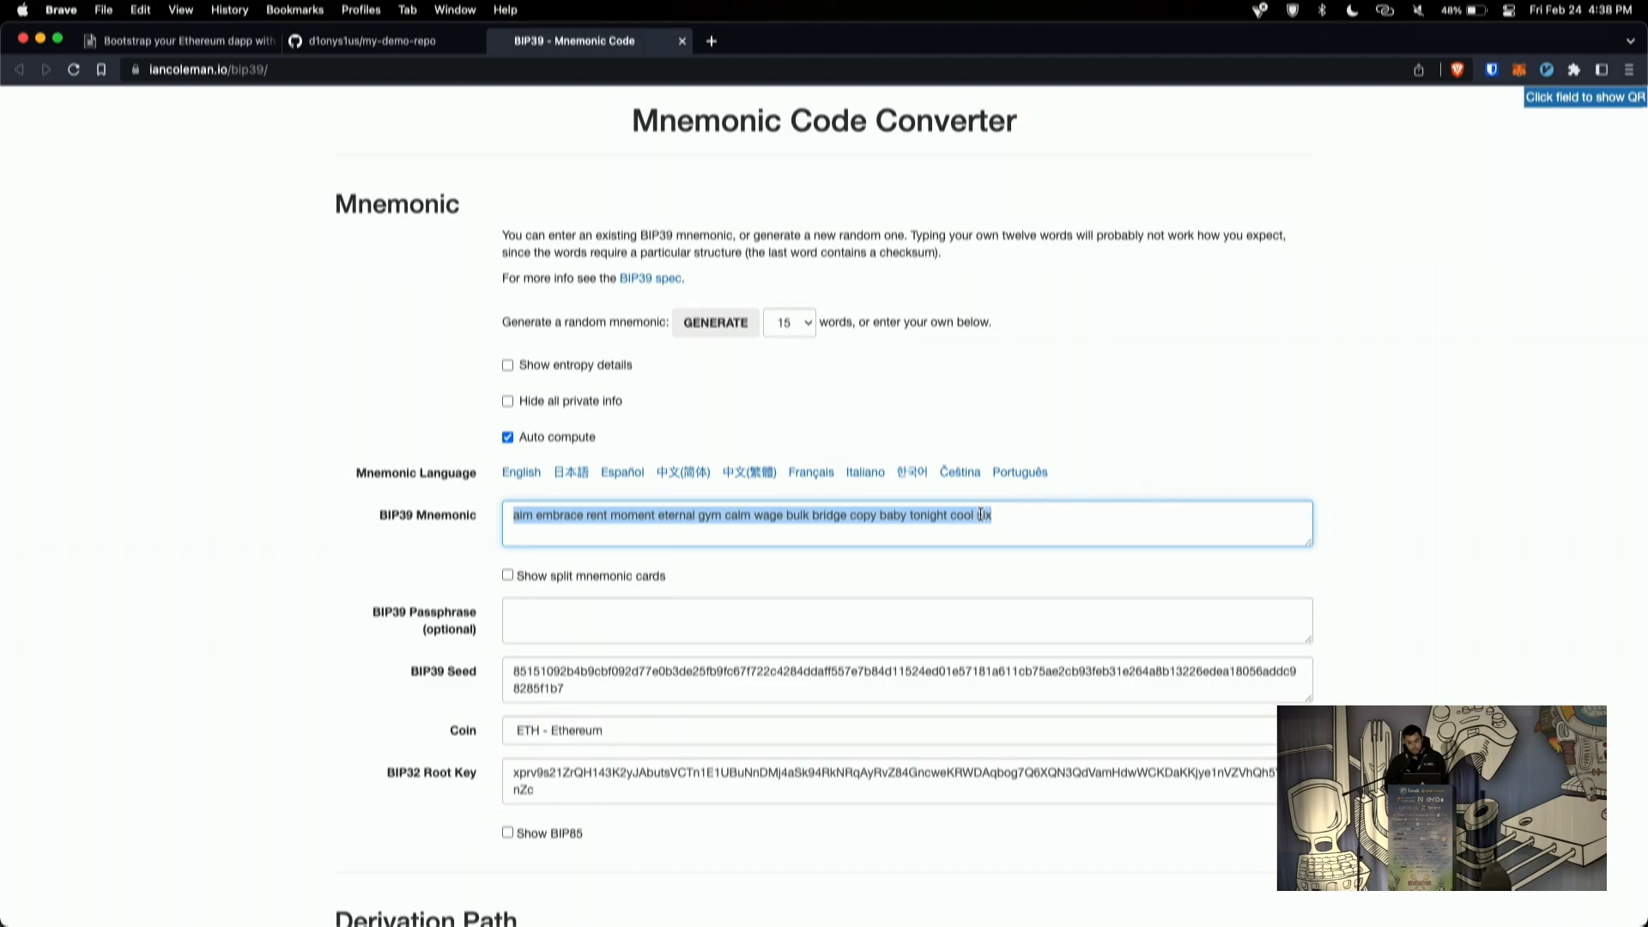
pyautogui.click(370, 40)
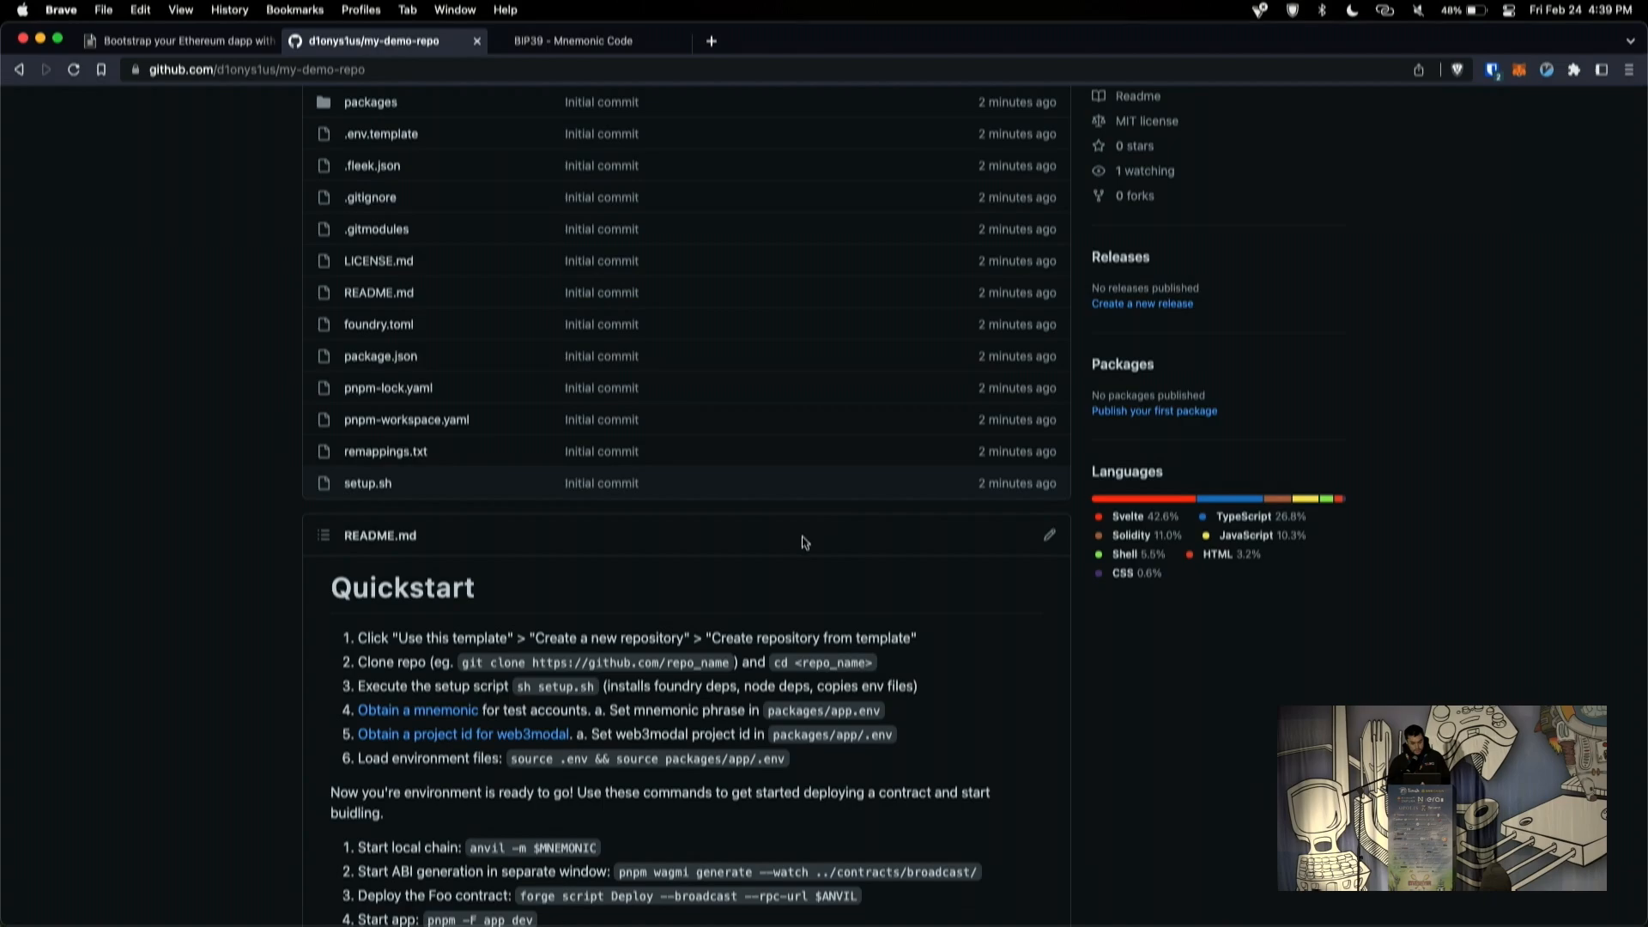
# Step: Scroll through the my-demo-repo Quickstart steps before returning to the root .env in VS Code
pyautogui.scroll(-3)
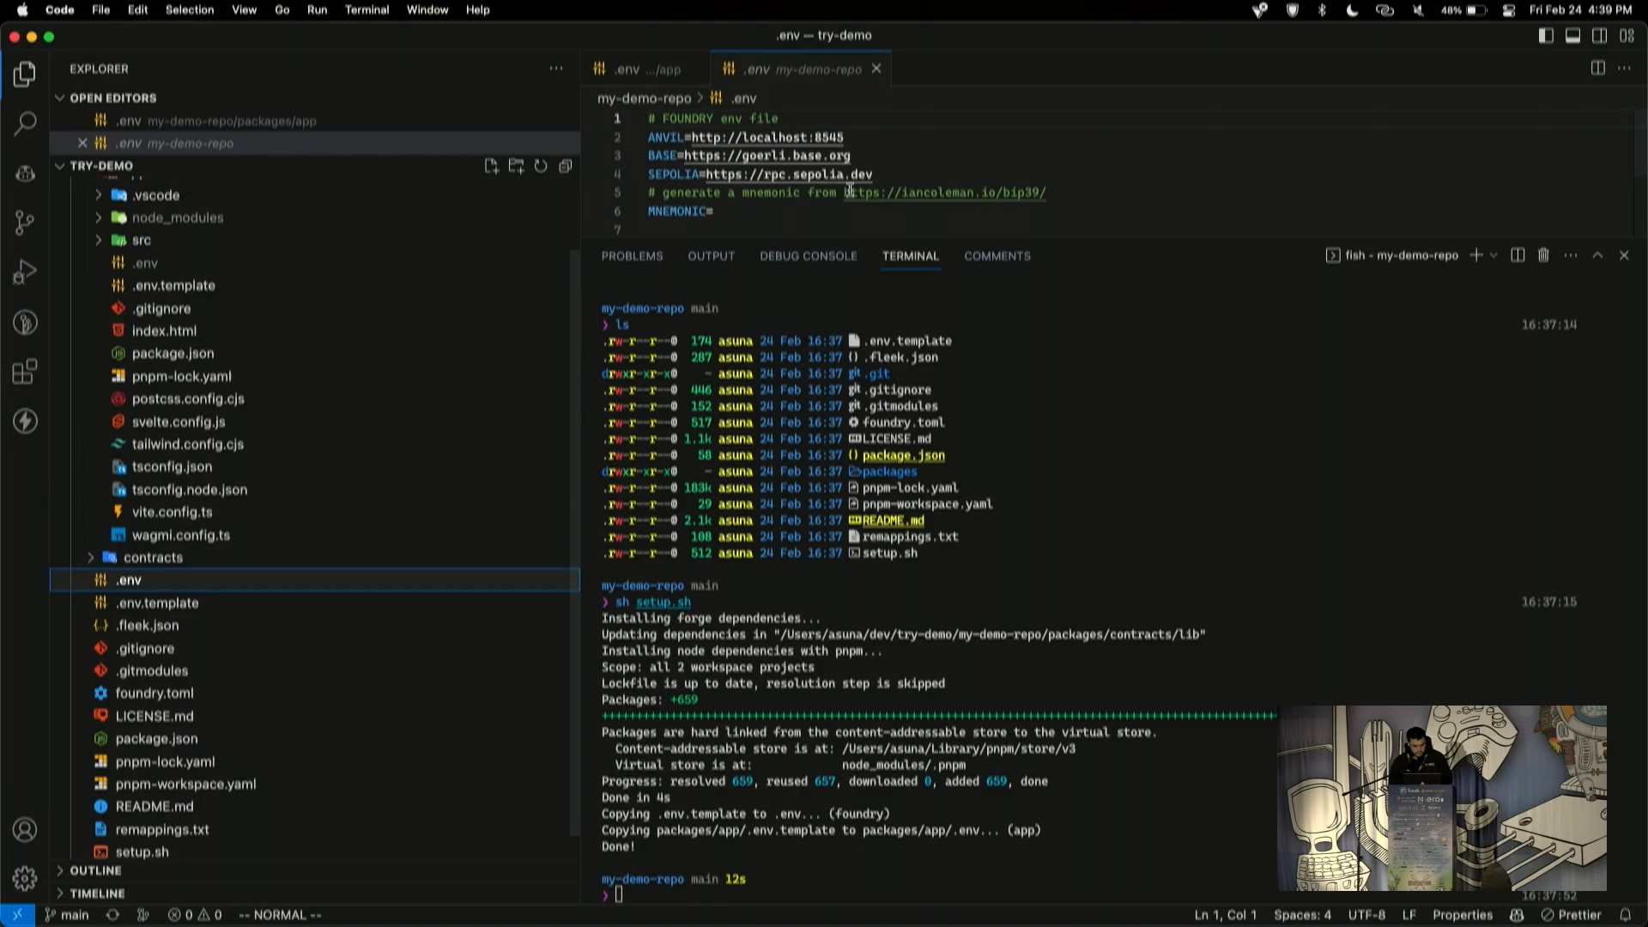
# Step: Echo $MNEMONIC and paste the test phrase into the root .env MNEMONIC entry
pyautogui.write('echo $MNEMONIC')
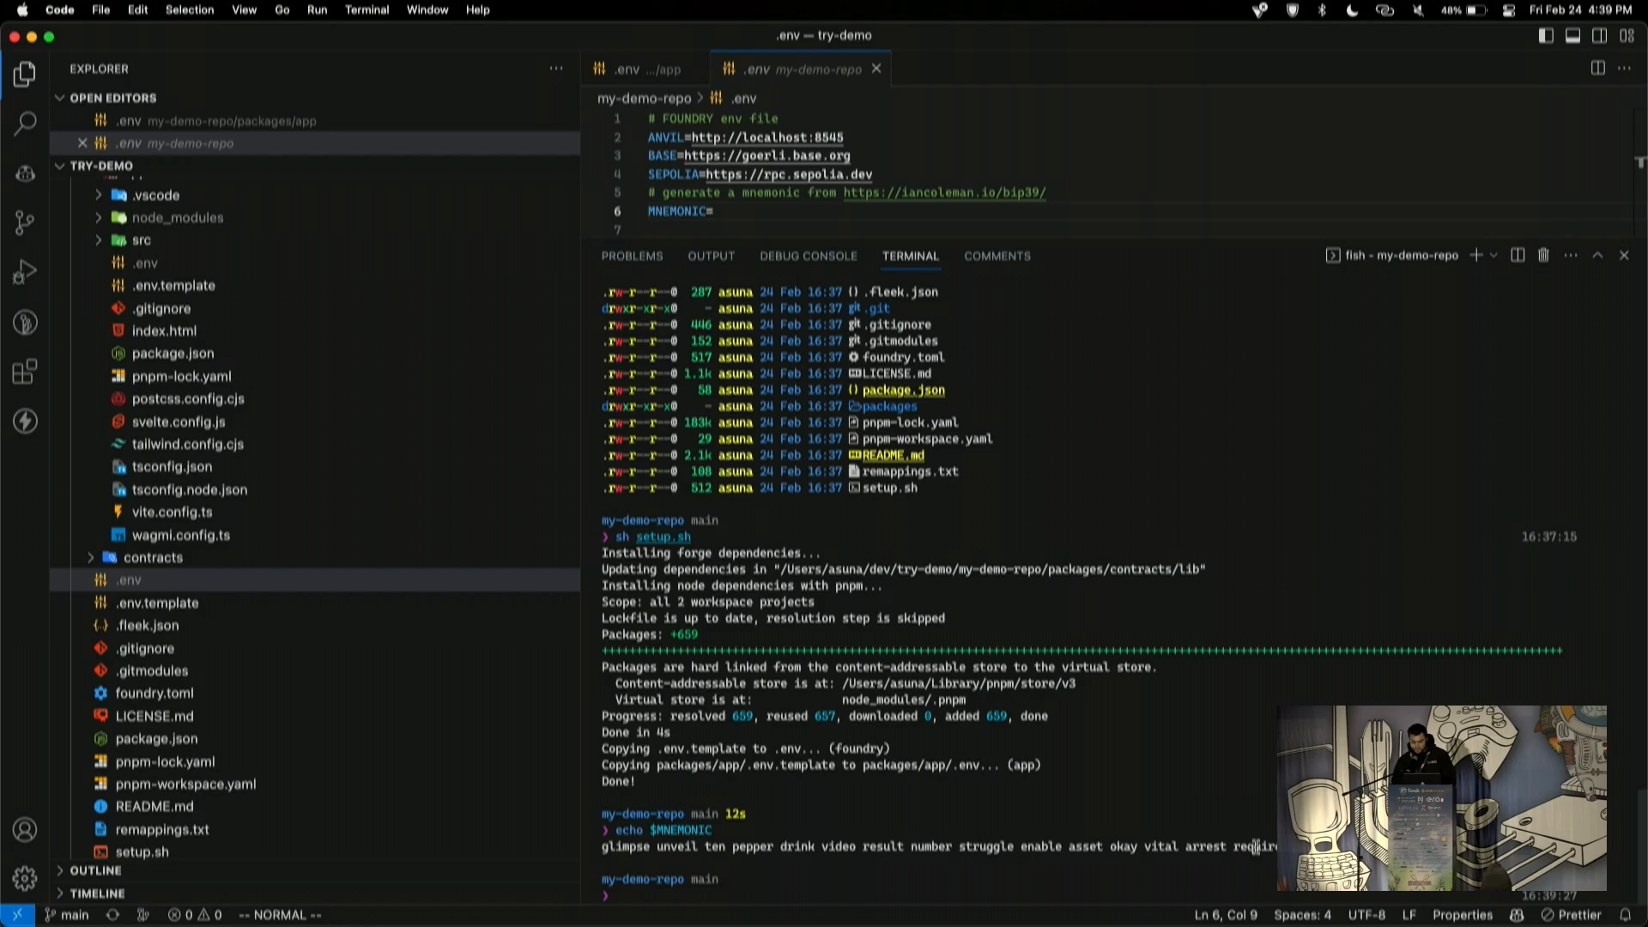
pyautogui.write('glimpse unveil ten pepper drink video result number struggle enable asset okay vital arrest require')
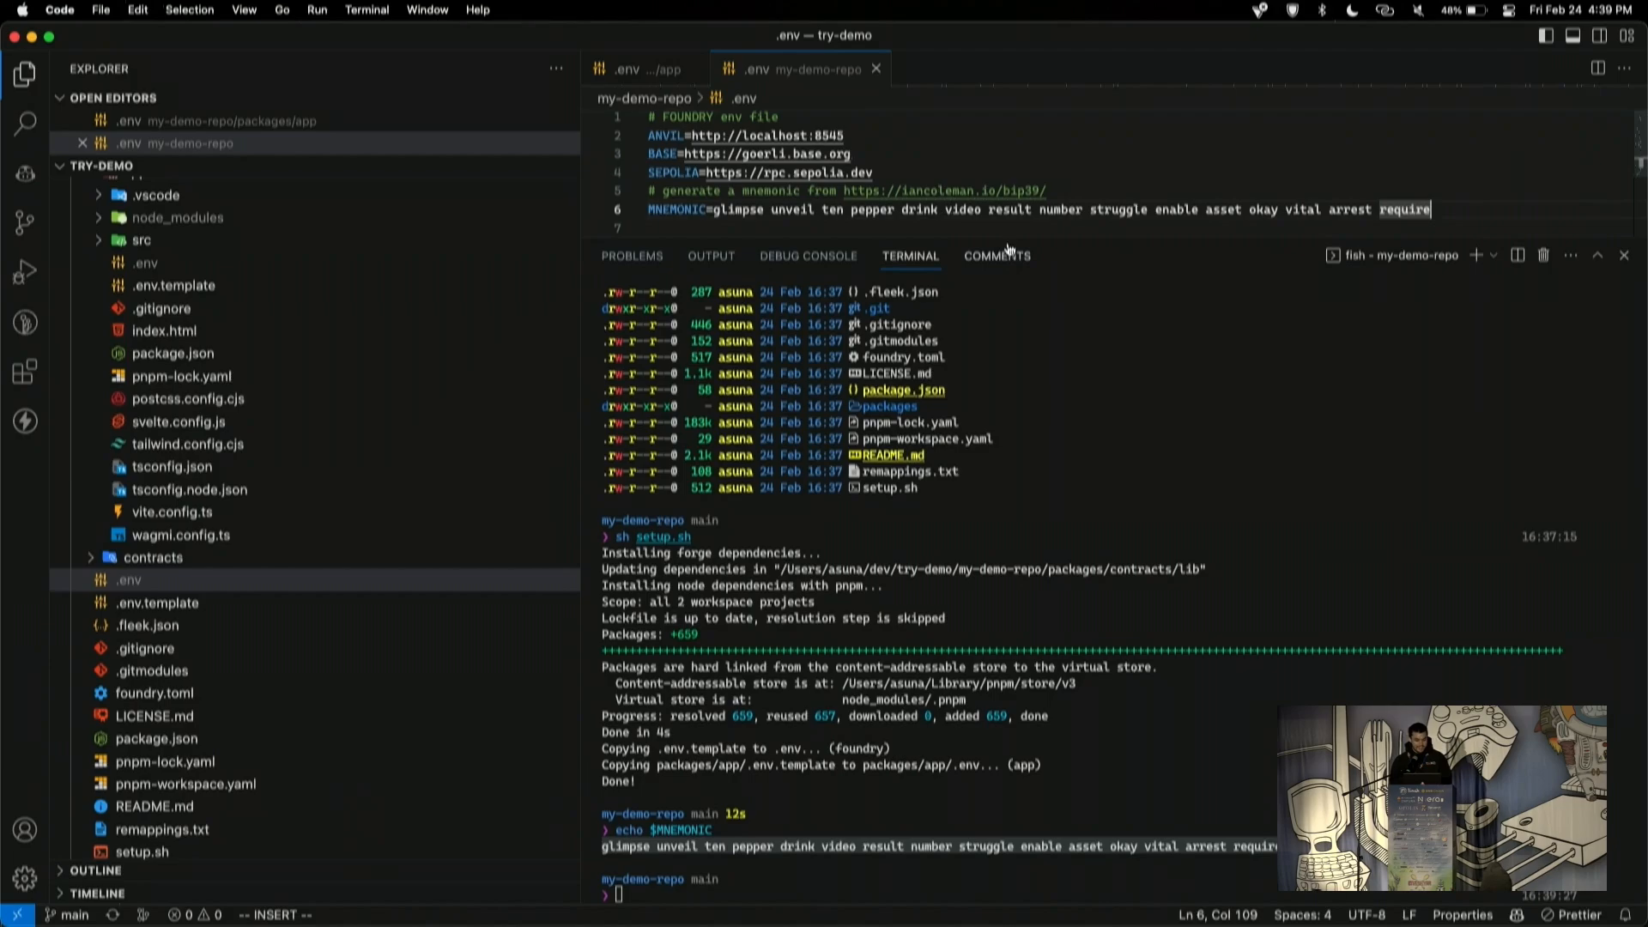
pyautogui.click(626, 69)
pyautogui.write('web3modal')
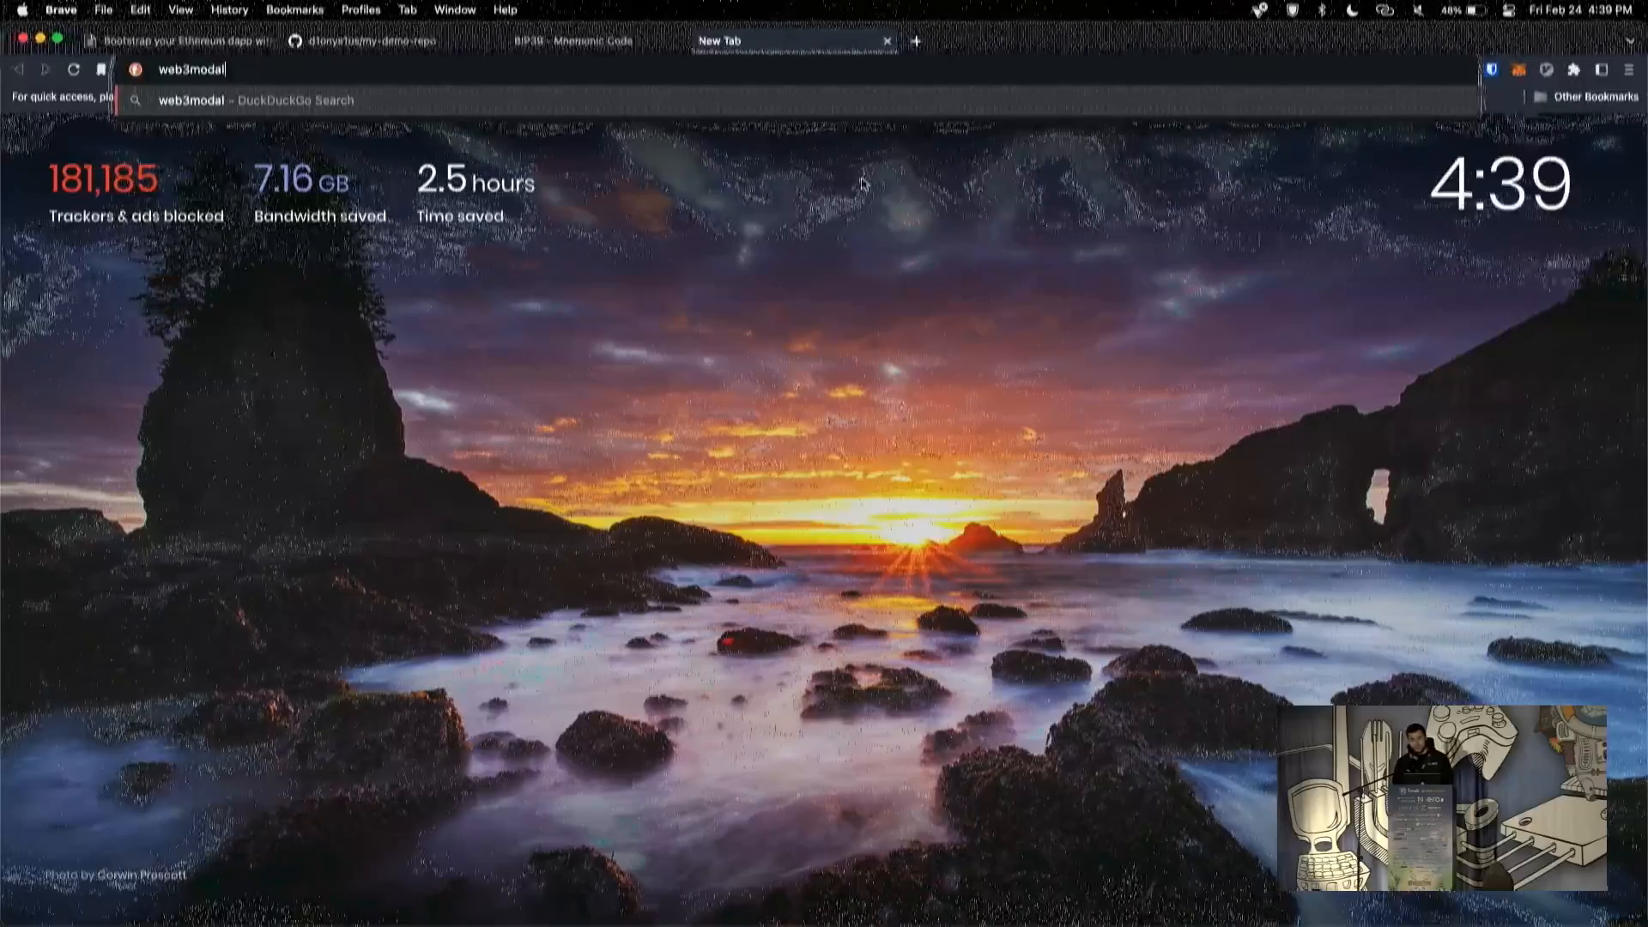
# Step: Return to the my-demo-repo GitHub tab and reread the Quickstart setup steps
pyautogui.click(362, 40)
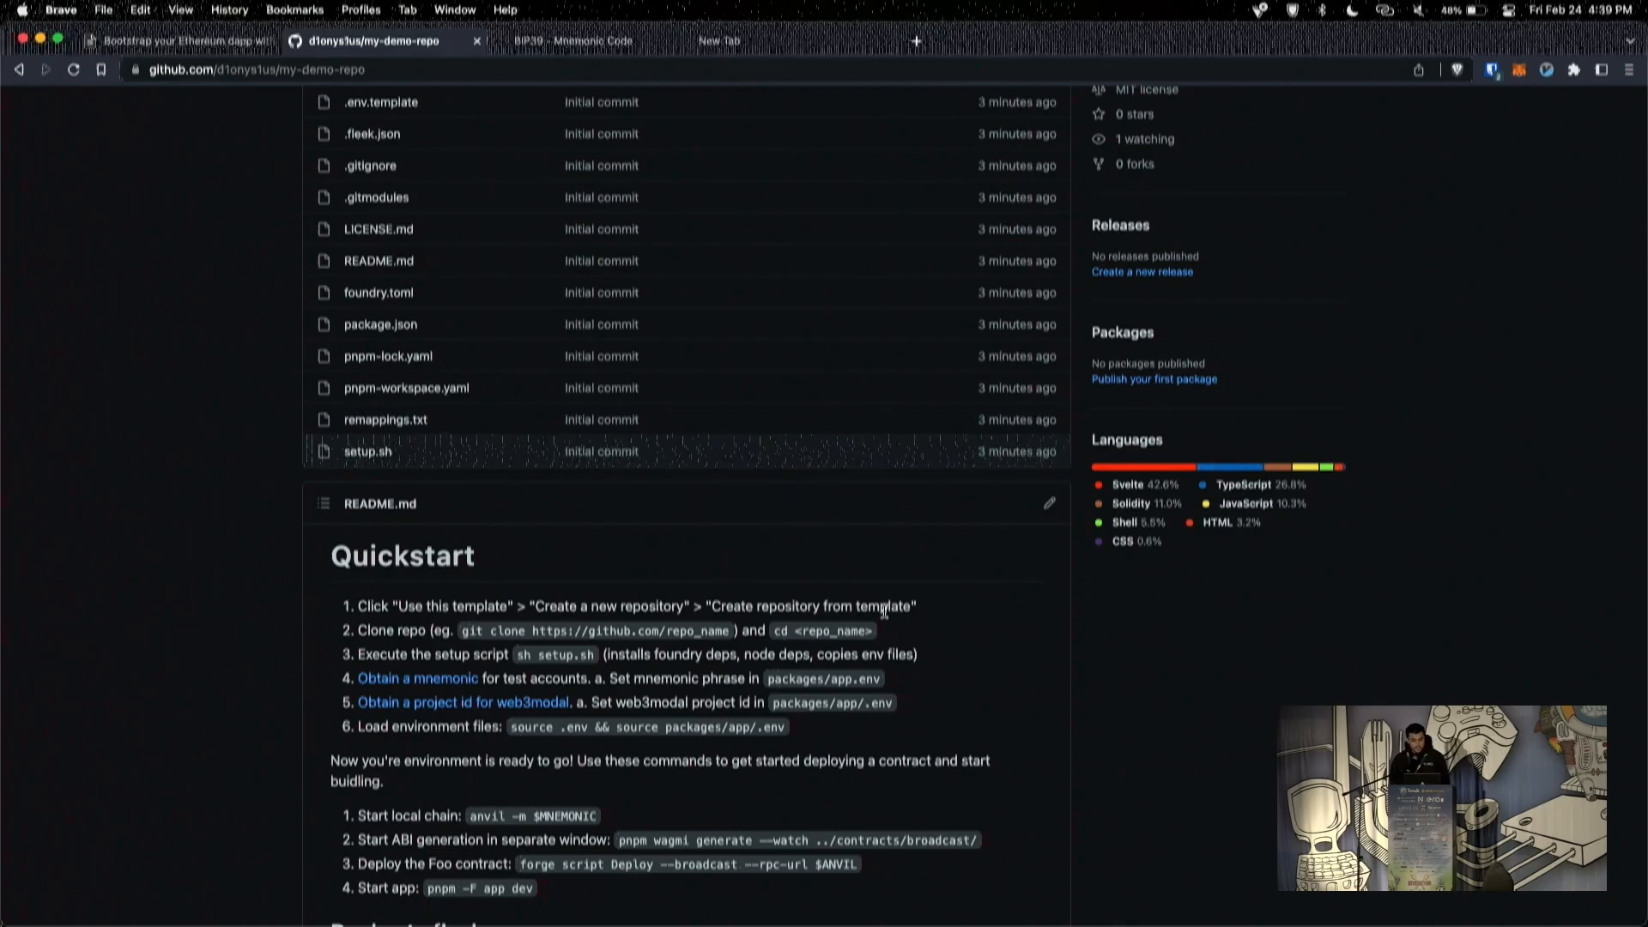
pyautogui.scroll(-3)
pyautogui.write('wa')
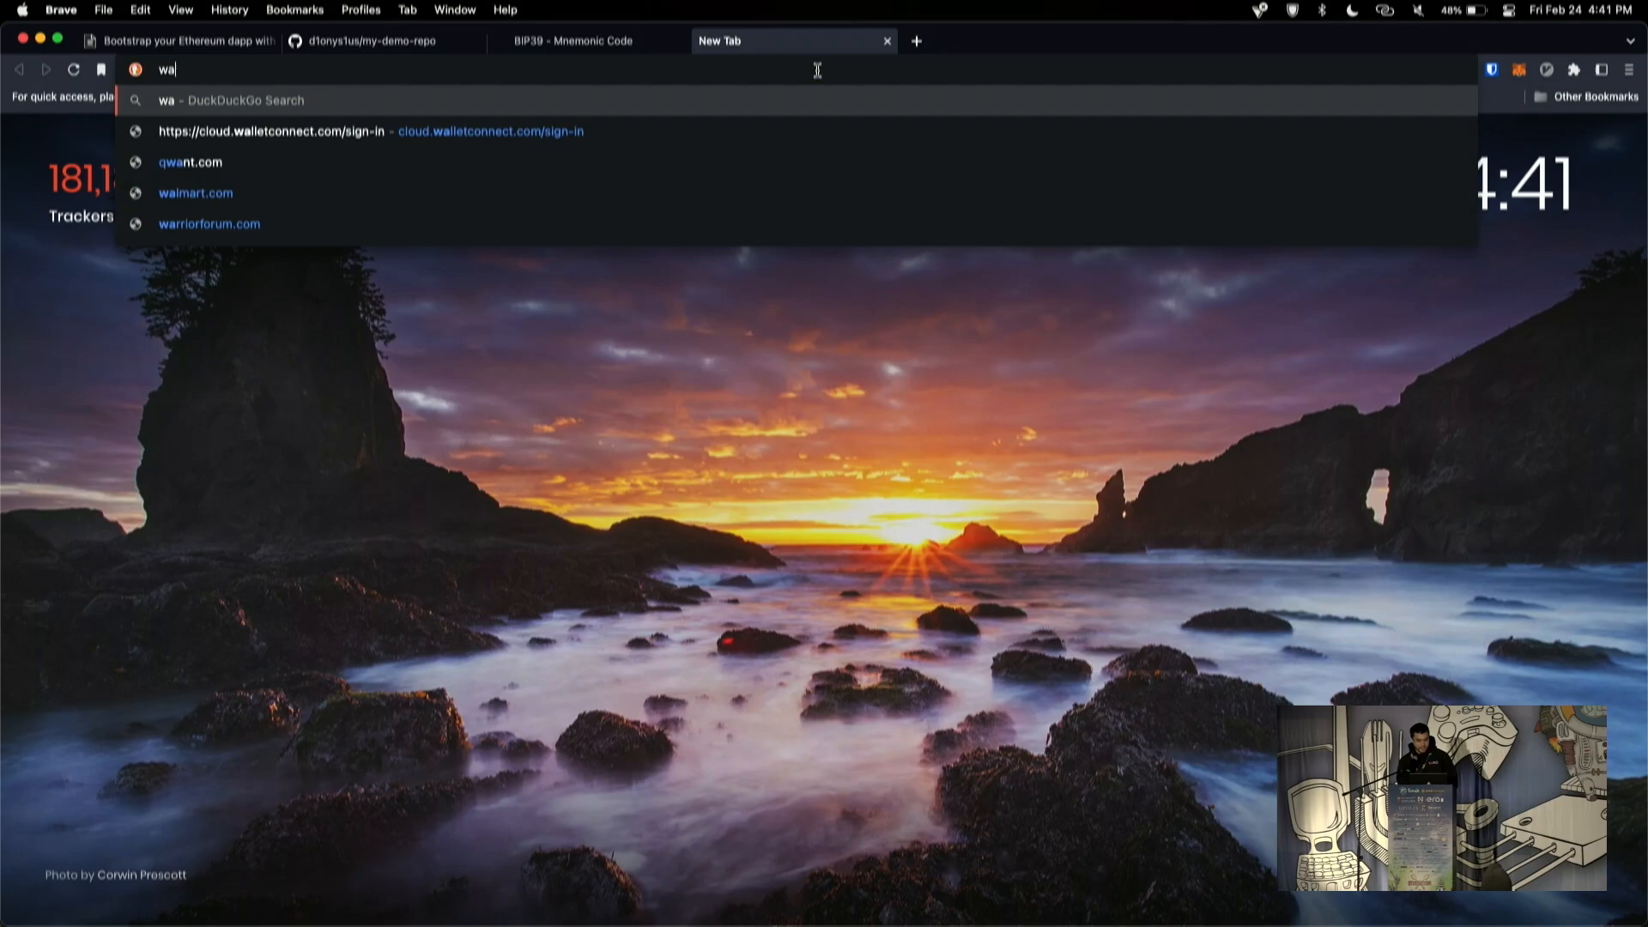
# Step: Sign in to WalletConnect Cloud and copy the my-ether-dapp Project ID
pyautogui.click(271, 131)
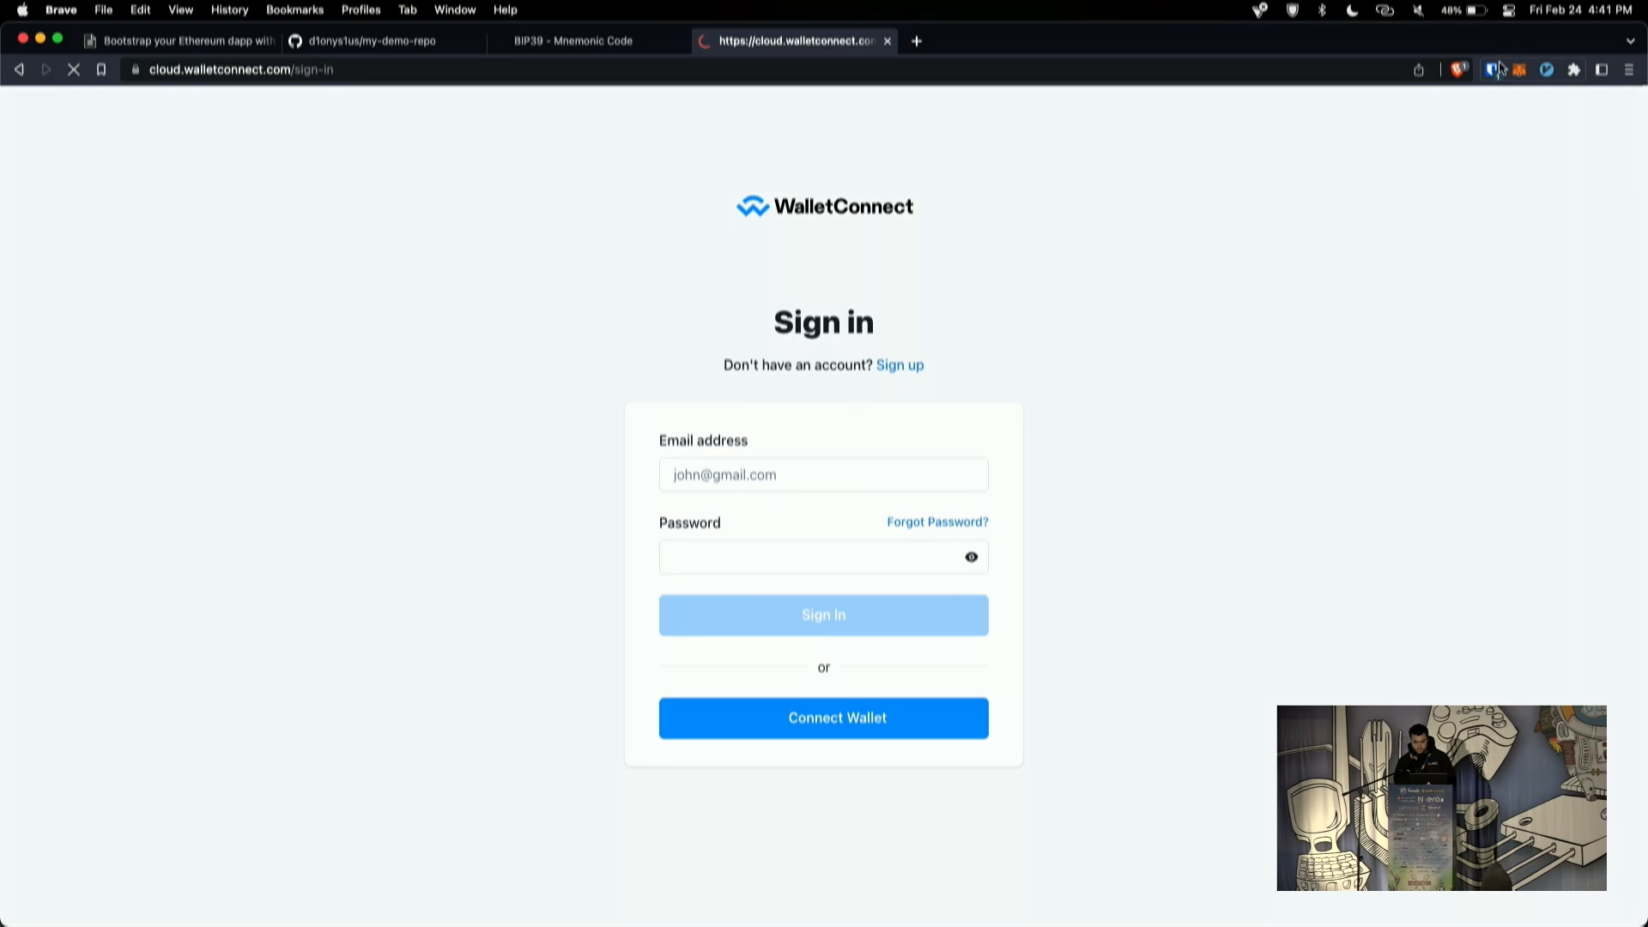
pyautogui.click(823, 615)
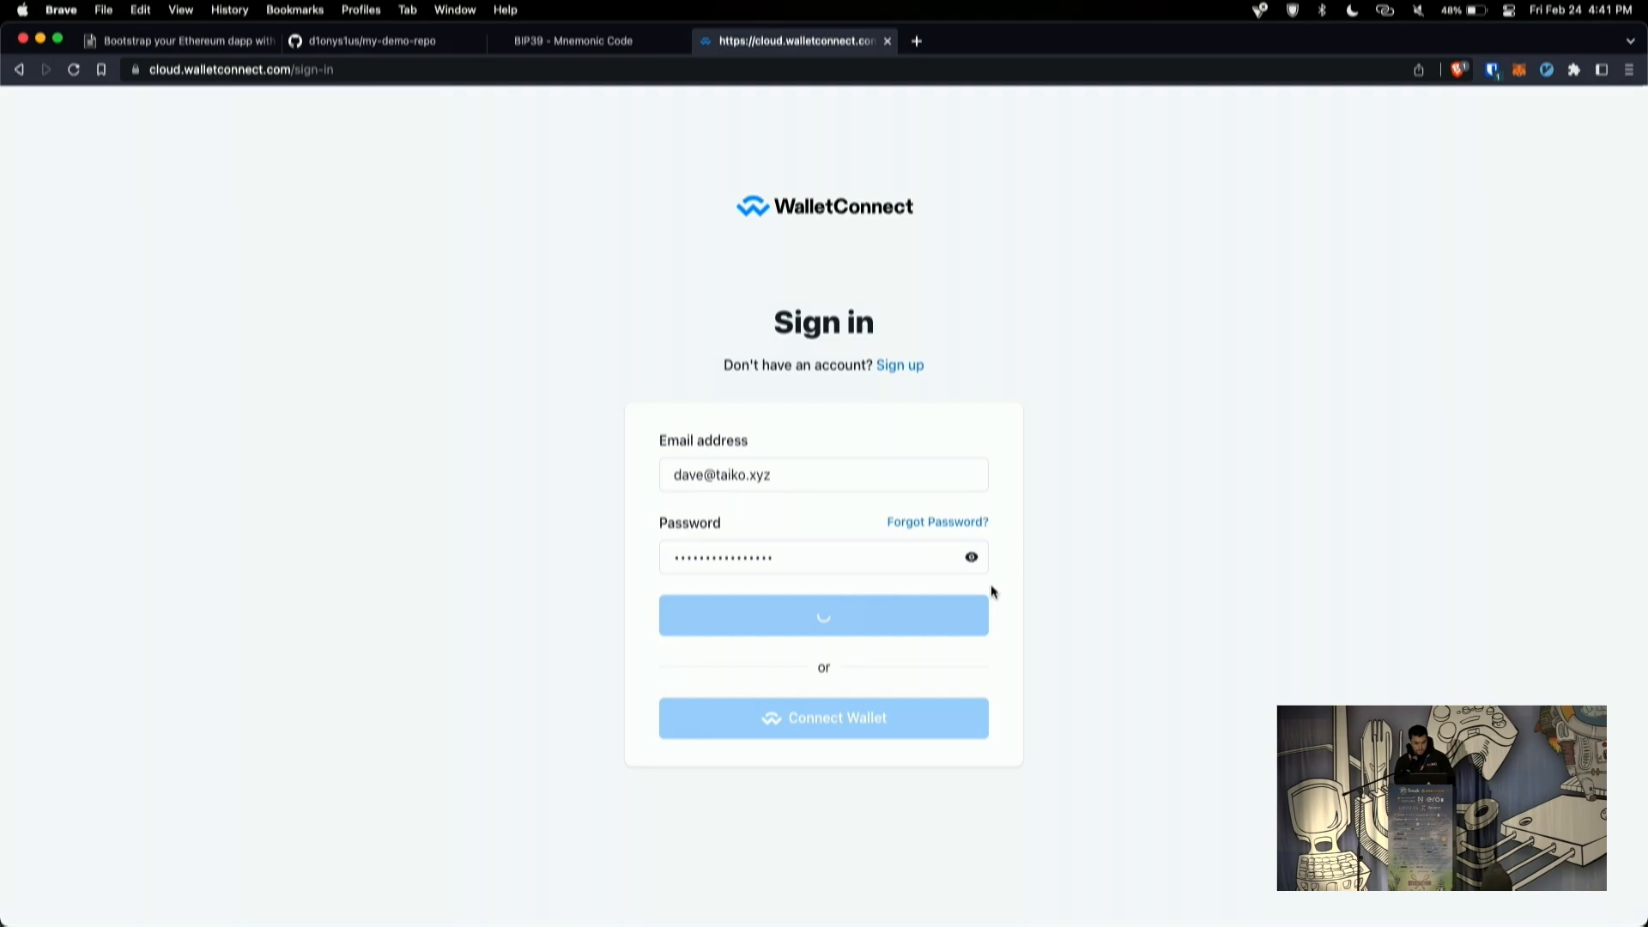
pyautogui.click(823, 616)
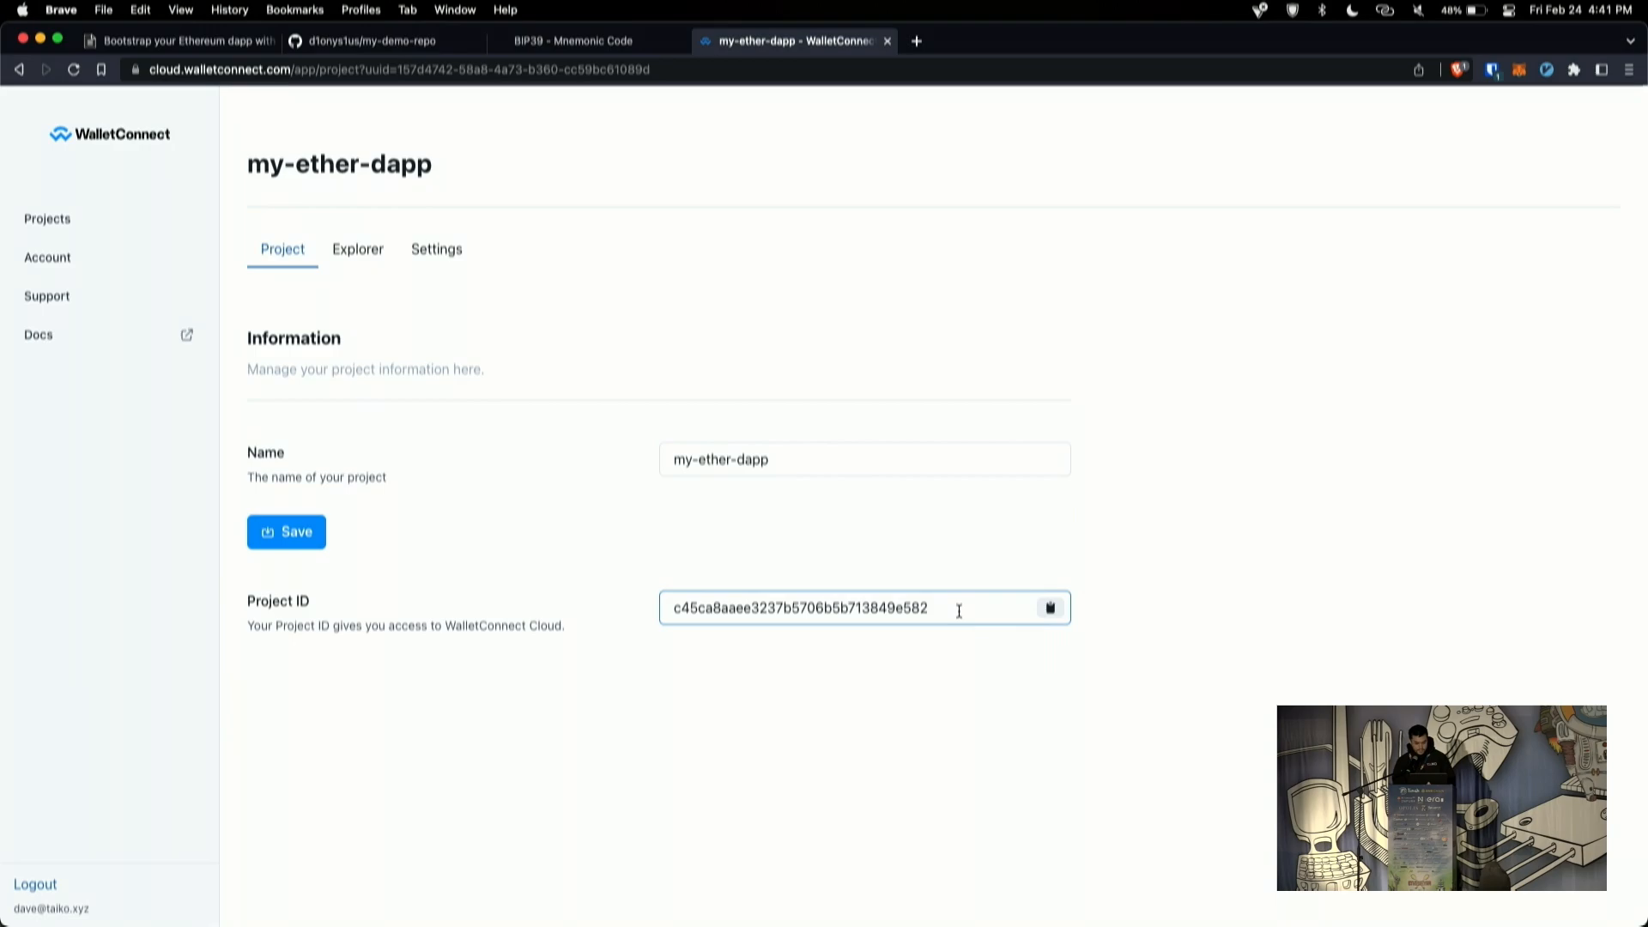
pyautogui.press('cmd+tab')
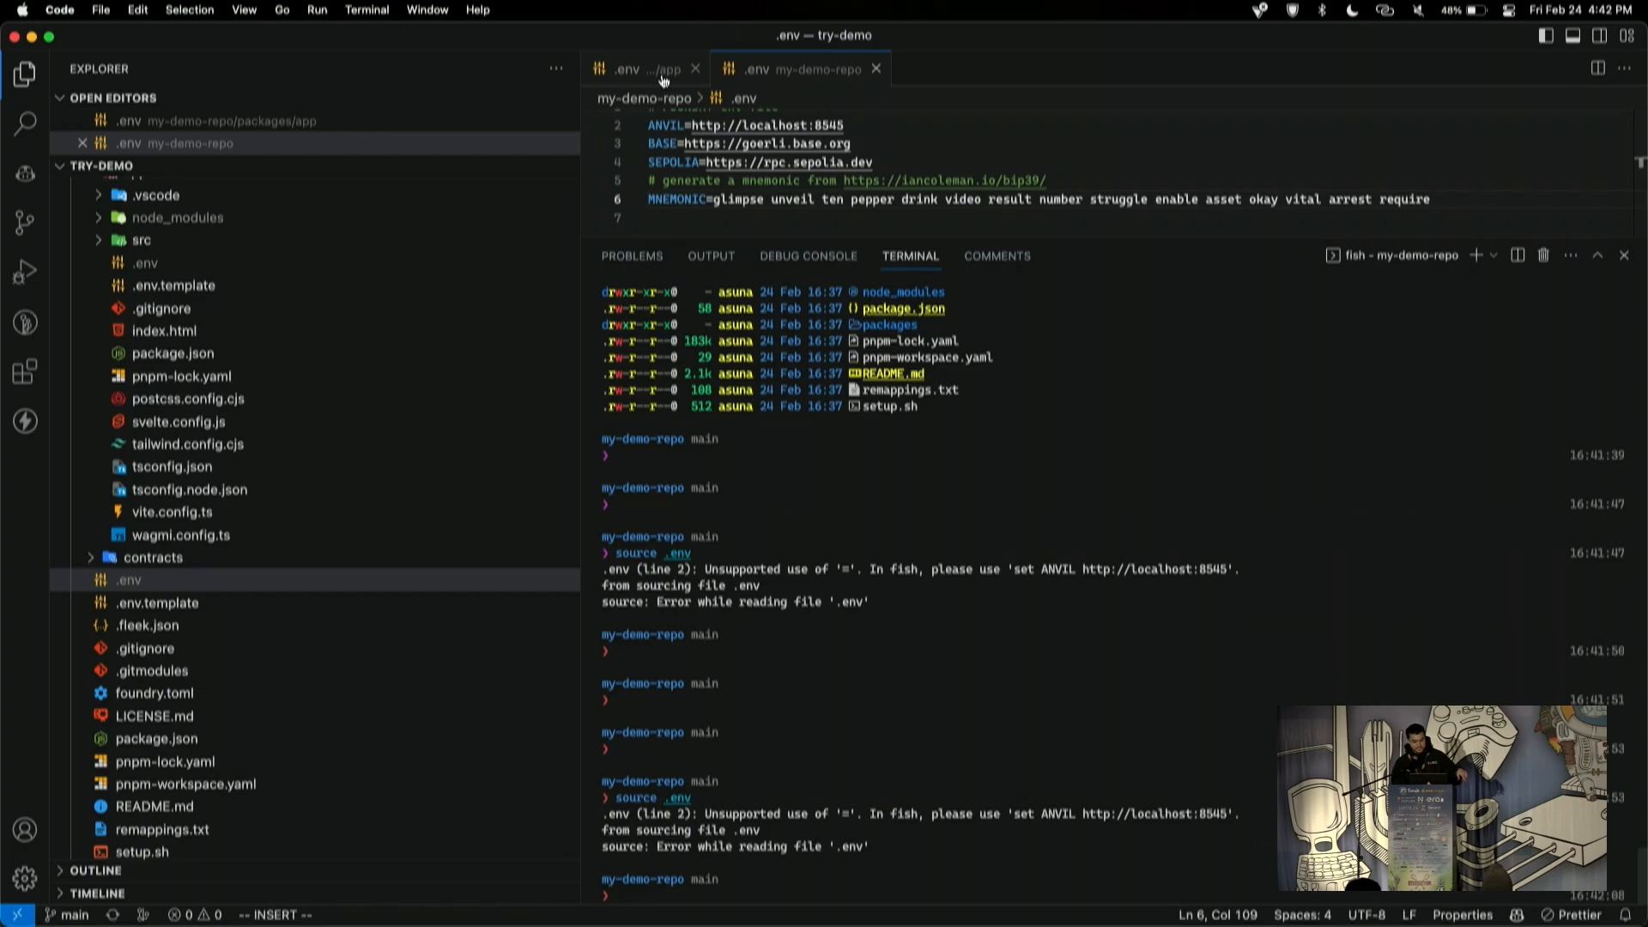
# Step: Try sourcing .env in fish (it fails), open the app .env, and return to GitHub
pyautogui.click(625, 69)
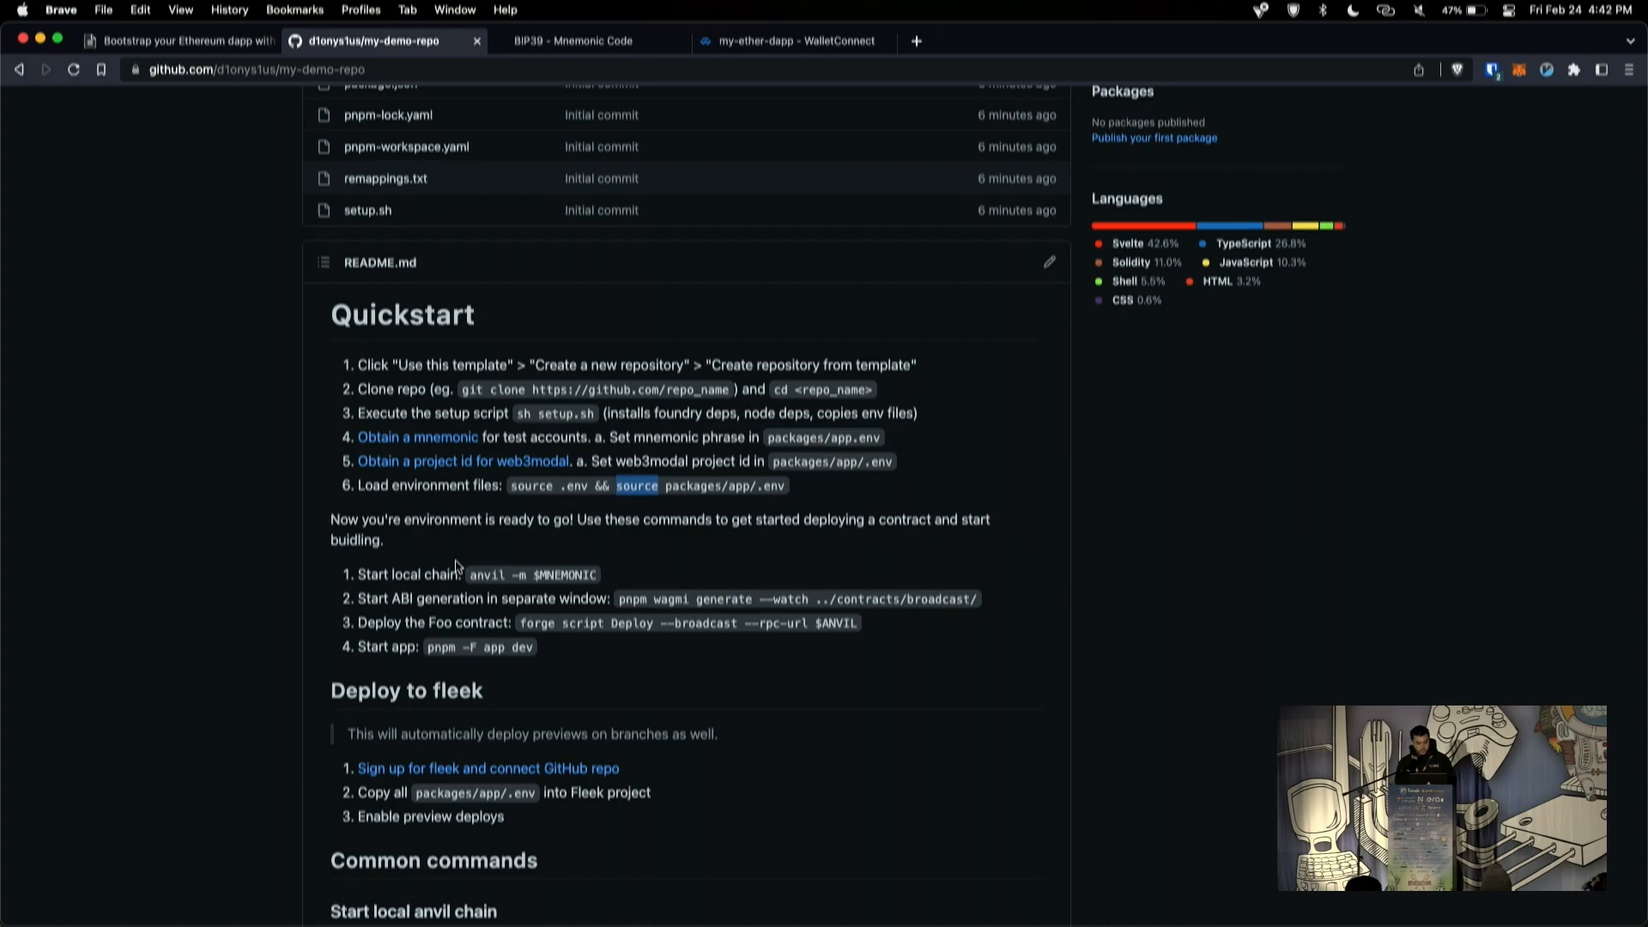
# Step: Scroll the README down to the Deploy to fleek section and common commands
pyautogui.scroll(-3)
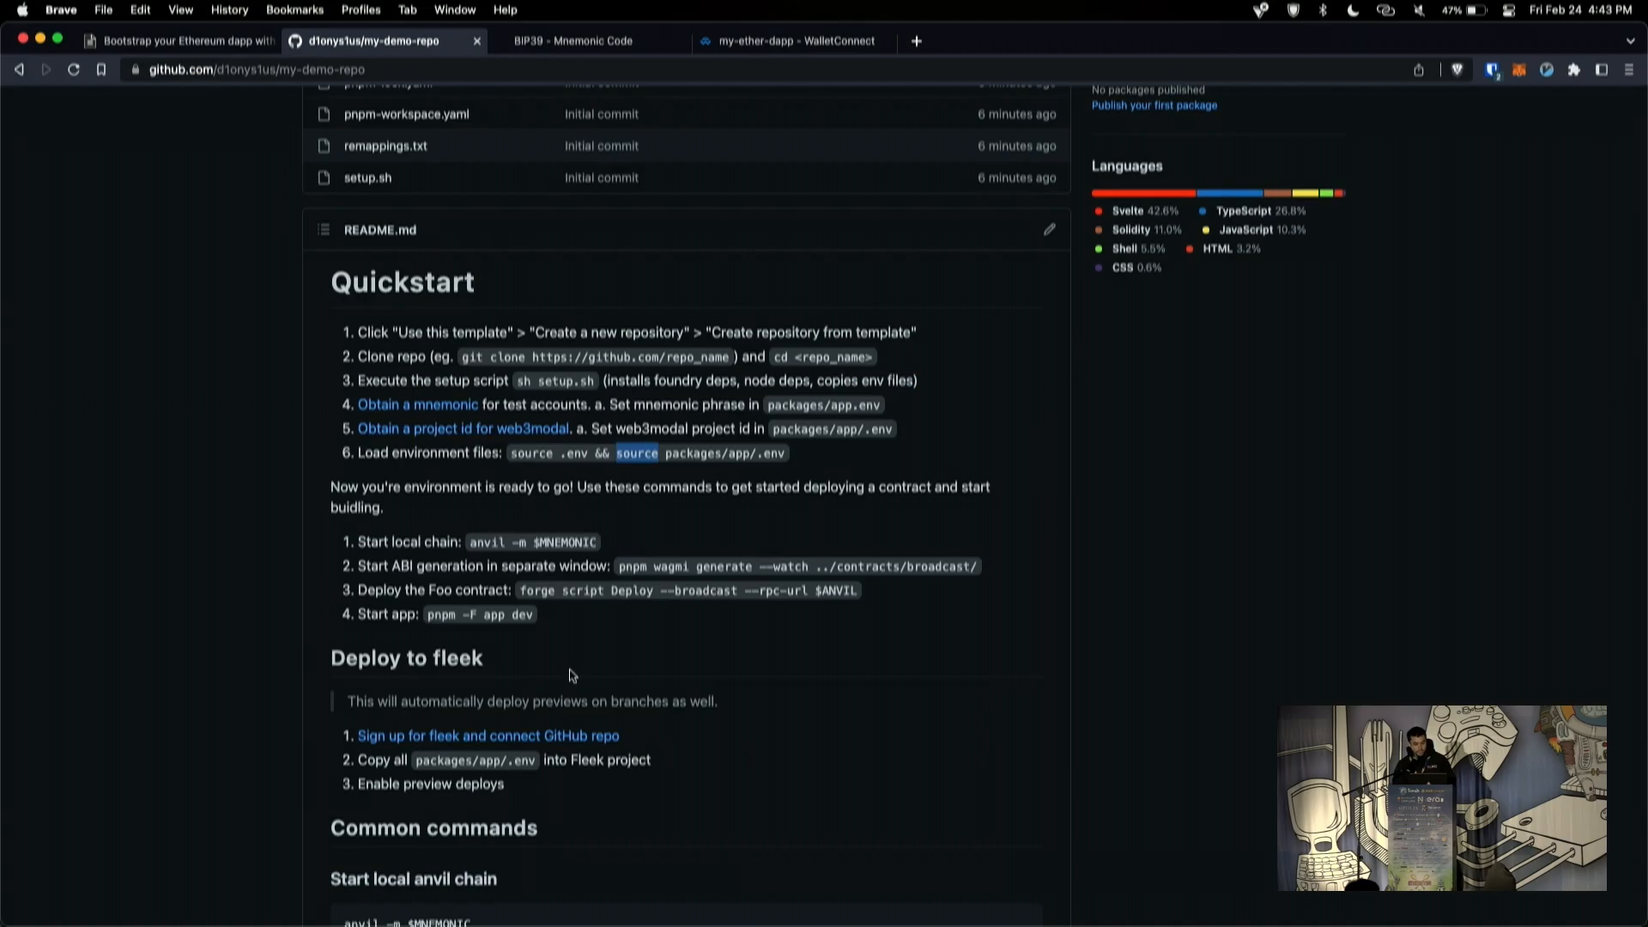
pyautogui.moveTo(764, 656)
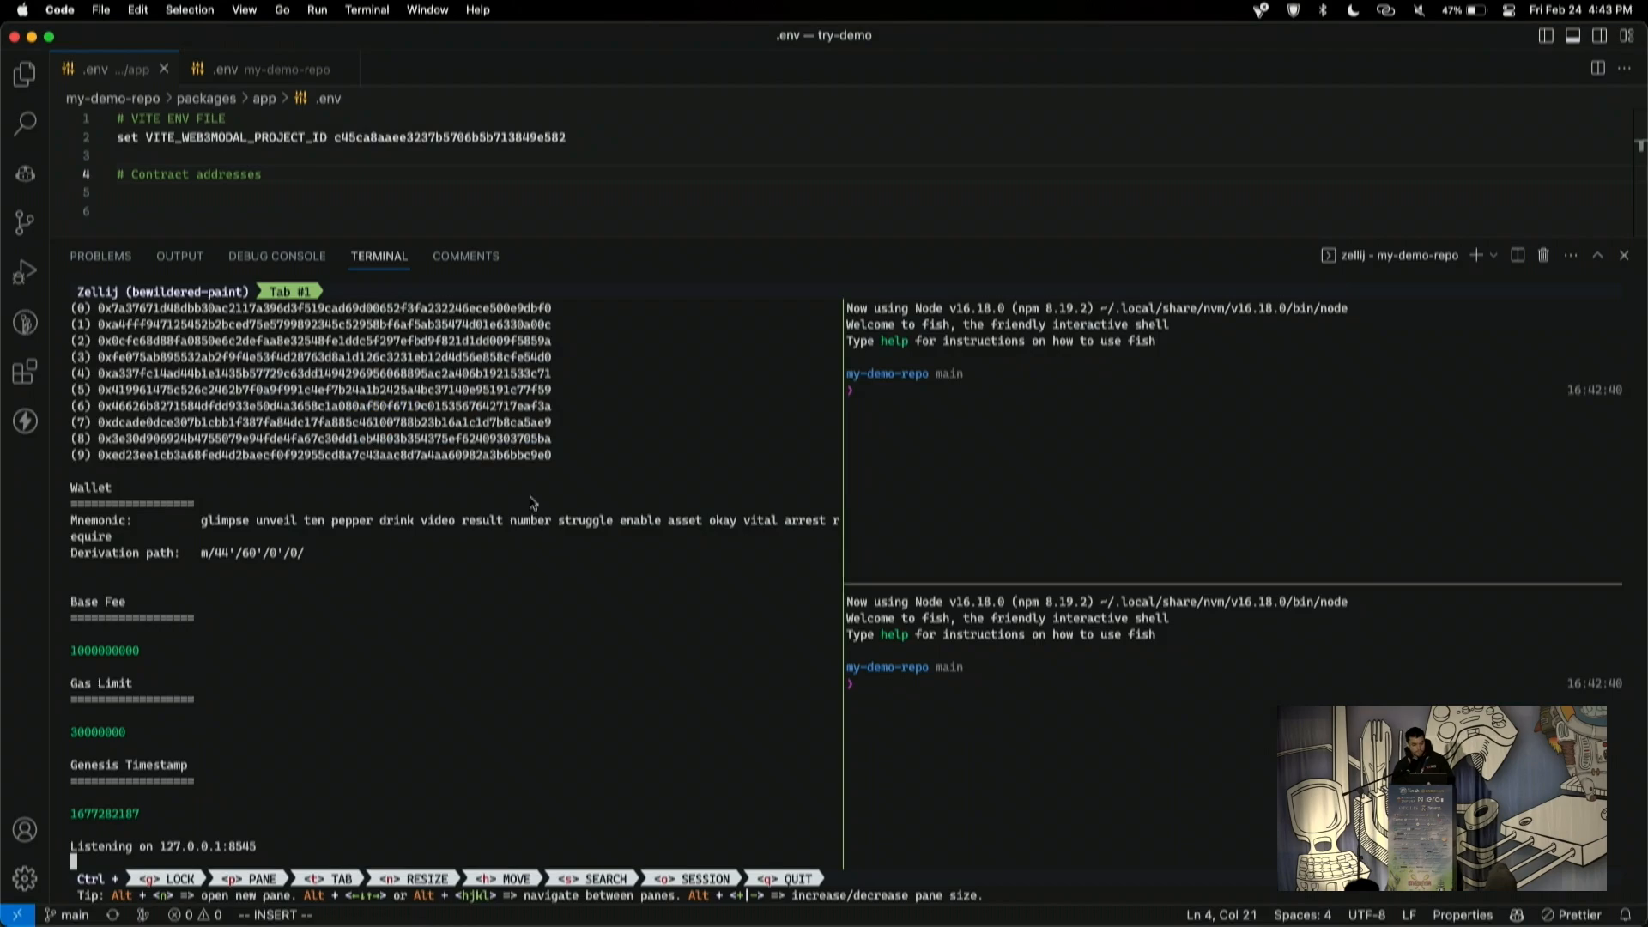
# Step: Deploy Foo with forge script to $ANVIL, check cast block-number, and start pnpm -F app dev
pyautogui.click(25, 73)
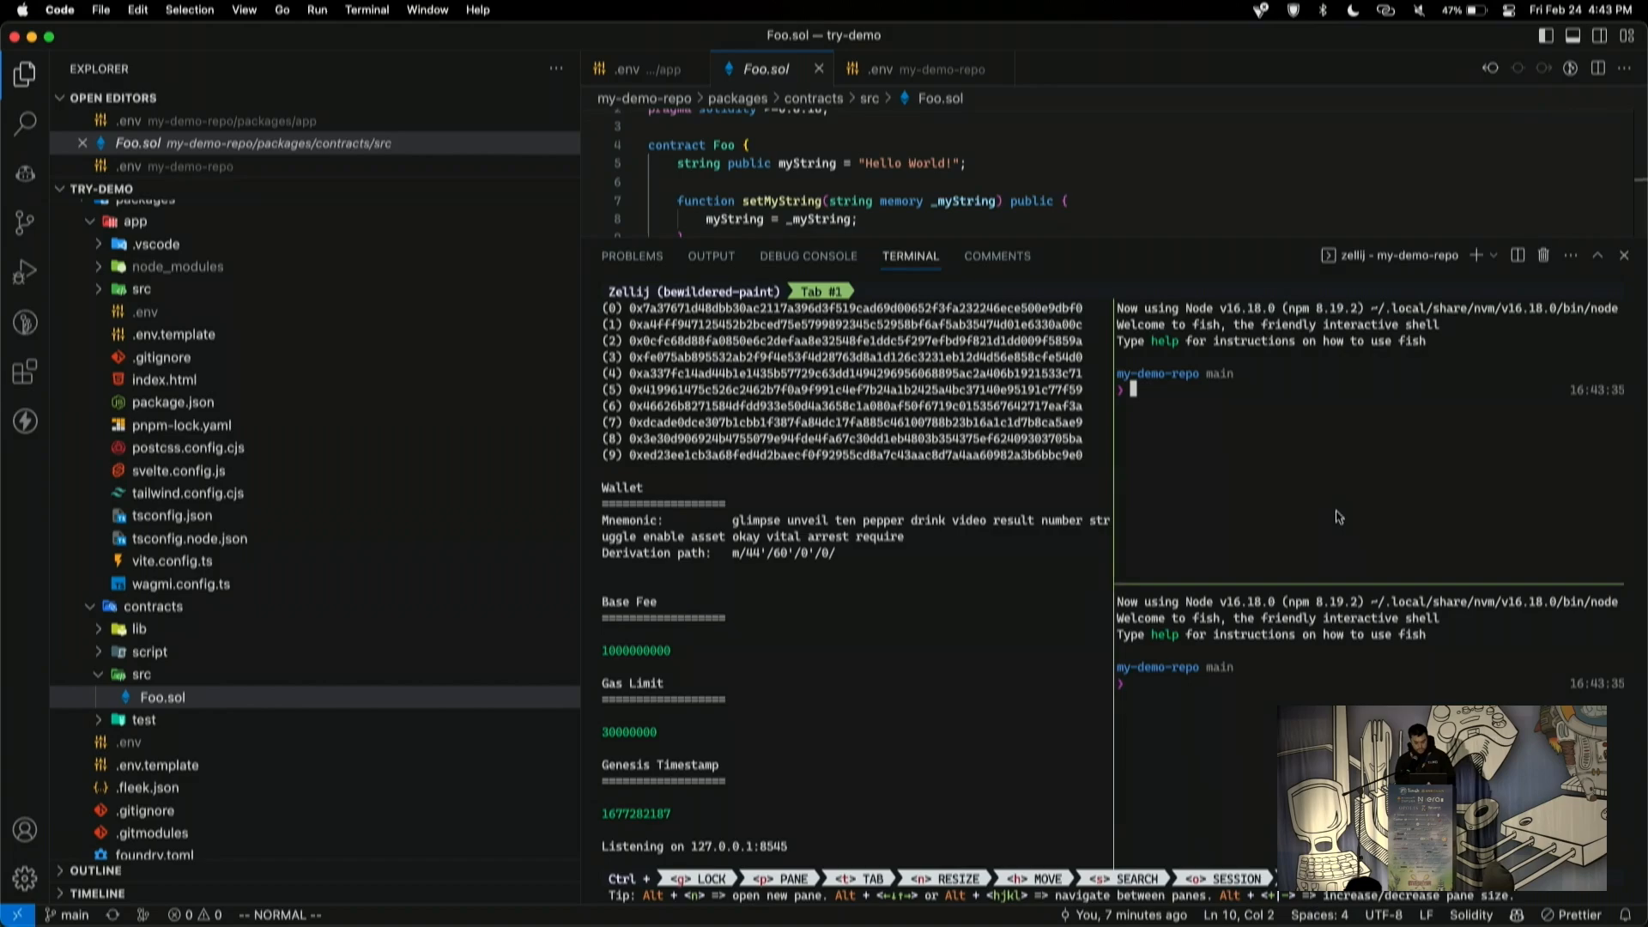
pyautogui.write('forge script Deploy --broadcast --rpc-url $ANVIL')
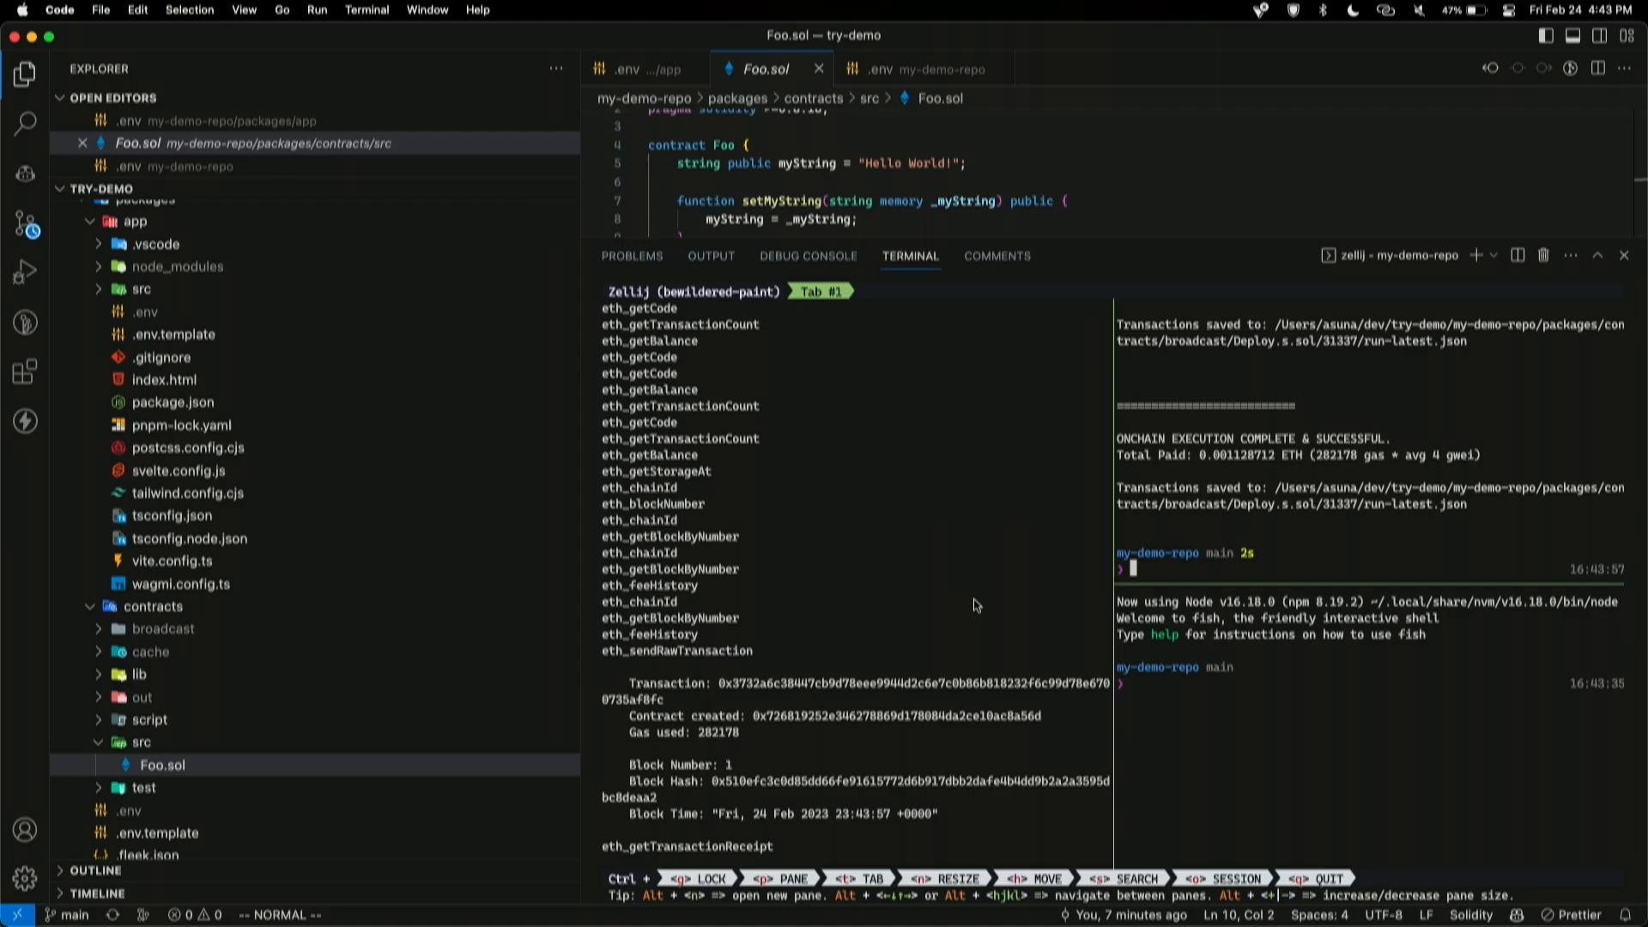
pyautogui.write('cast block-number')
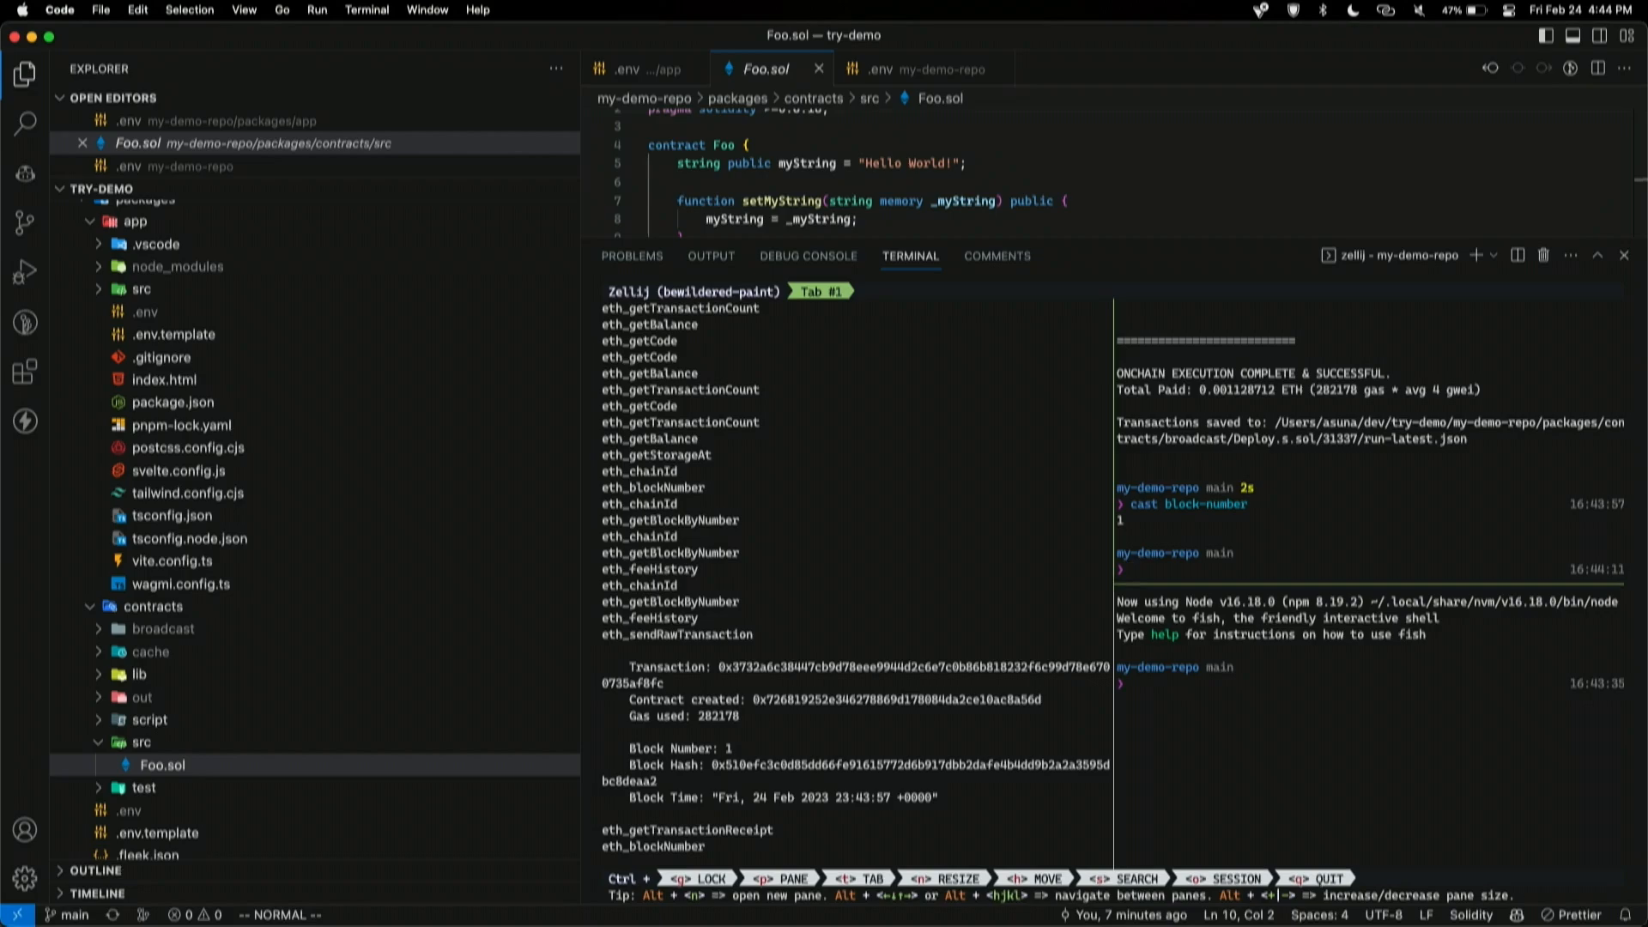
pyautogui.write('pnpm -F app dev')
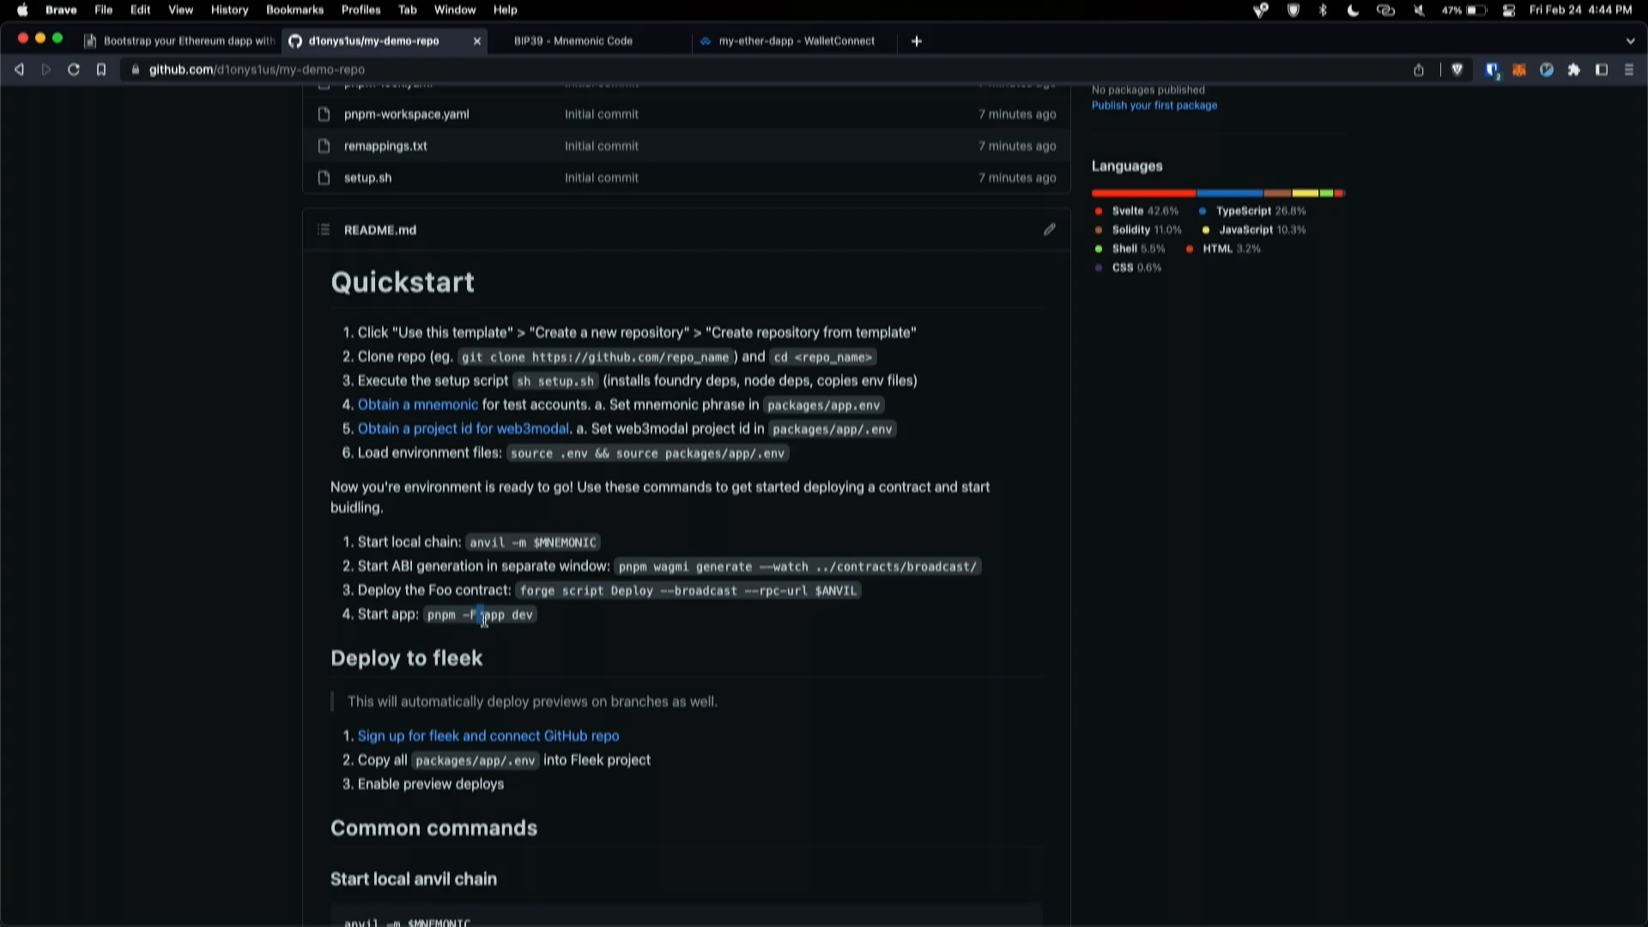
# Step: Select the app package name in the README's Quickstart start command
pyautogui.doubleClick(523, 614)
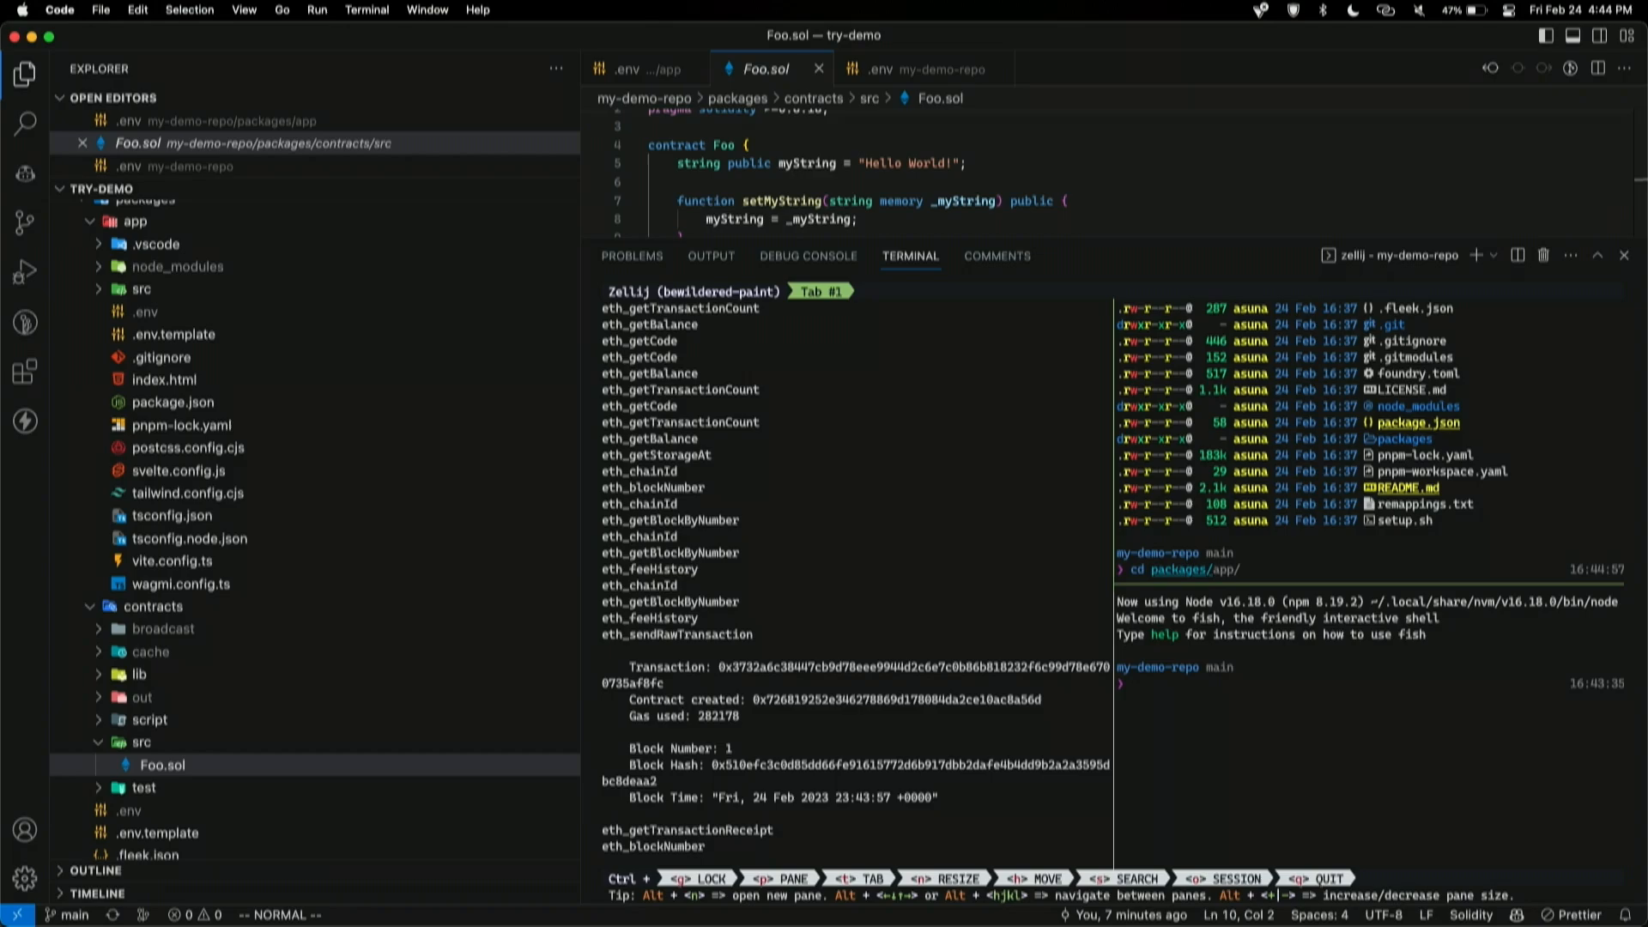
# Step: Run pnpm wagmi generate, then switch windows and scroll the README commands
pyautogui.write('pnpm wagmi generate')
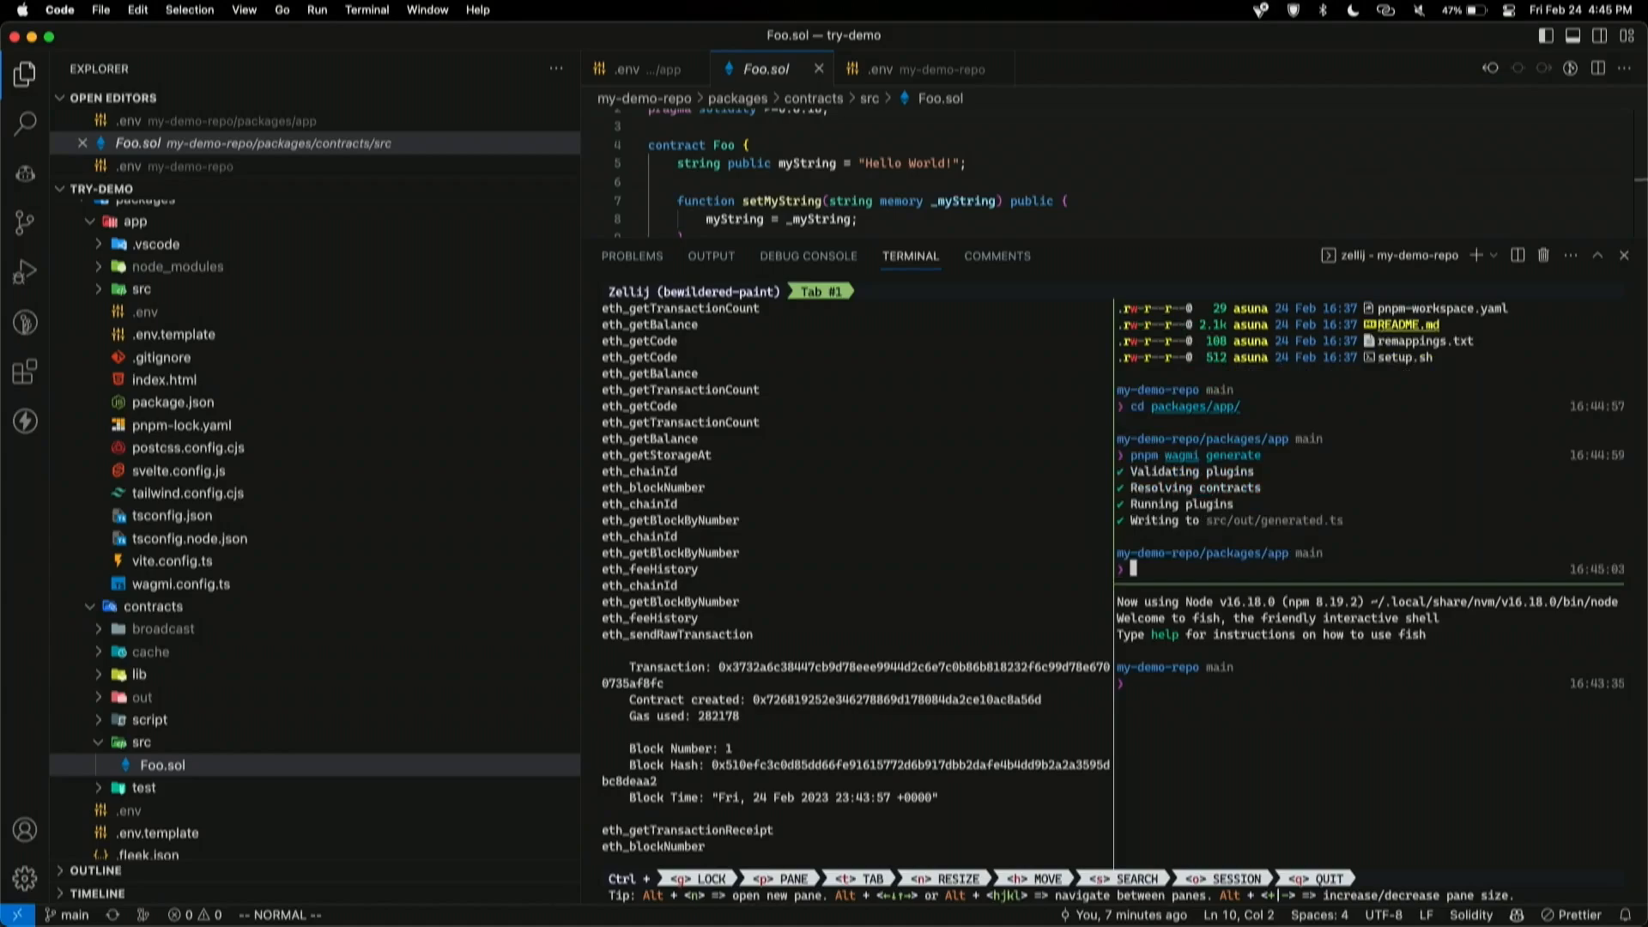
pyautogui.press('cmd+tab')
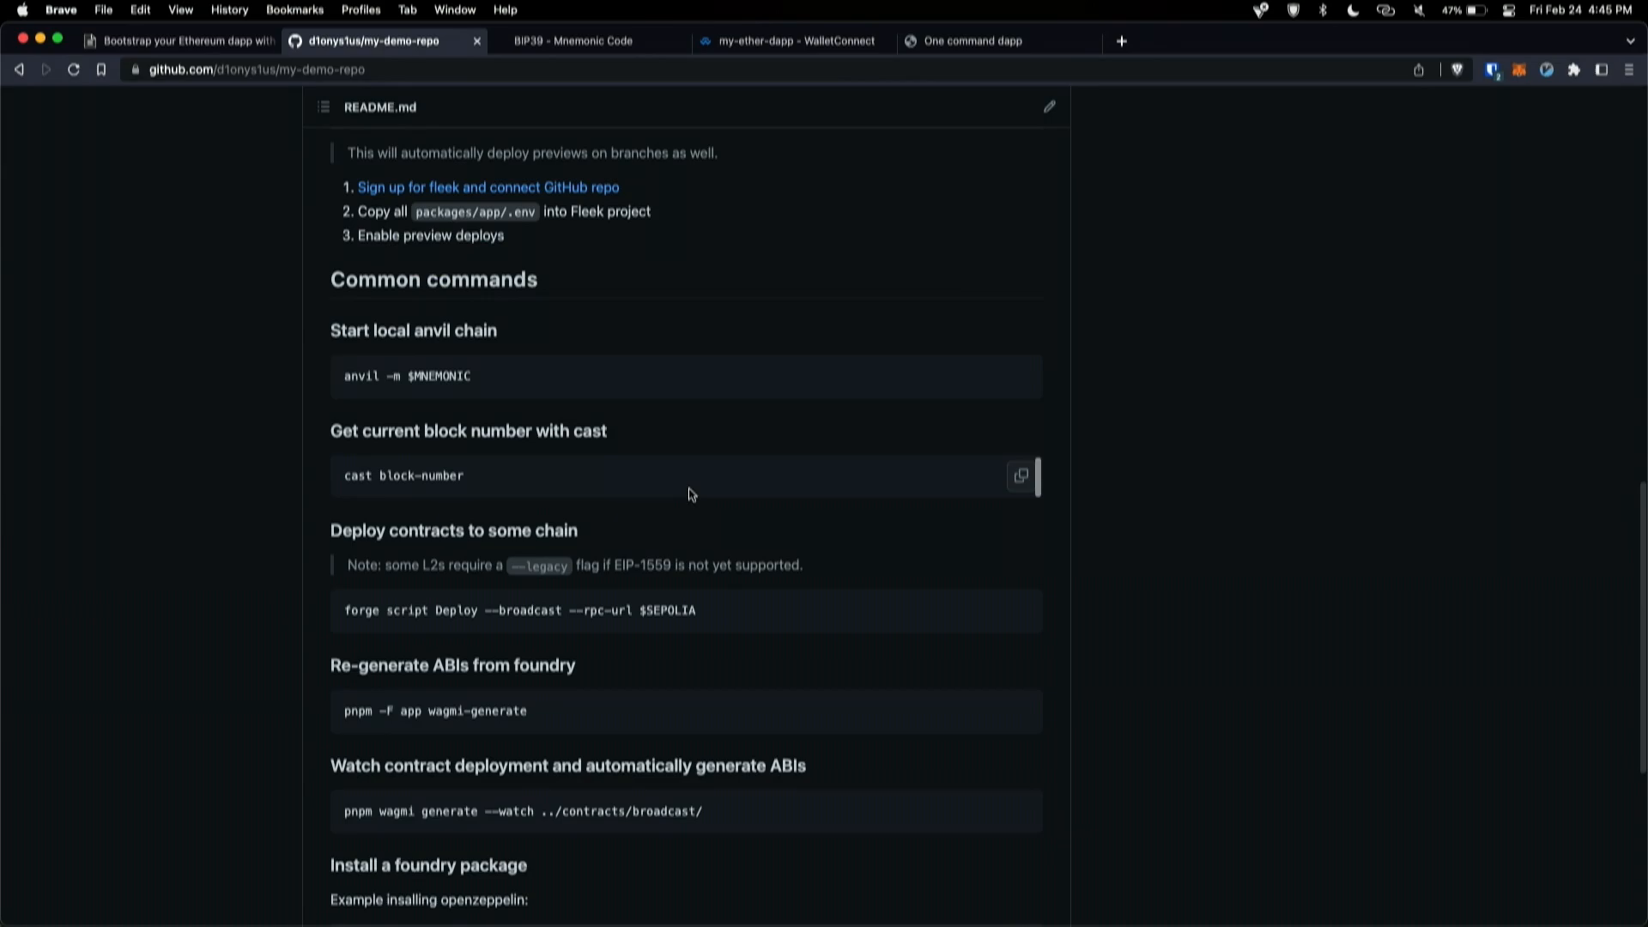
pyautogui.scroll(-3)
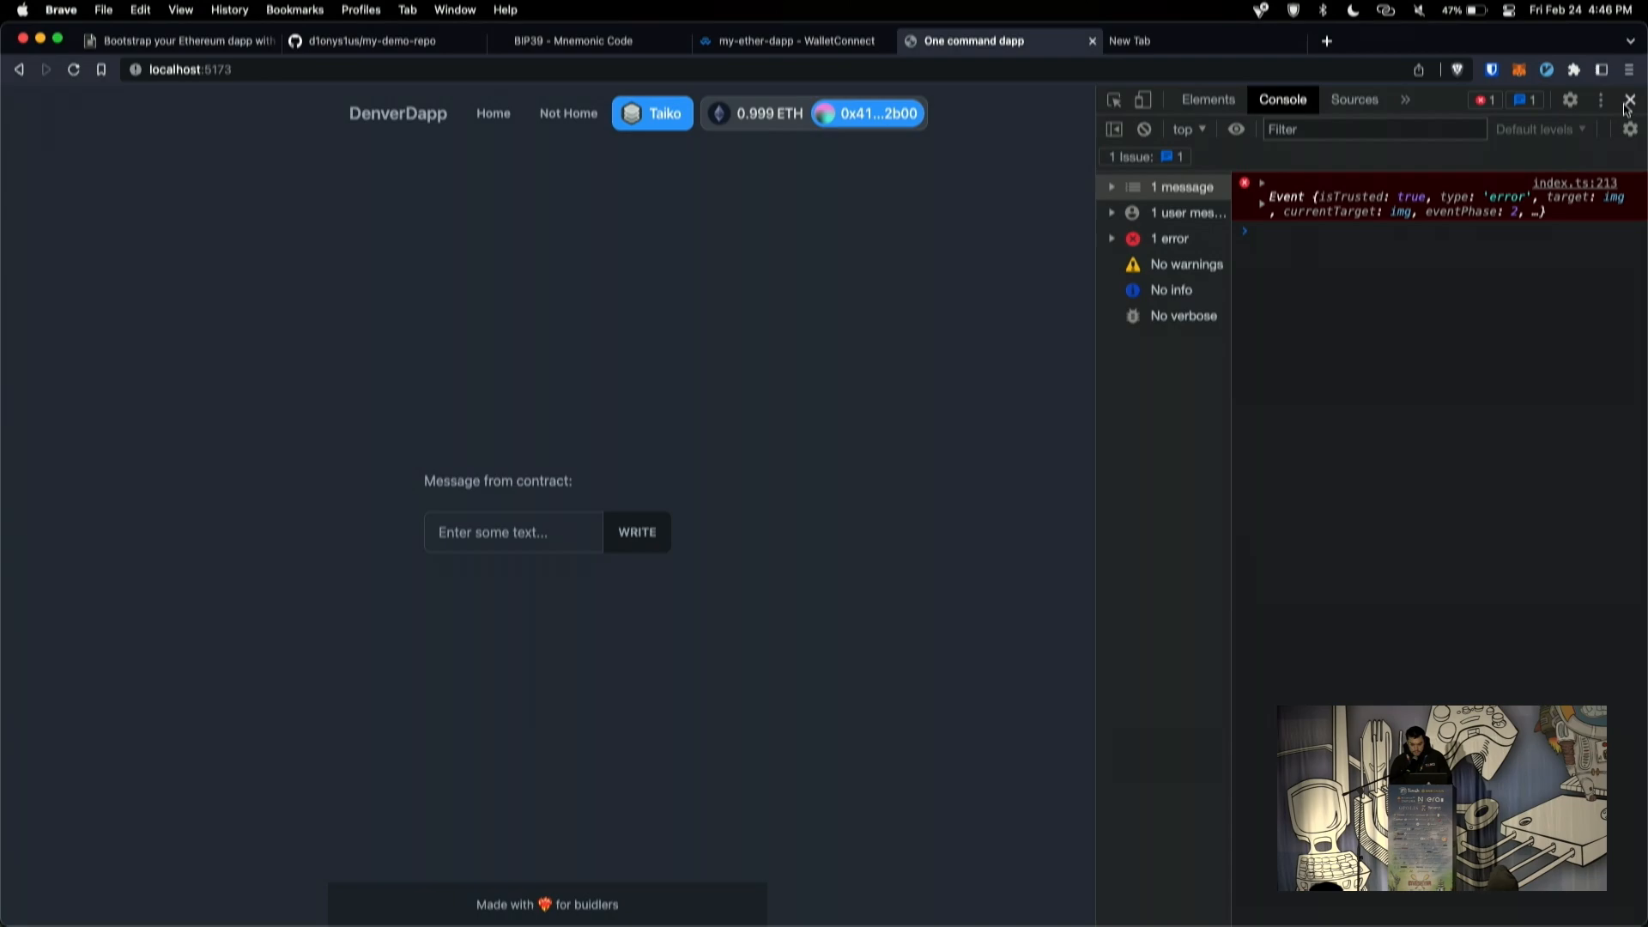
# Step: Close DevTools, return to the DenverDapp home page, and switch the network to Anvil
pyautogui.click(1621, 99)
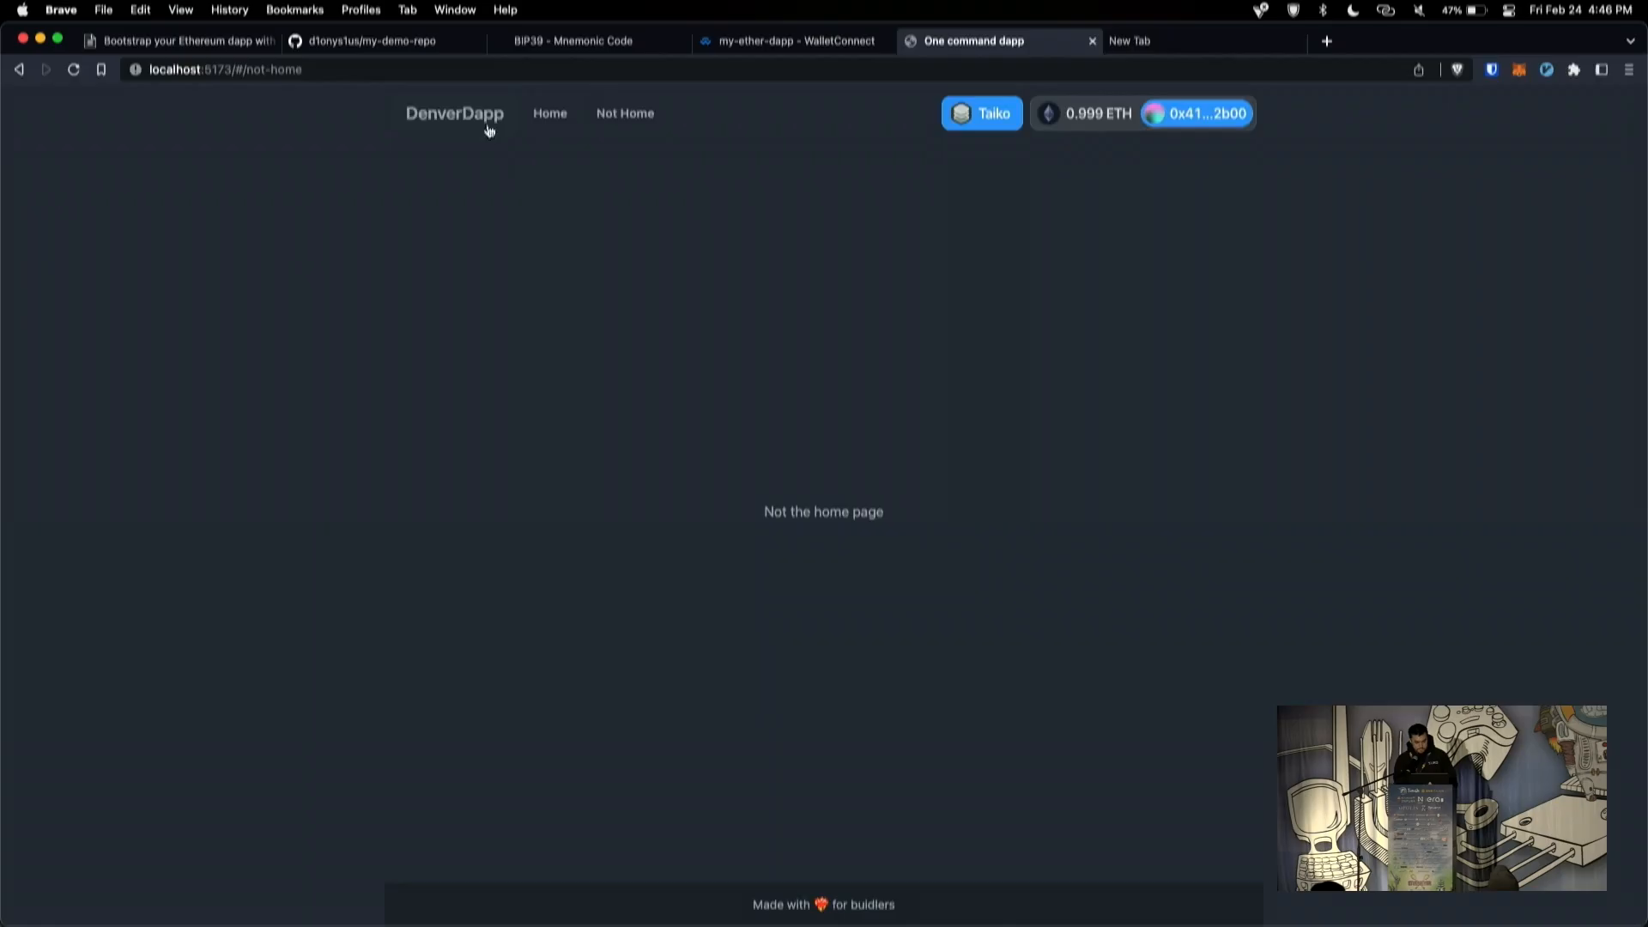
pyautogui.click(624, 112)
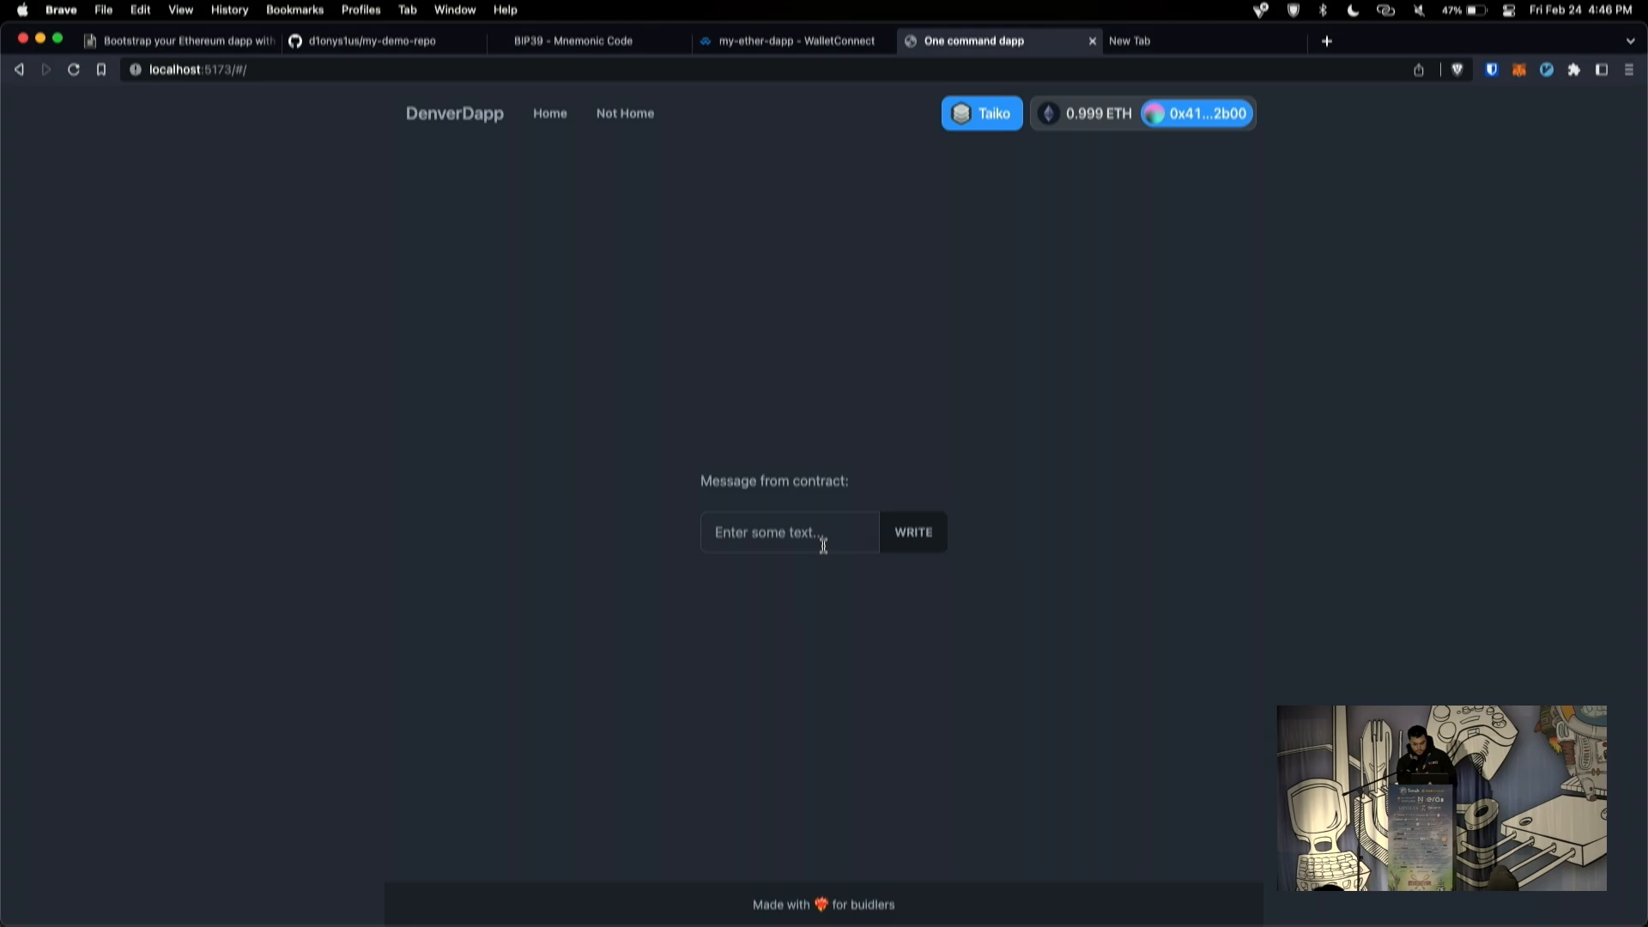
pyautogui.click(980, 113)
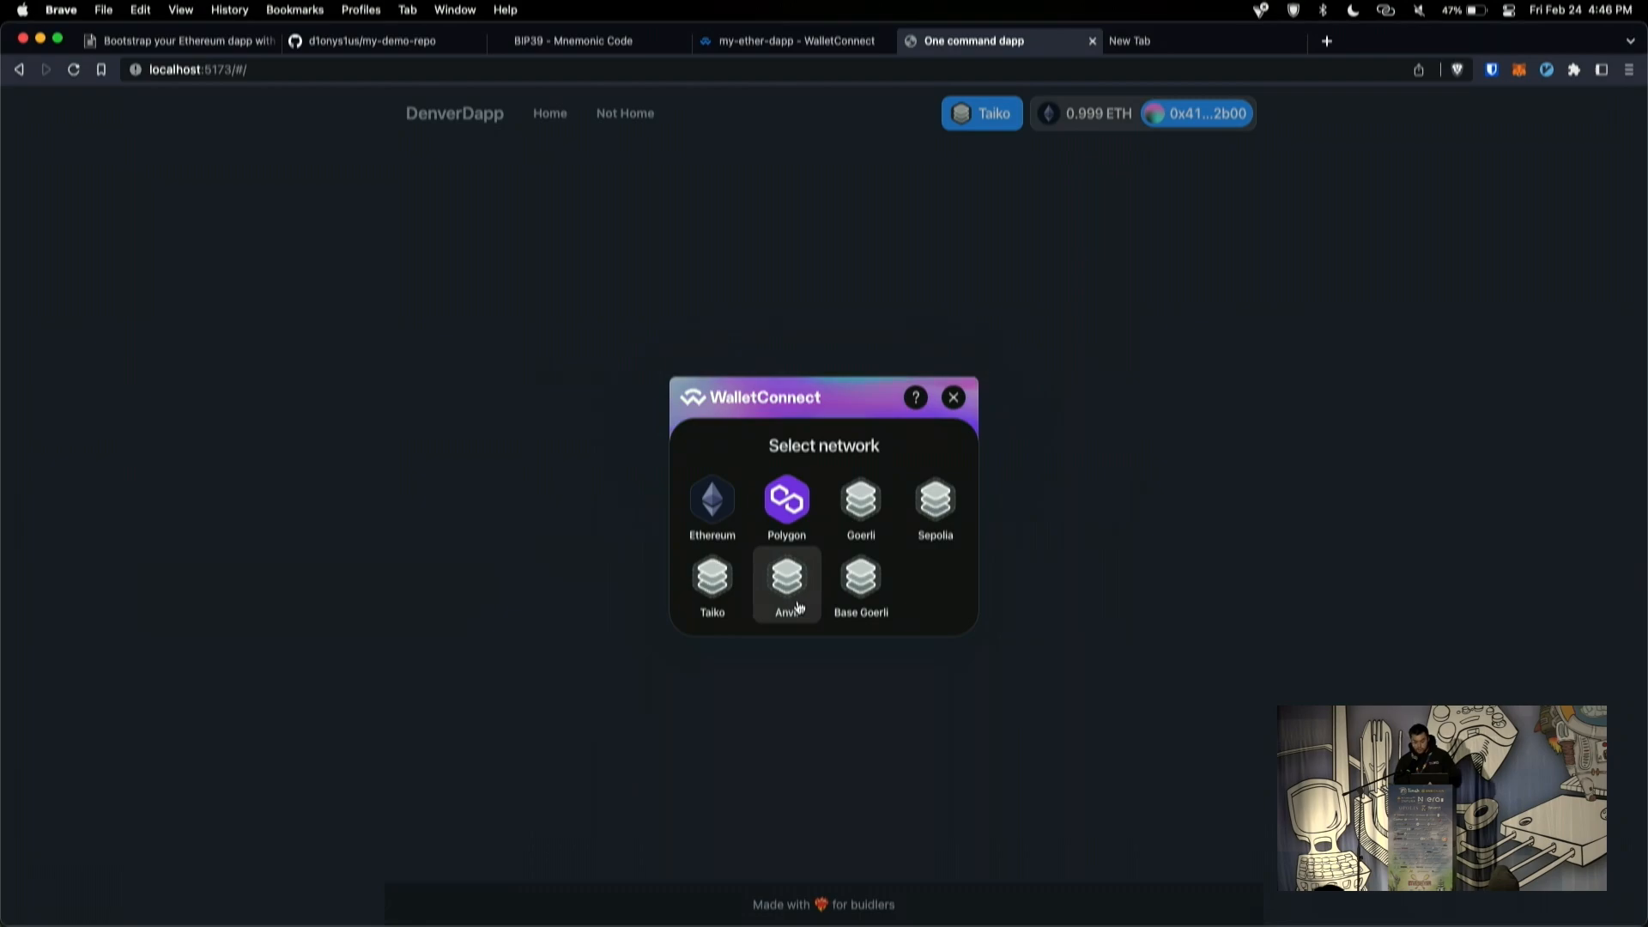
pyautogui.click(785, 585)
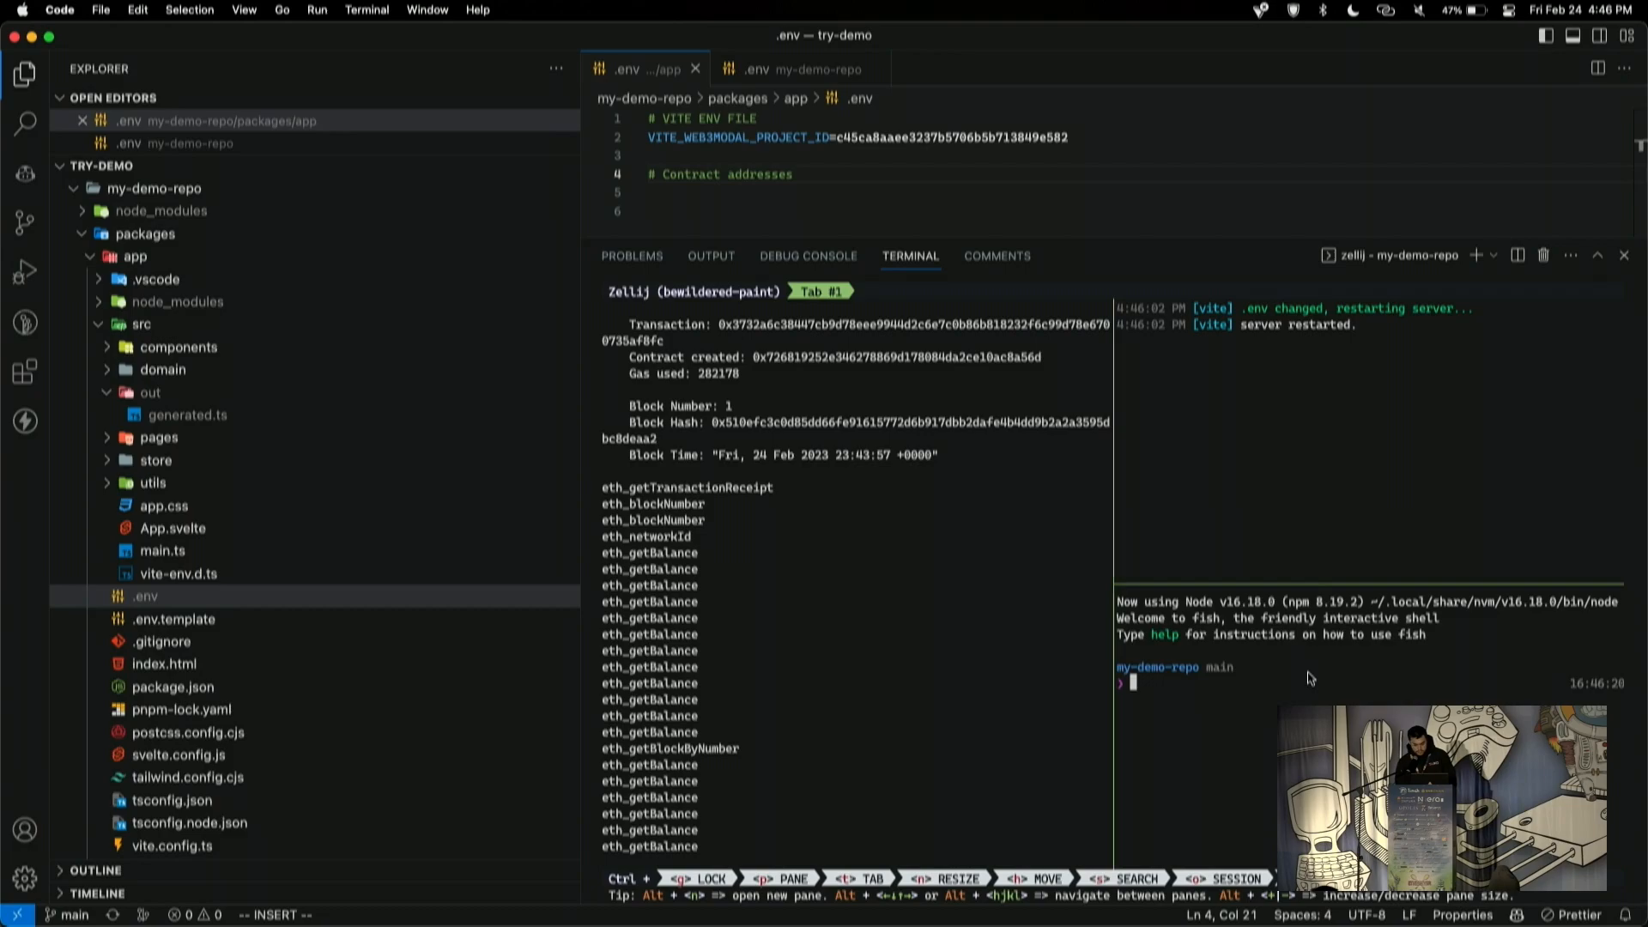
# Step: Search for FOO and add VITE_FOO_ADDRESS= under # Contract addresses in the app .env
pyautogui.write('FOO')
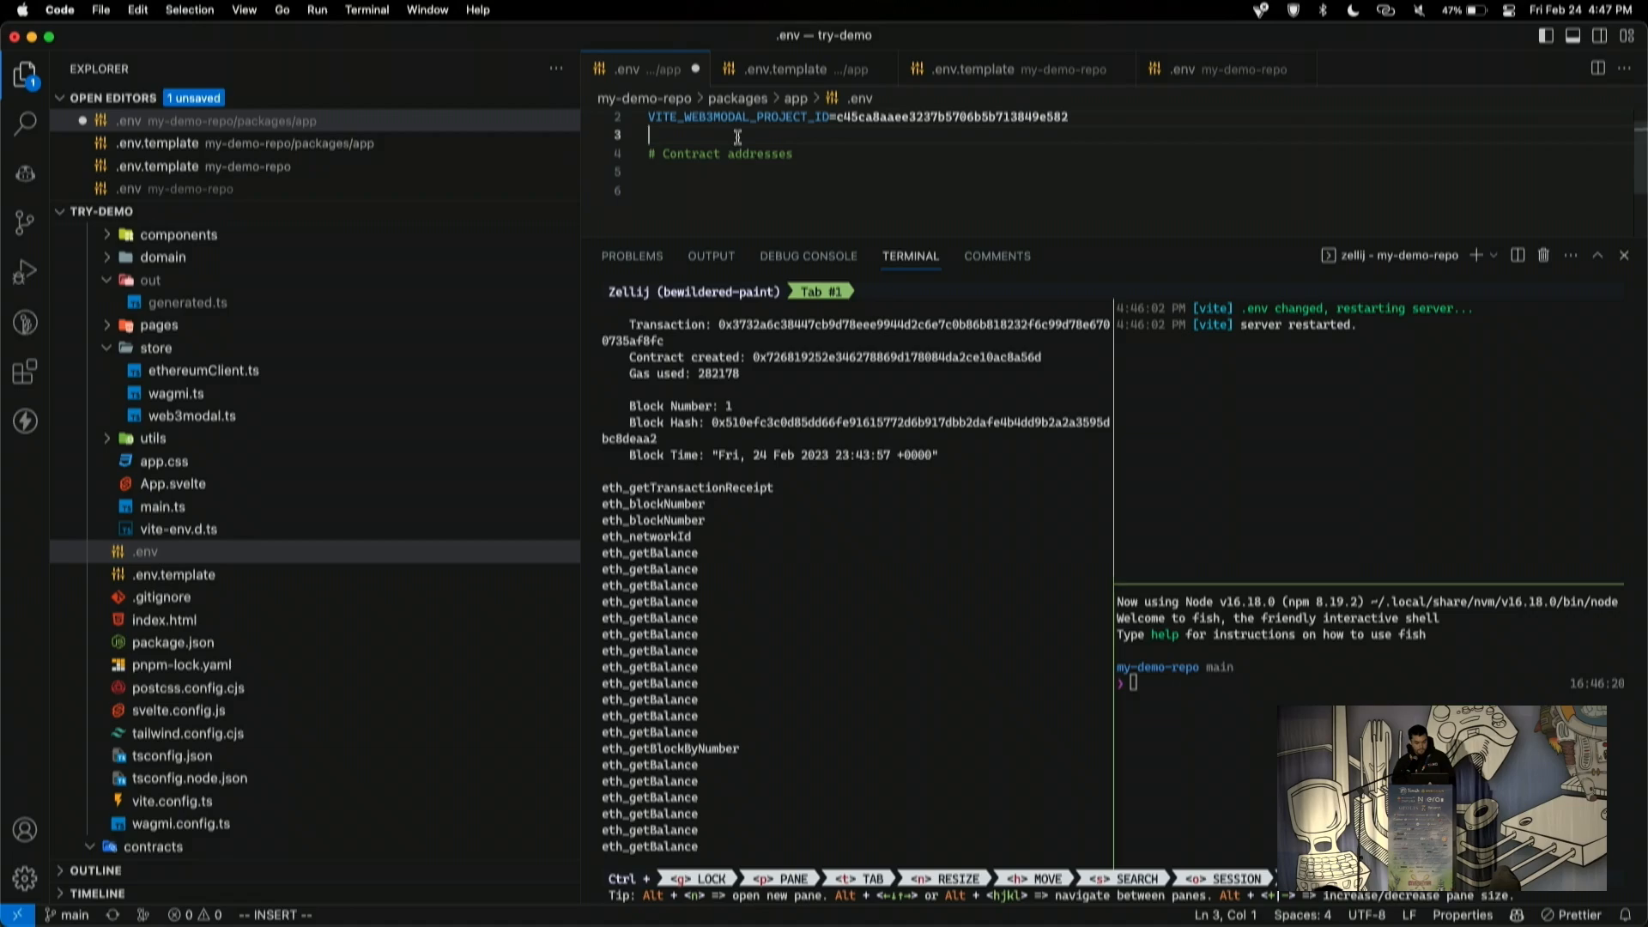
pyautogui.write('VITE_FOO_ADDRESS=')
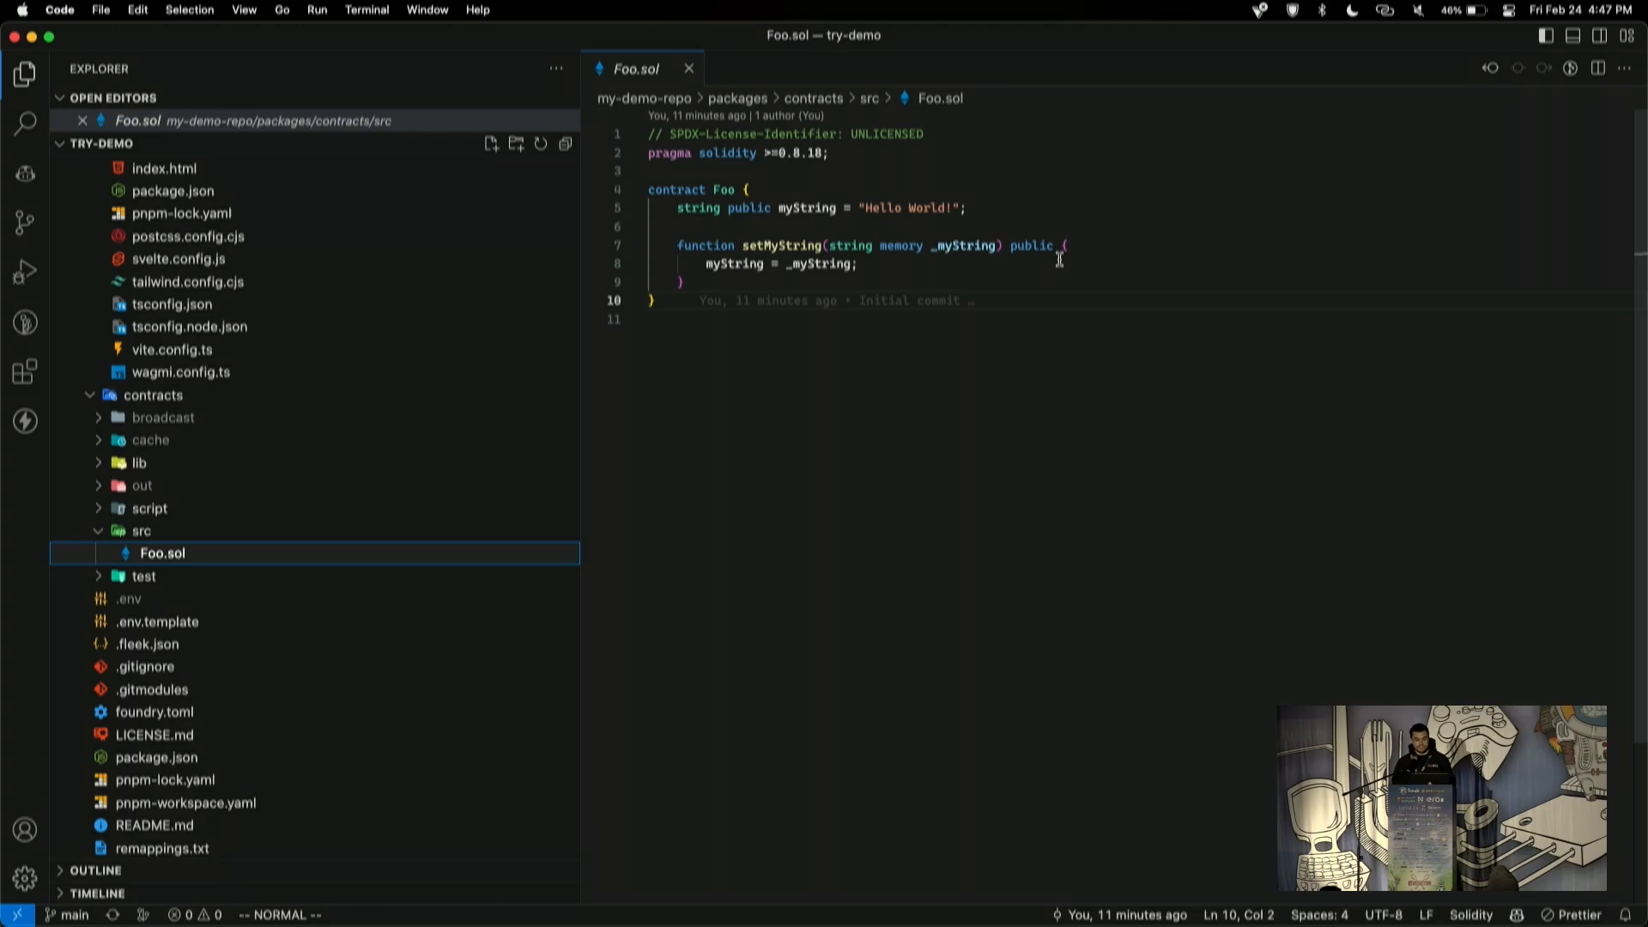
# Step: Change the Foo contract's message text to 'change this message'
pyautogui.write('change this message')
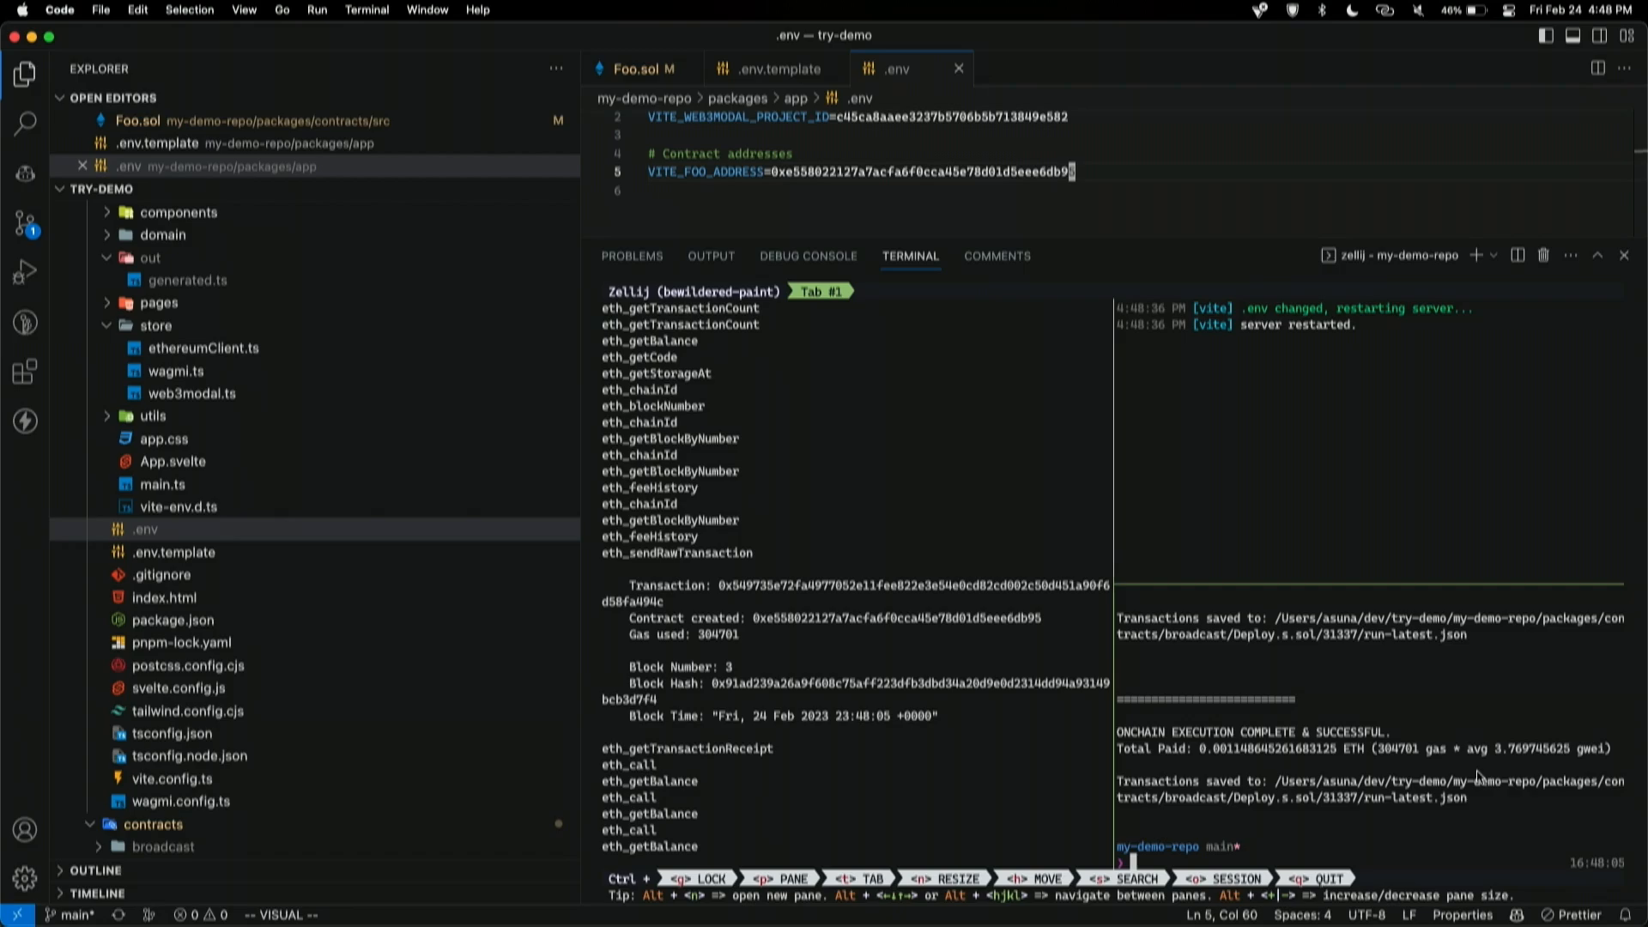
# Step: List files, then run forge script Deploy --broadcast --rpc-url $ANVIL
pyautogui.write('ls')
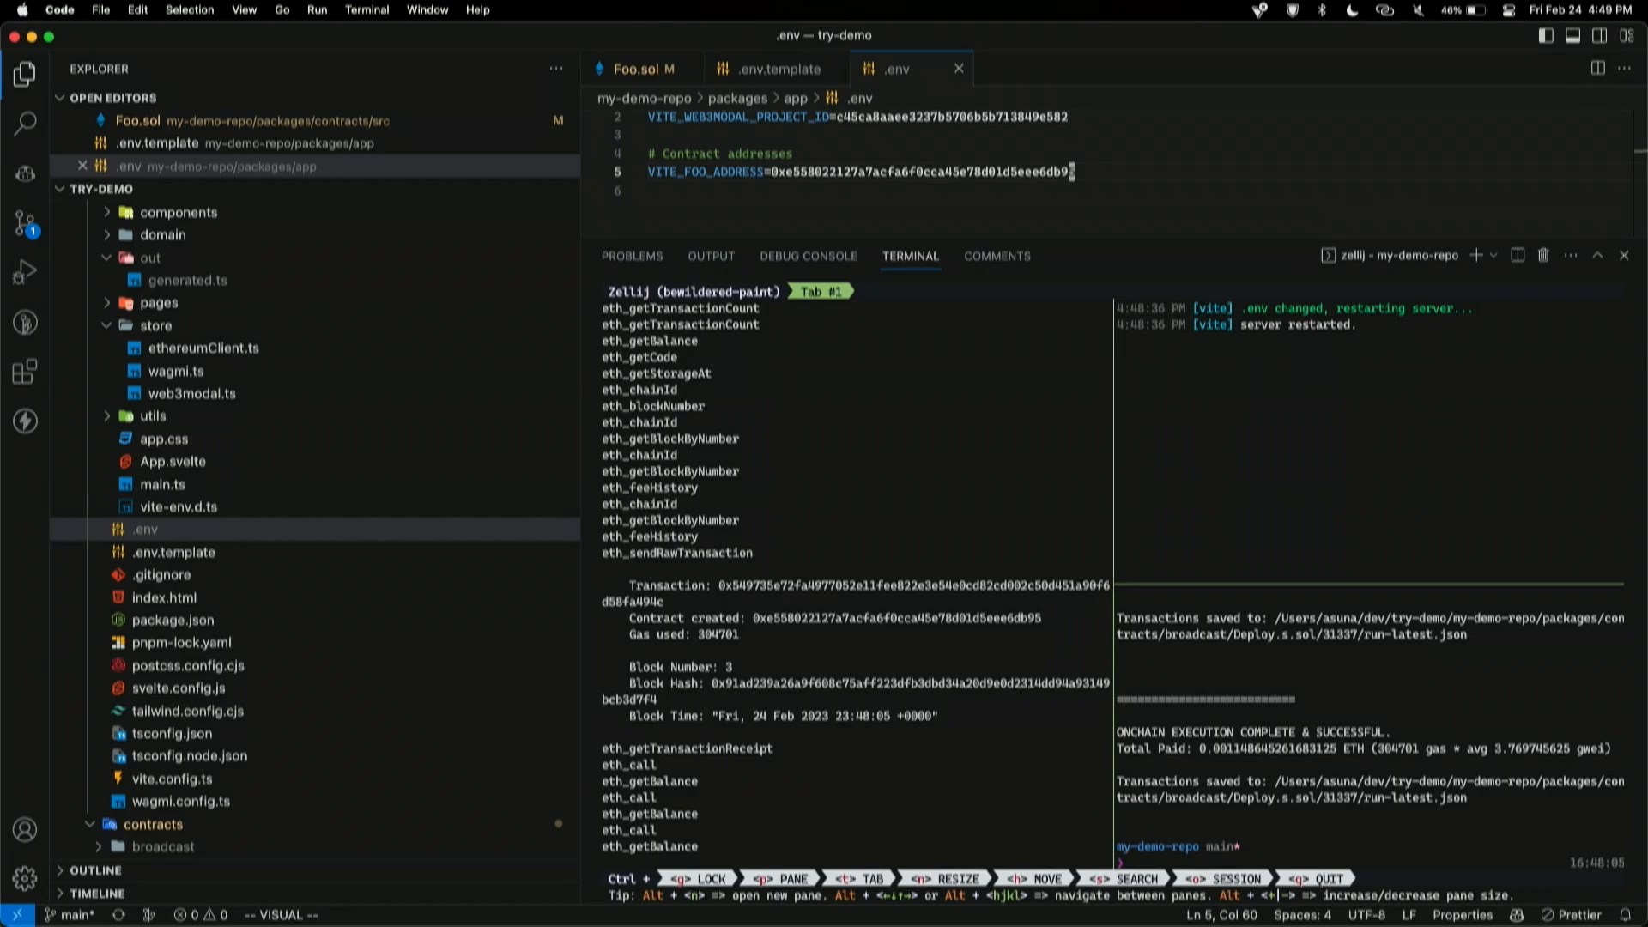
pyautogui.write('forge script Deploy --broadcast --rpc-url $ANVIL')
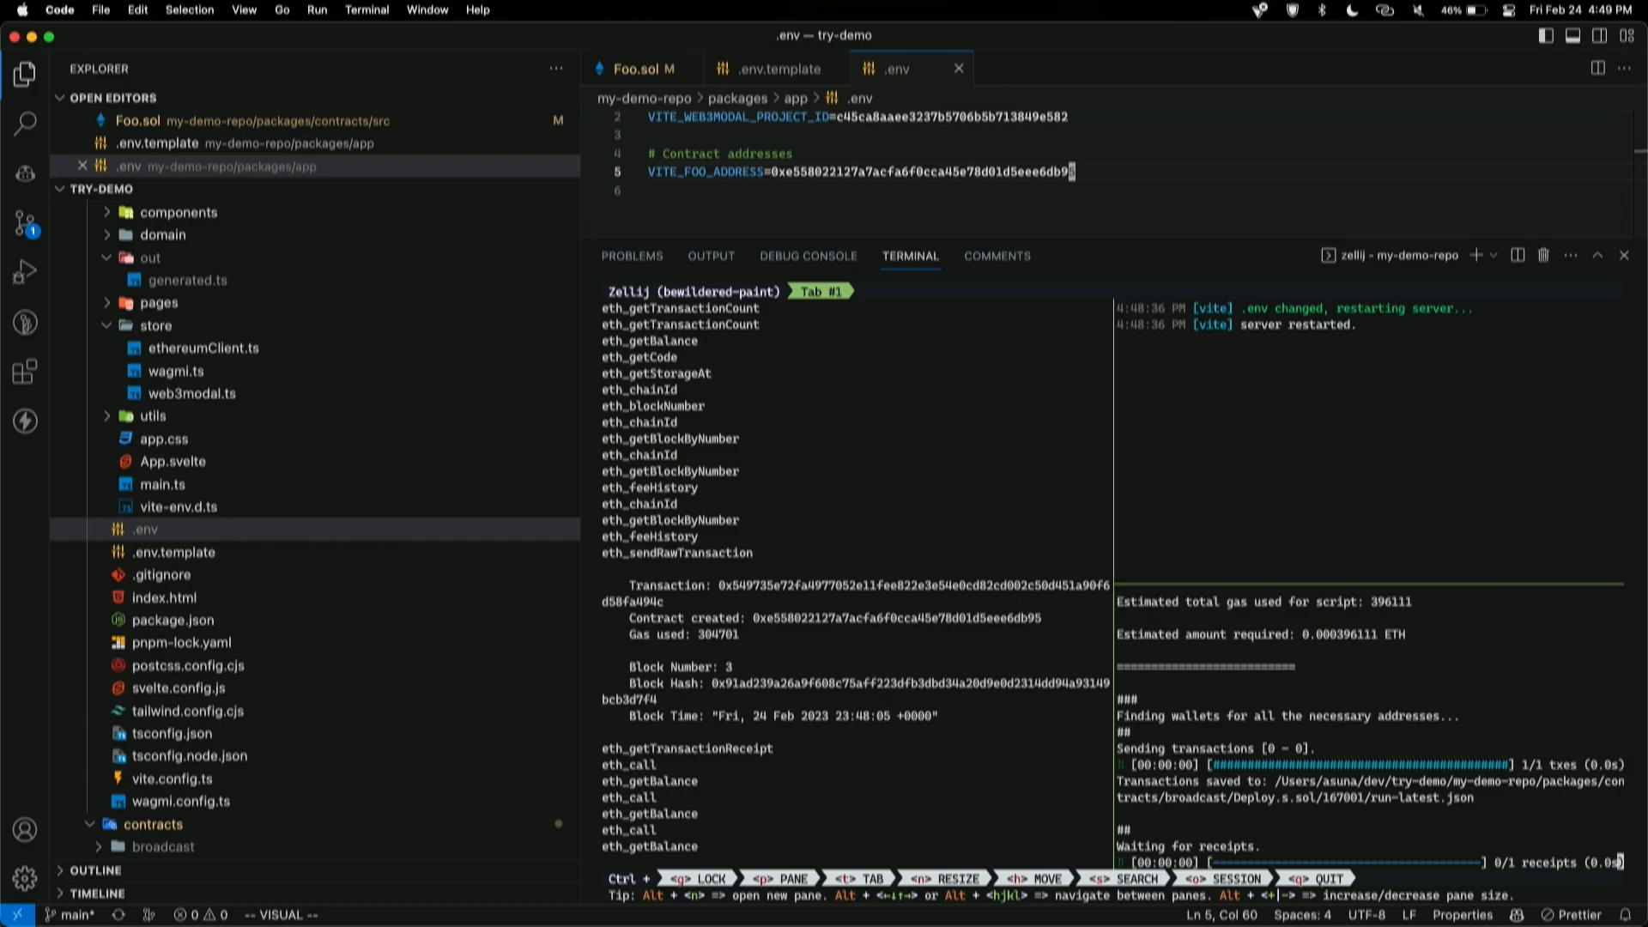
pyautogui.moveTo(1359, 829)
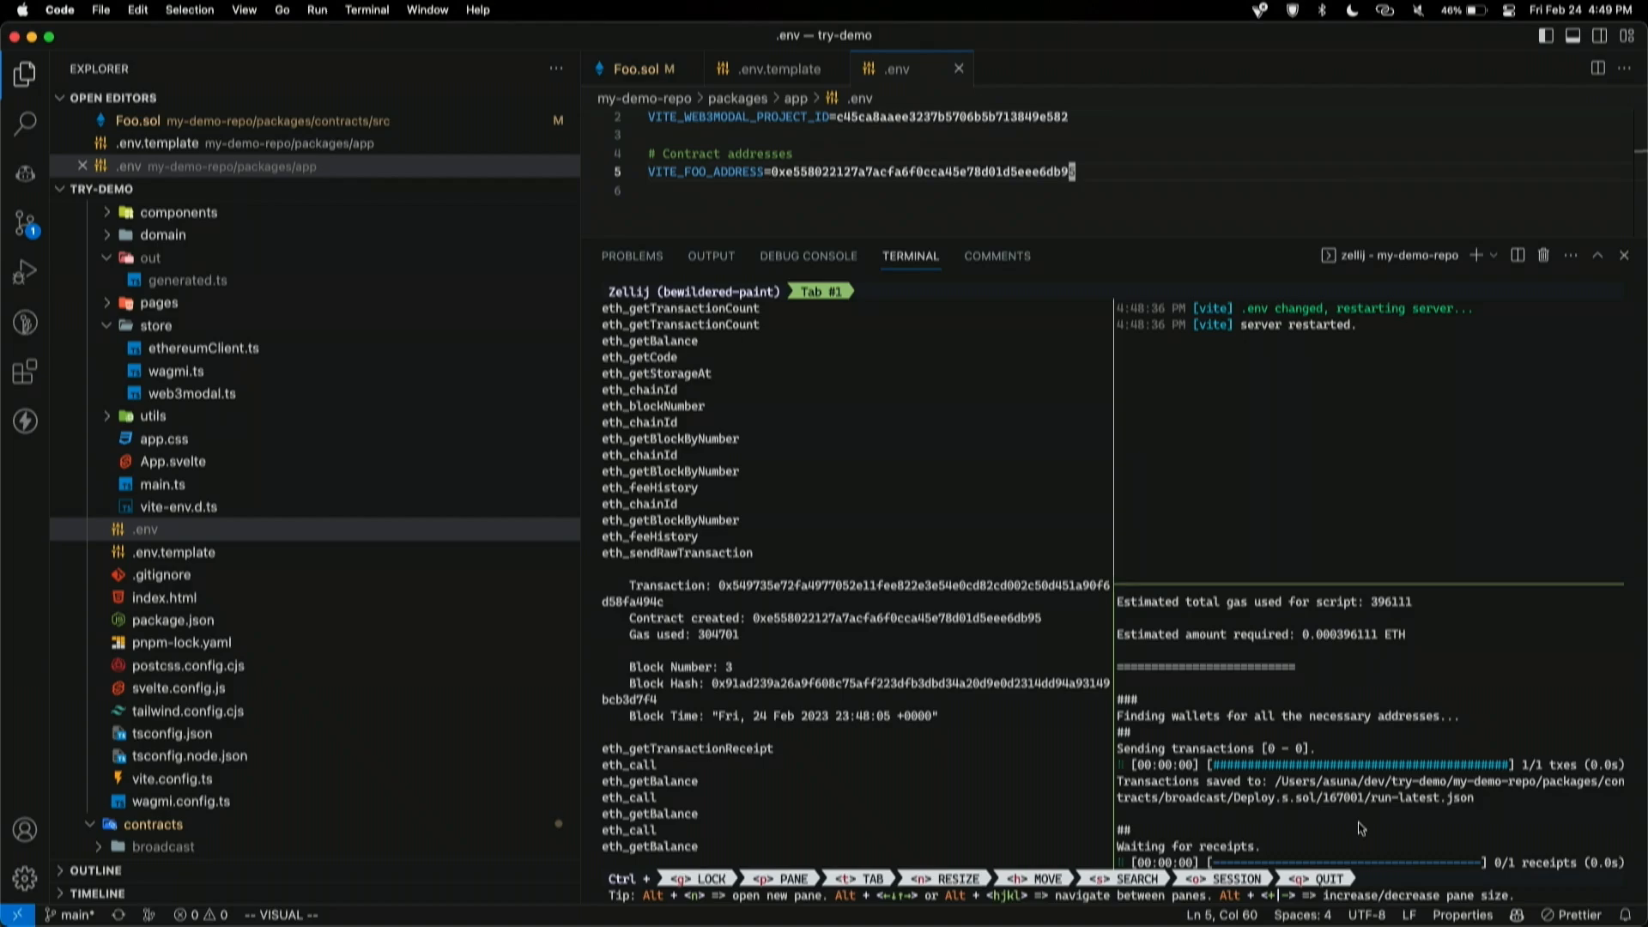
pyautogui.moveTo(1249, 698)
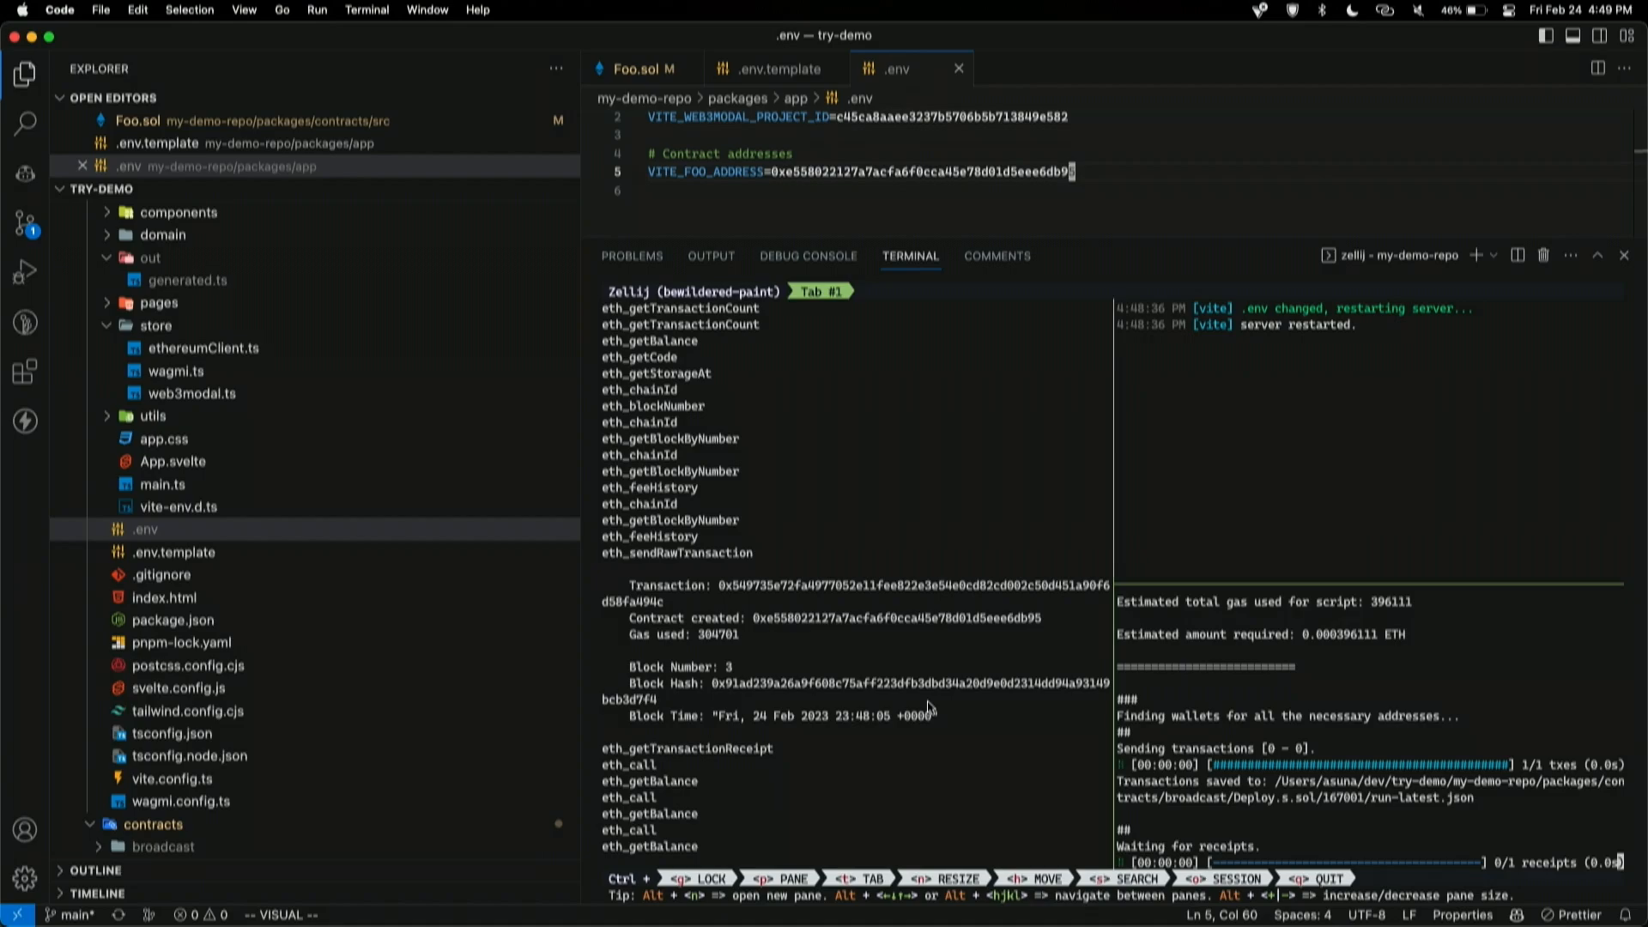
pyautogui.moveTo(1279, 807)
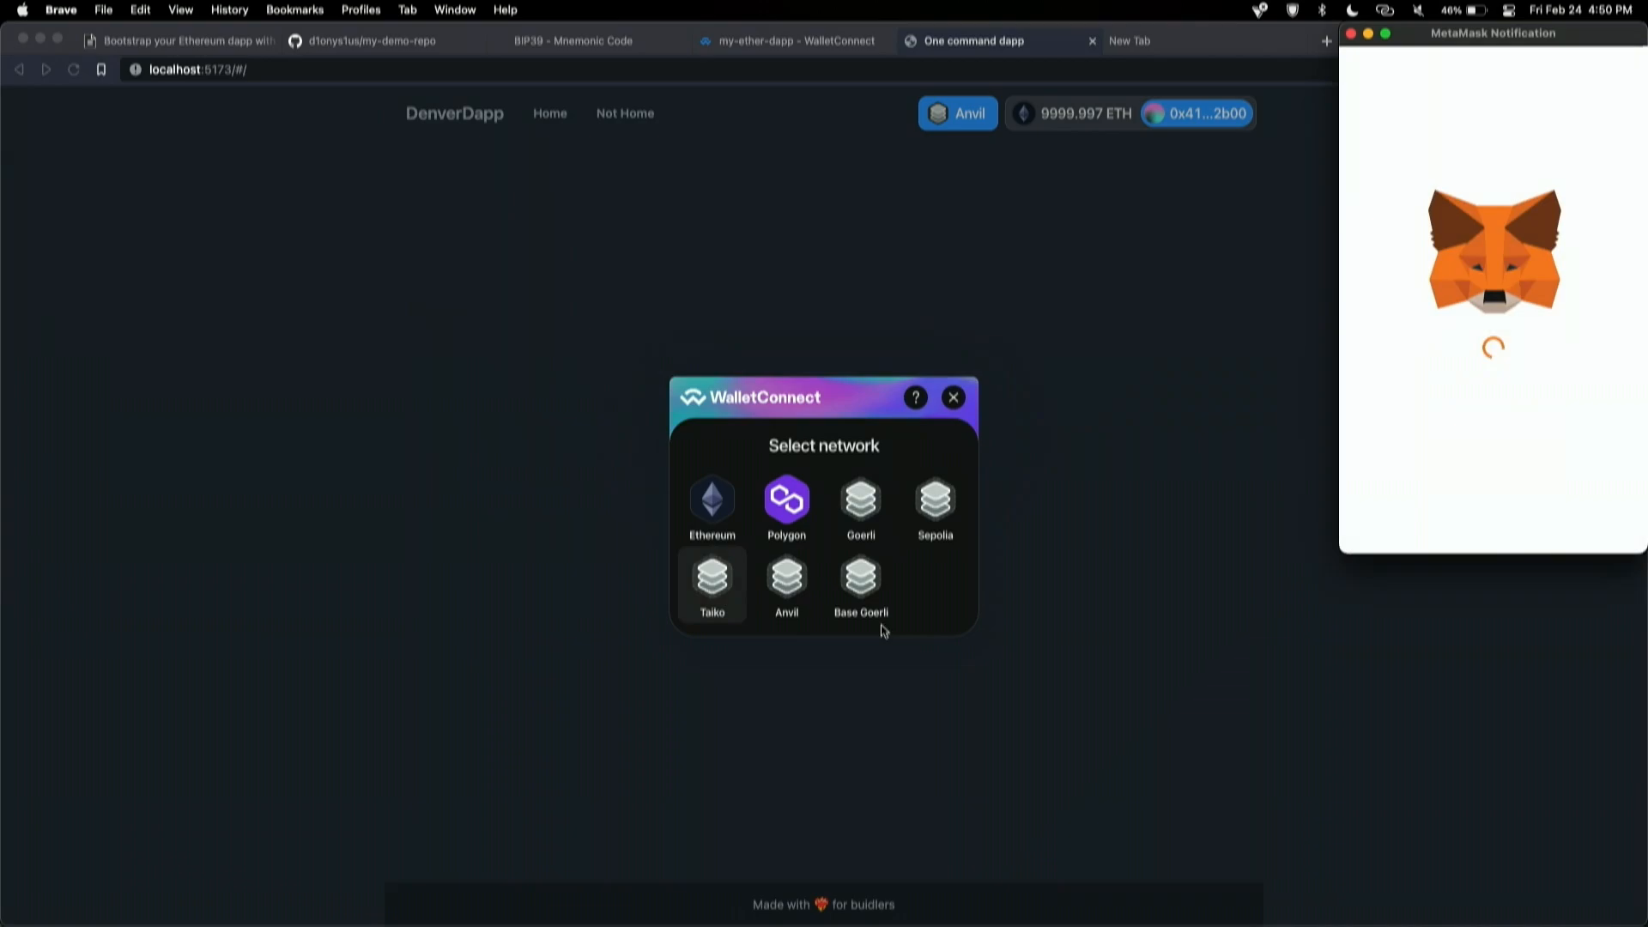
# Step: Pick a network in DenverDapp's WalletConnect network selector
pyautogui.click(712, 585)
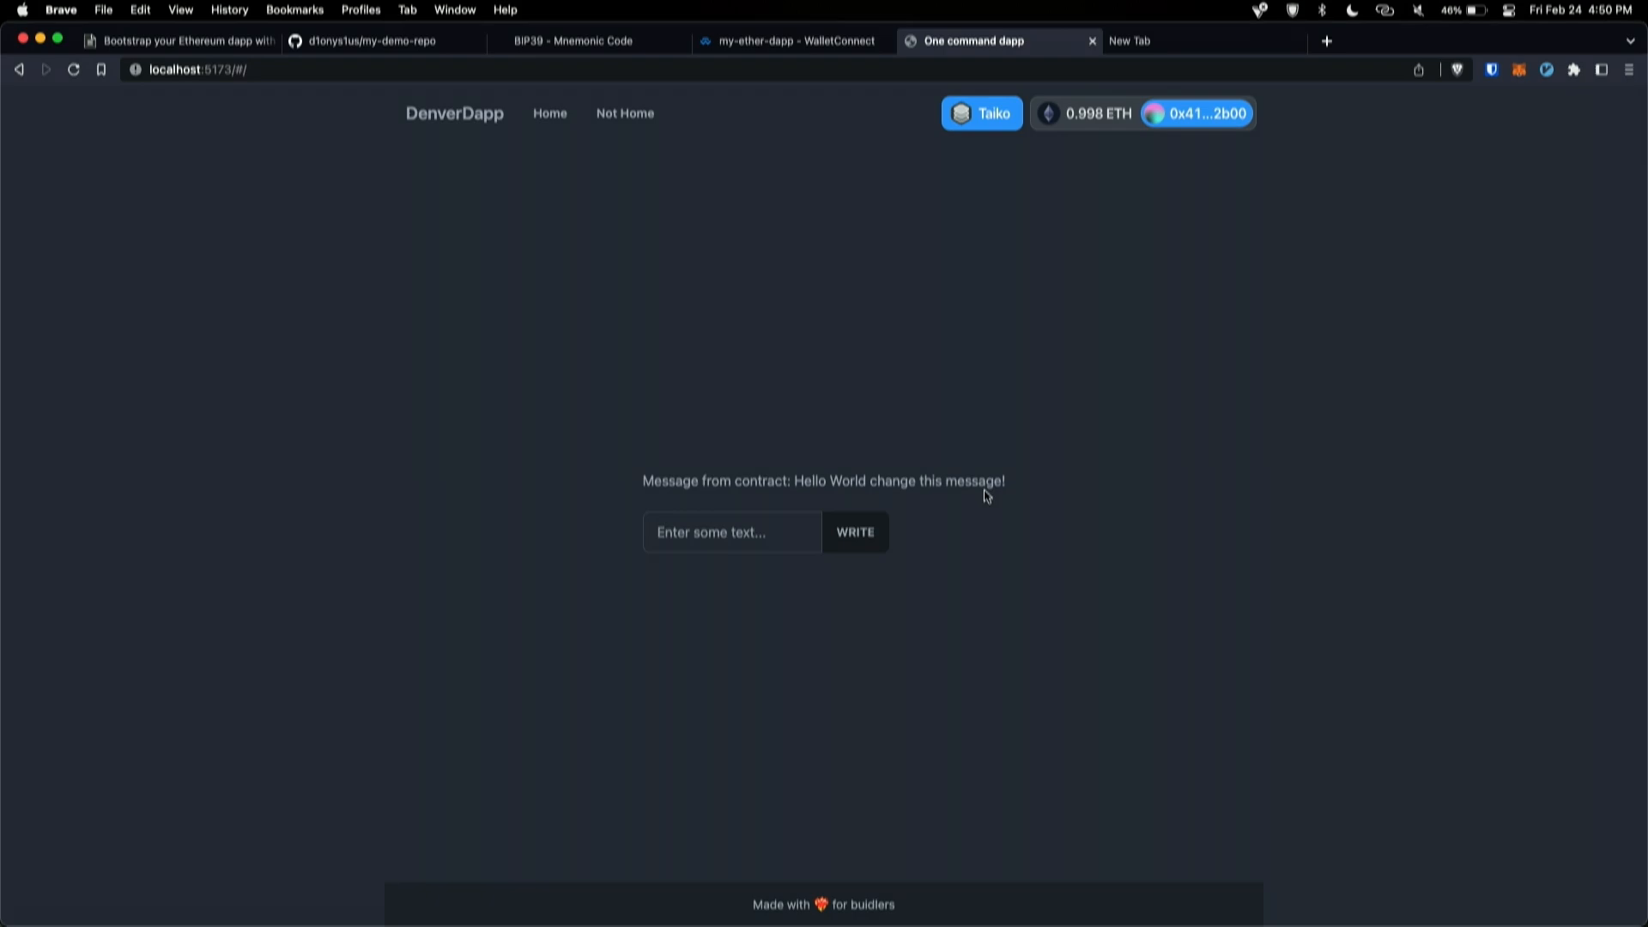
# Step: Enter 'hey new message' in the new-message field and open the MetaMask extension
pyautogui.click(731, 532)
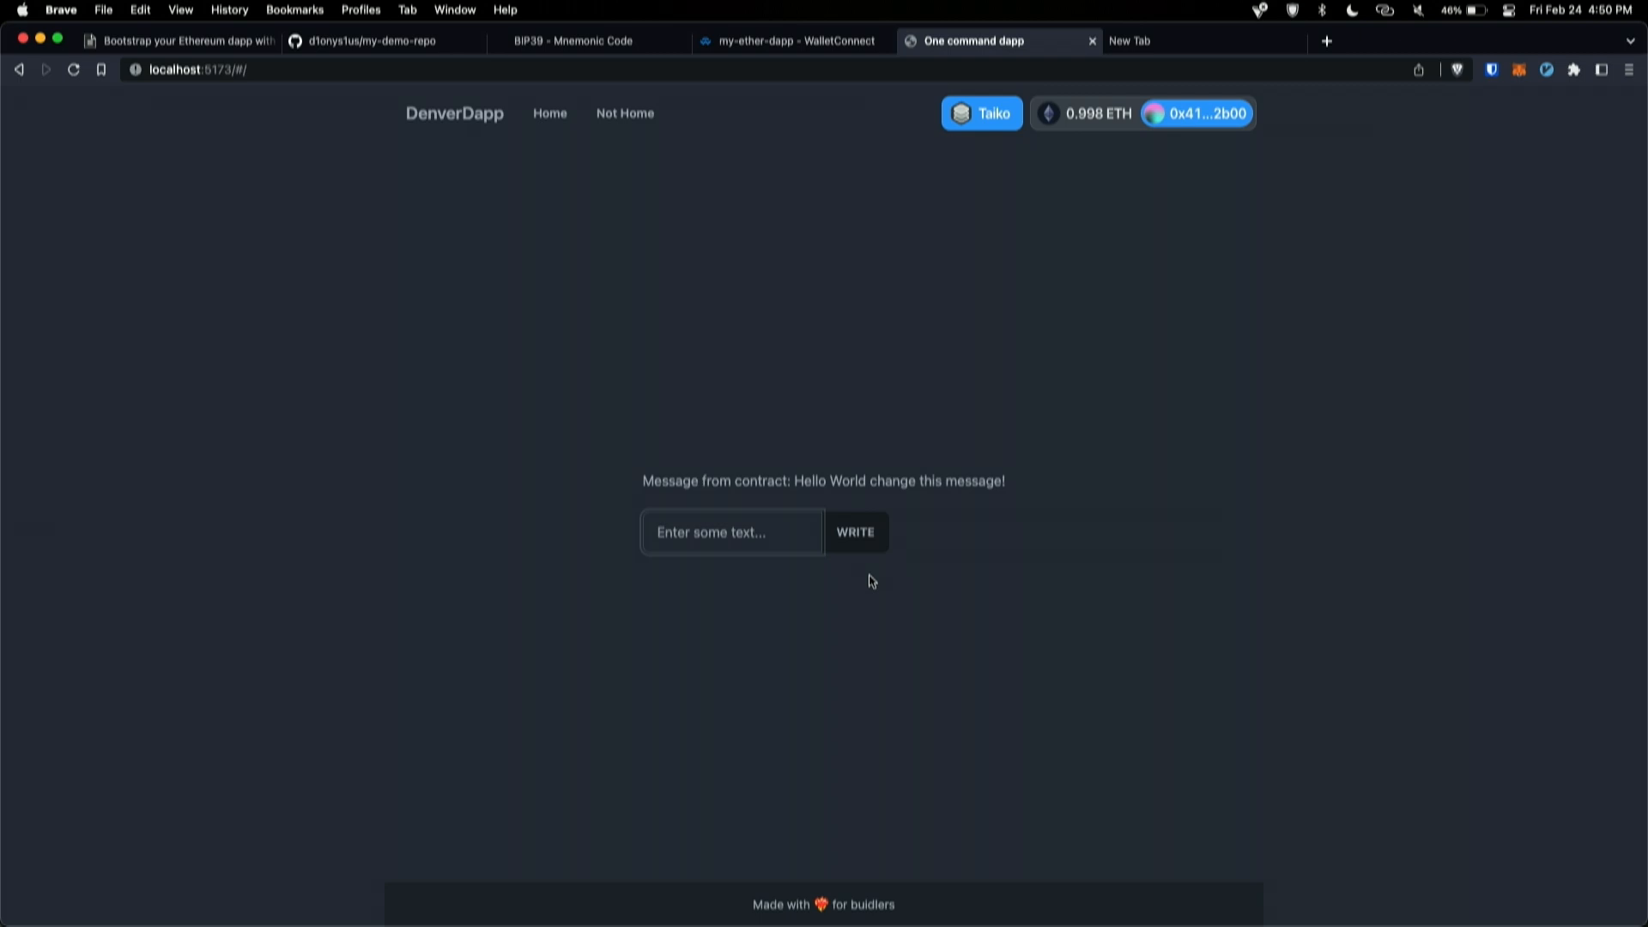
pyautogui.click(855, 533)
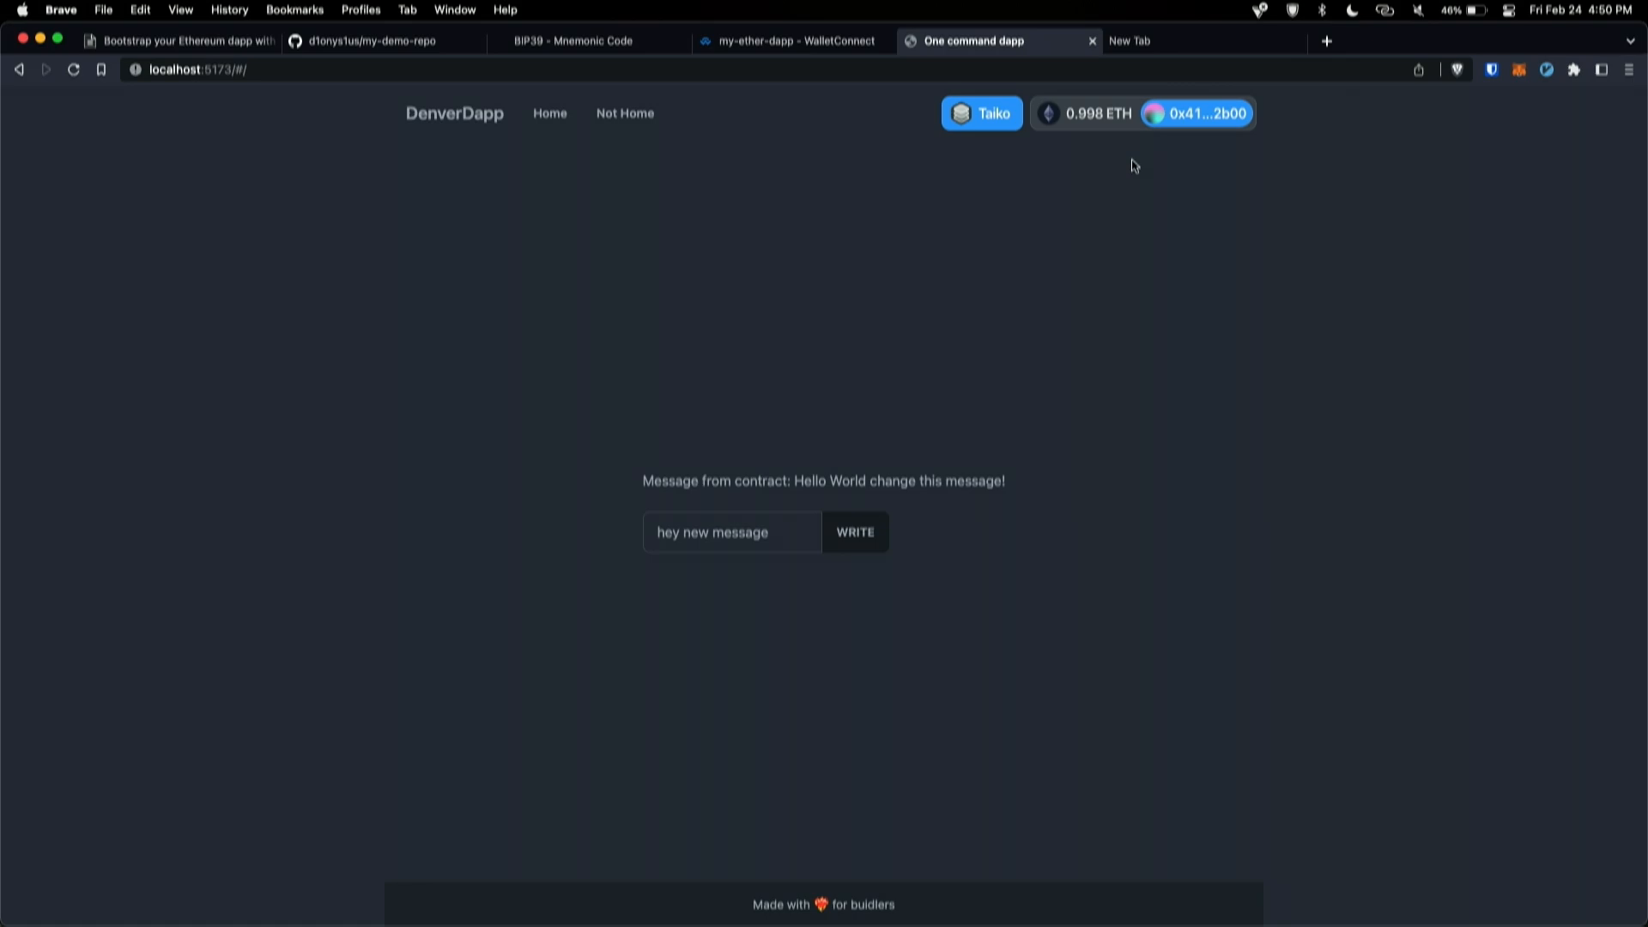
pyautogui.moveTo(1518, 70)
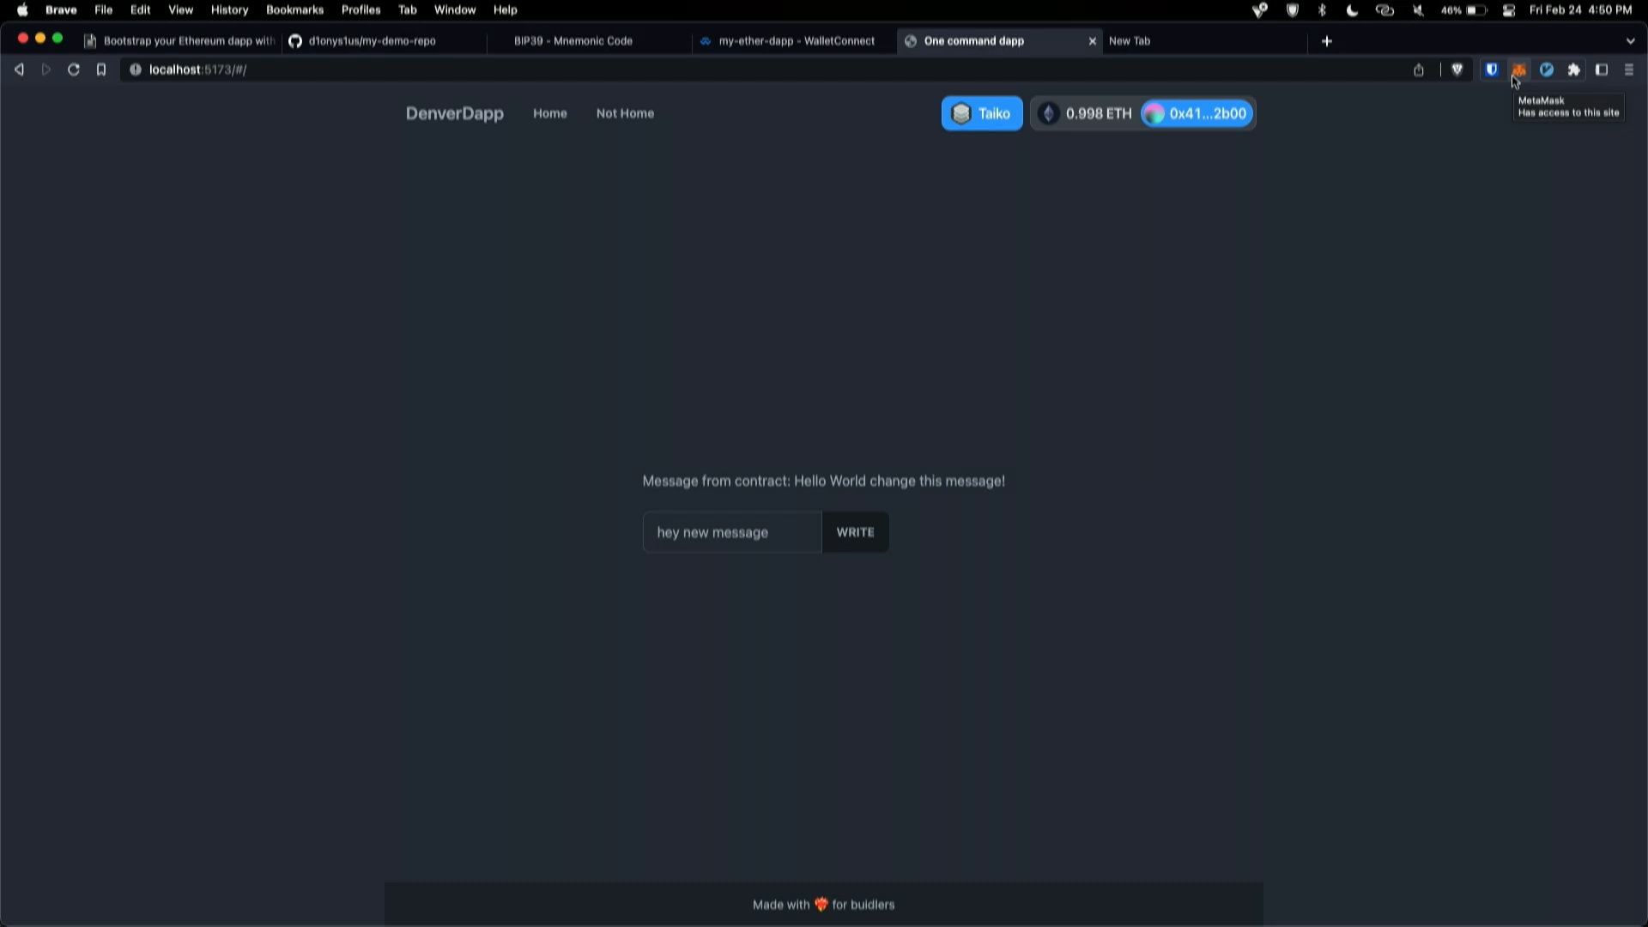
pyautogui.click(1517, 69)
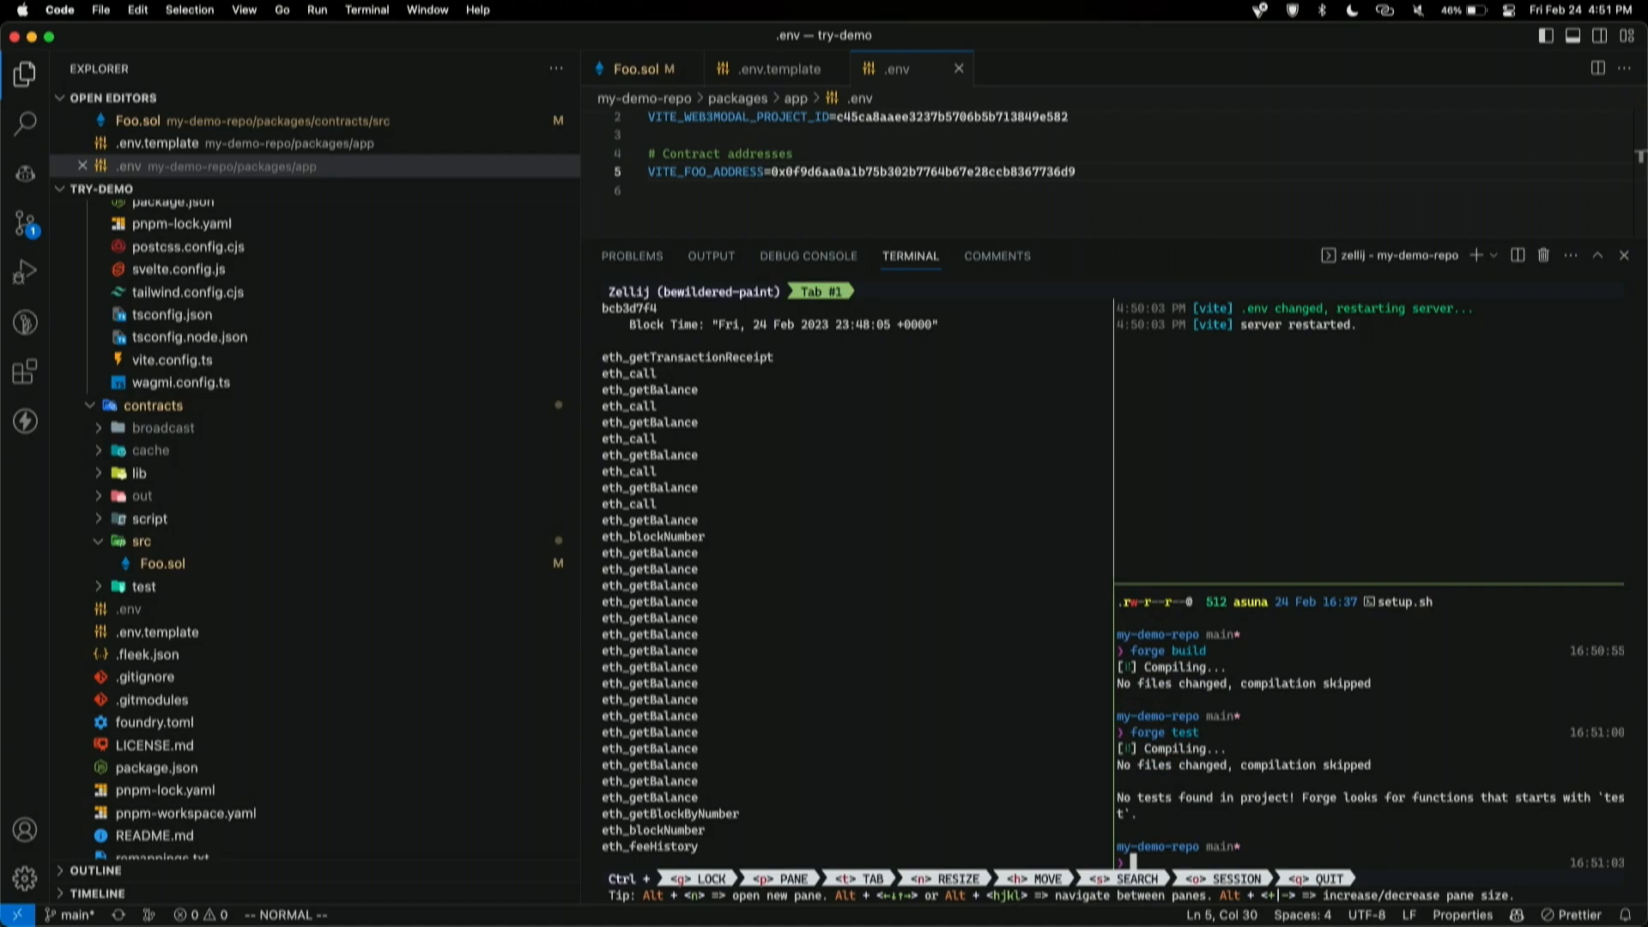
# Step: Expand lib, install OpenZeppelin/openzeppelin-contracts with forge, and check git status
pyautogui.click(140, 473)
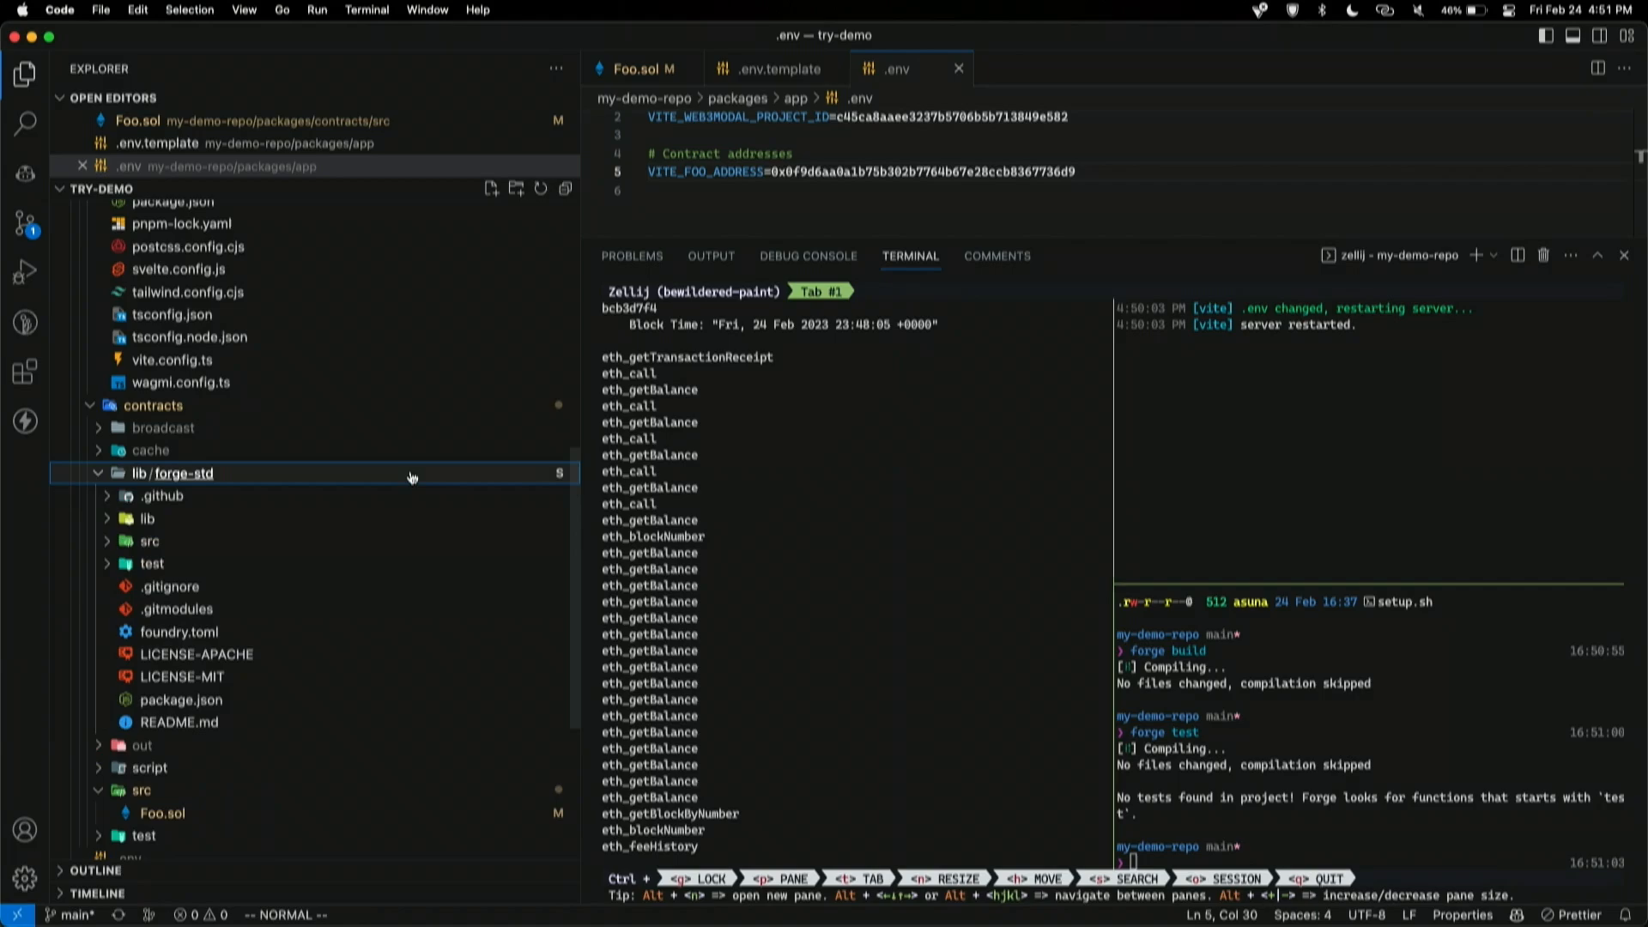
pyautogui.write('forge install OpenZeppelin/openzeppelin-contracts')
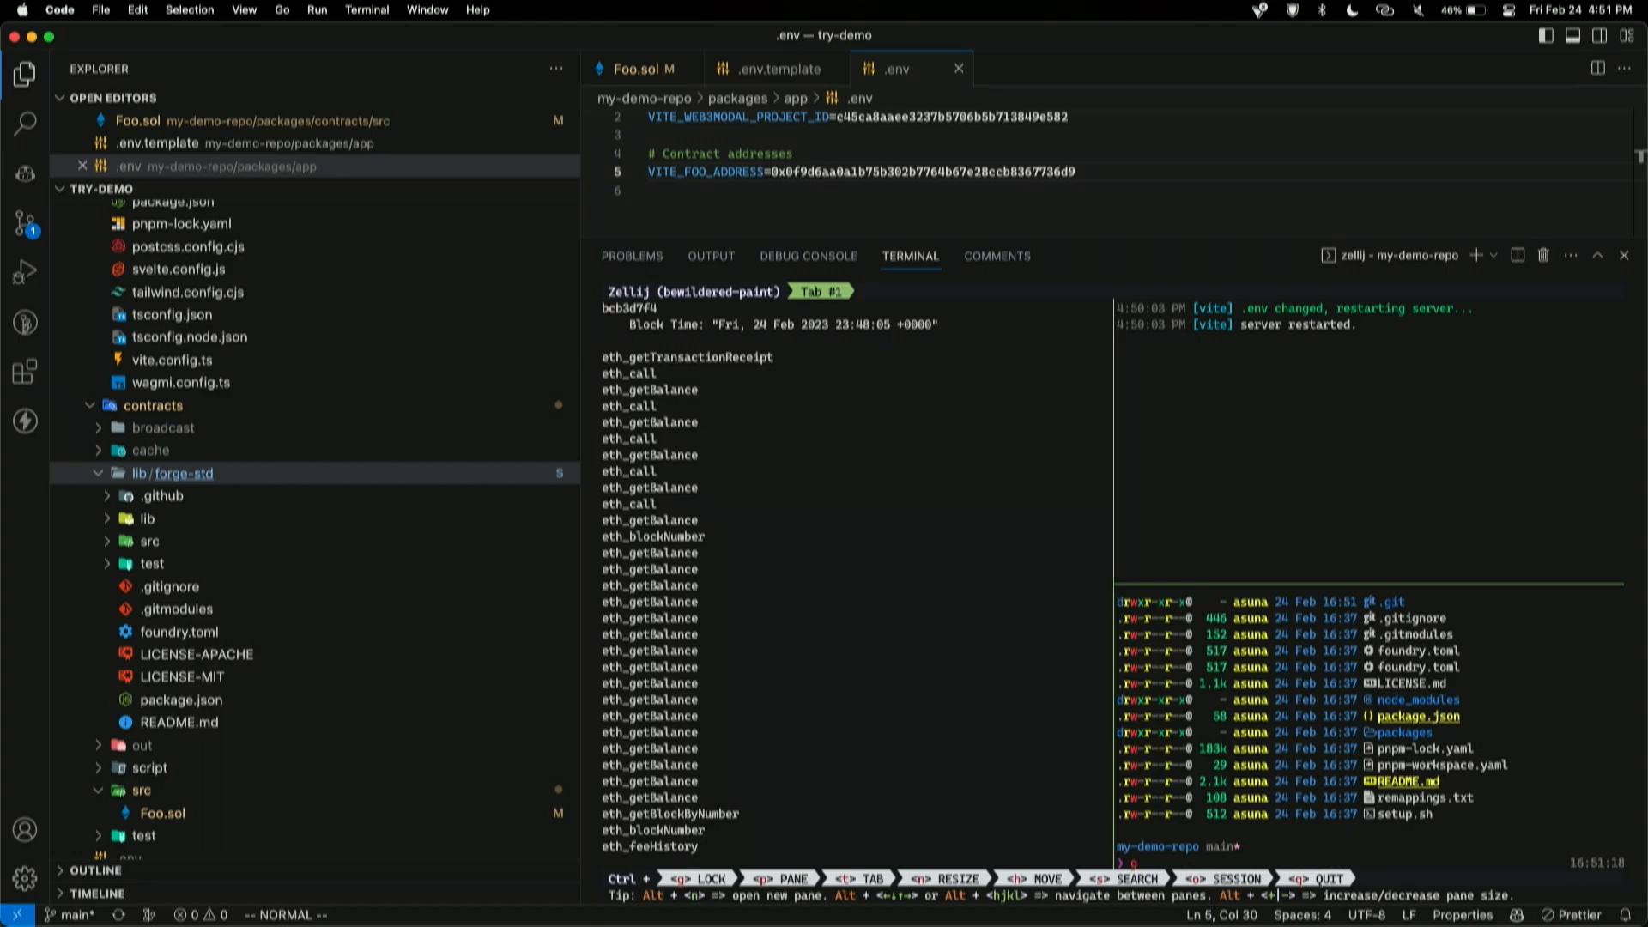
pyautogui.write('git status')
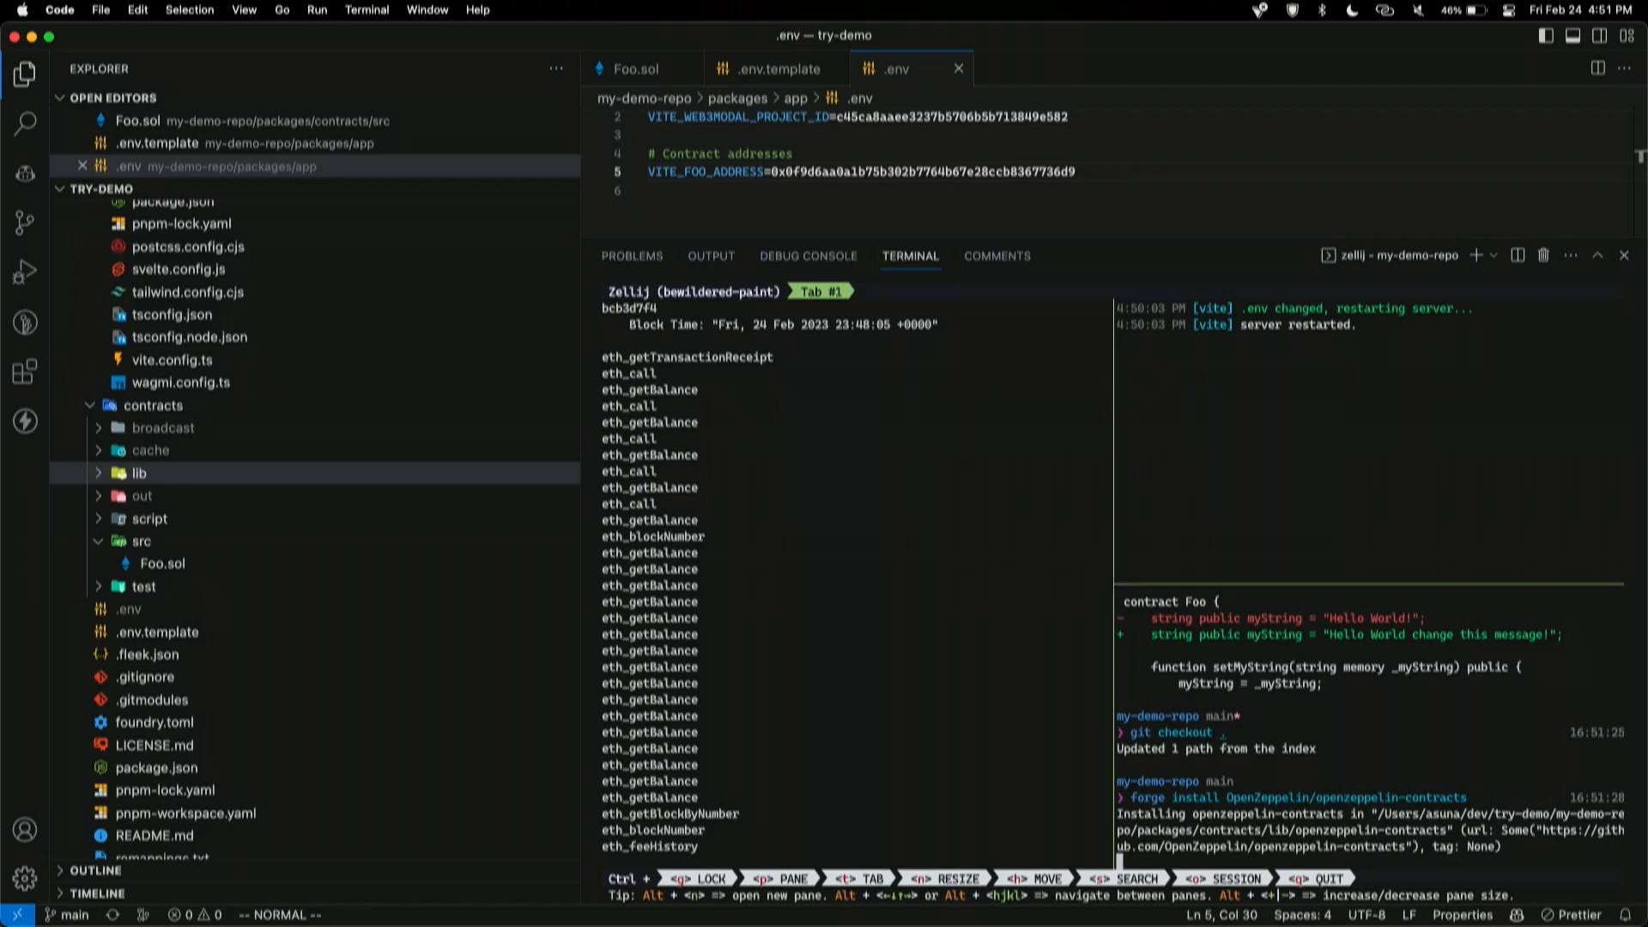
pyautogui.moveTo(473, 533)
pyautogui.write('forge script Deploy --broadcast --rpc-url $TAIKO --legacy')
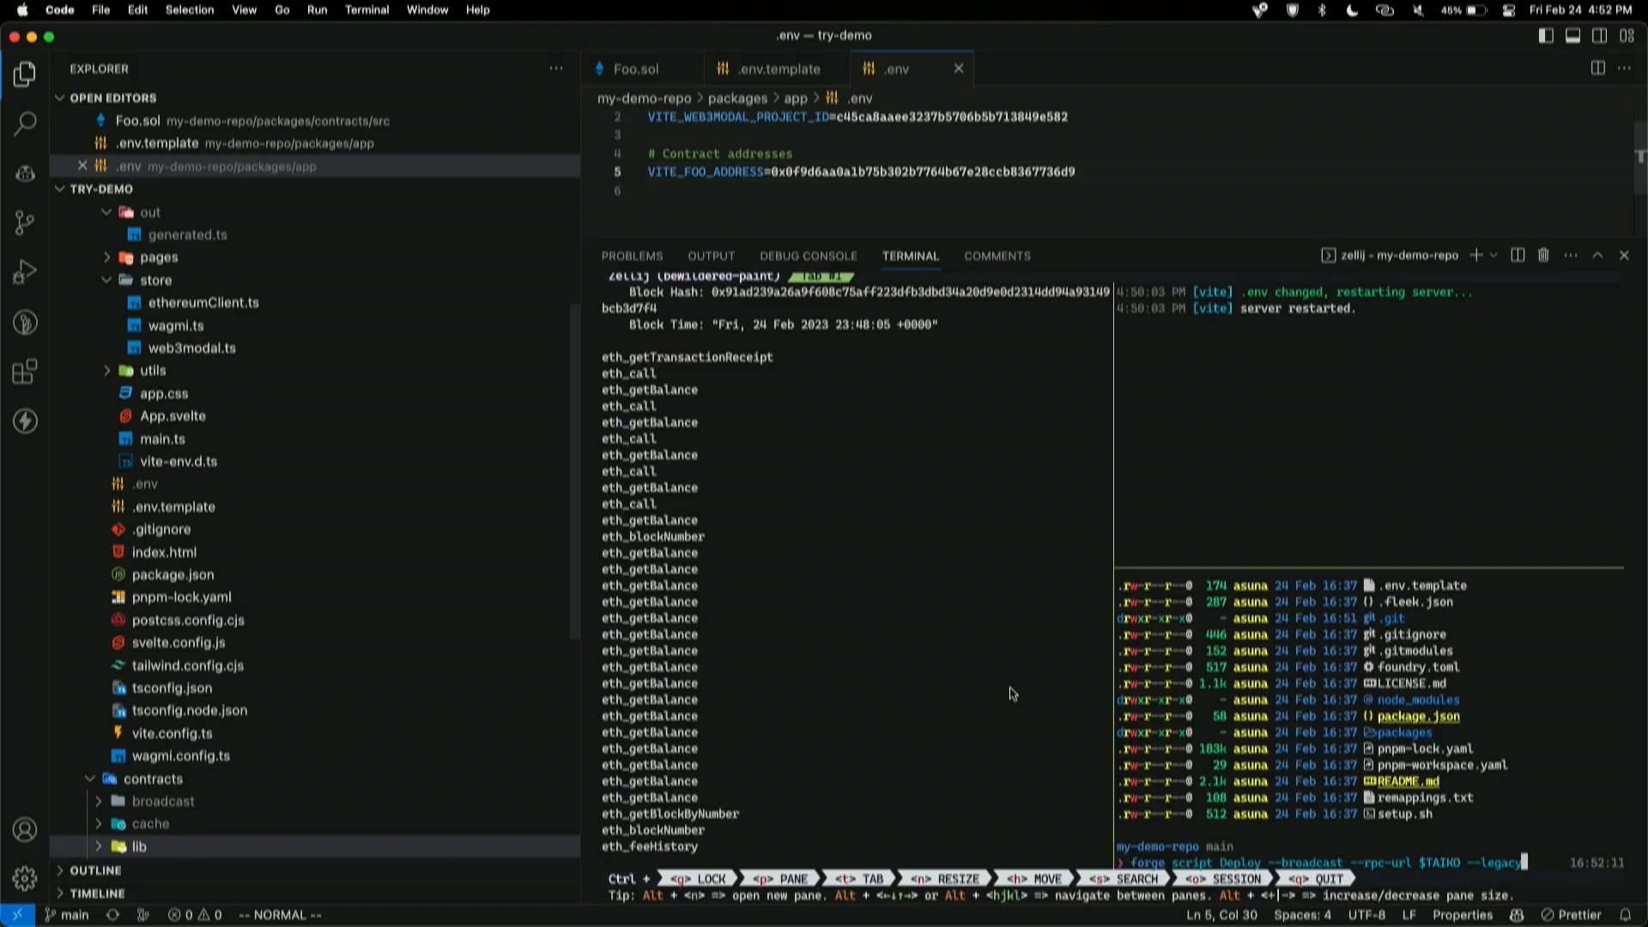
# Step: Run the Foo deploy script to Taiko until onchain execution completes successfully
pyautogui.press('Backspace')
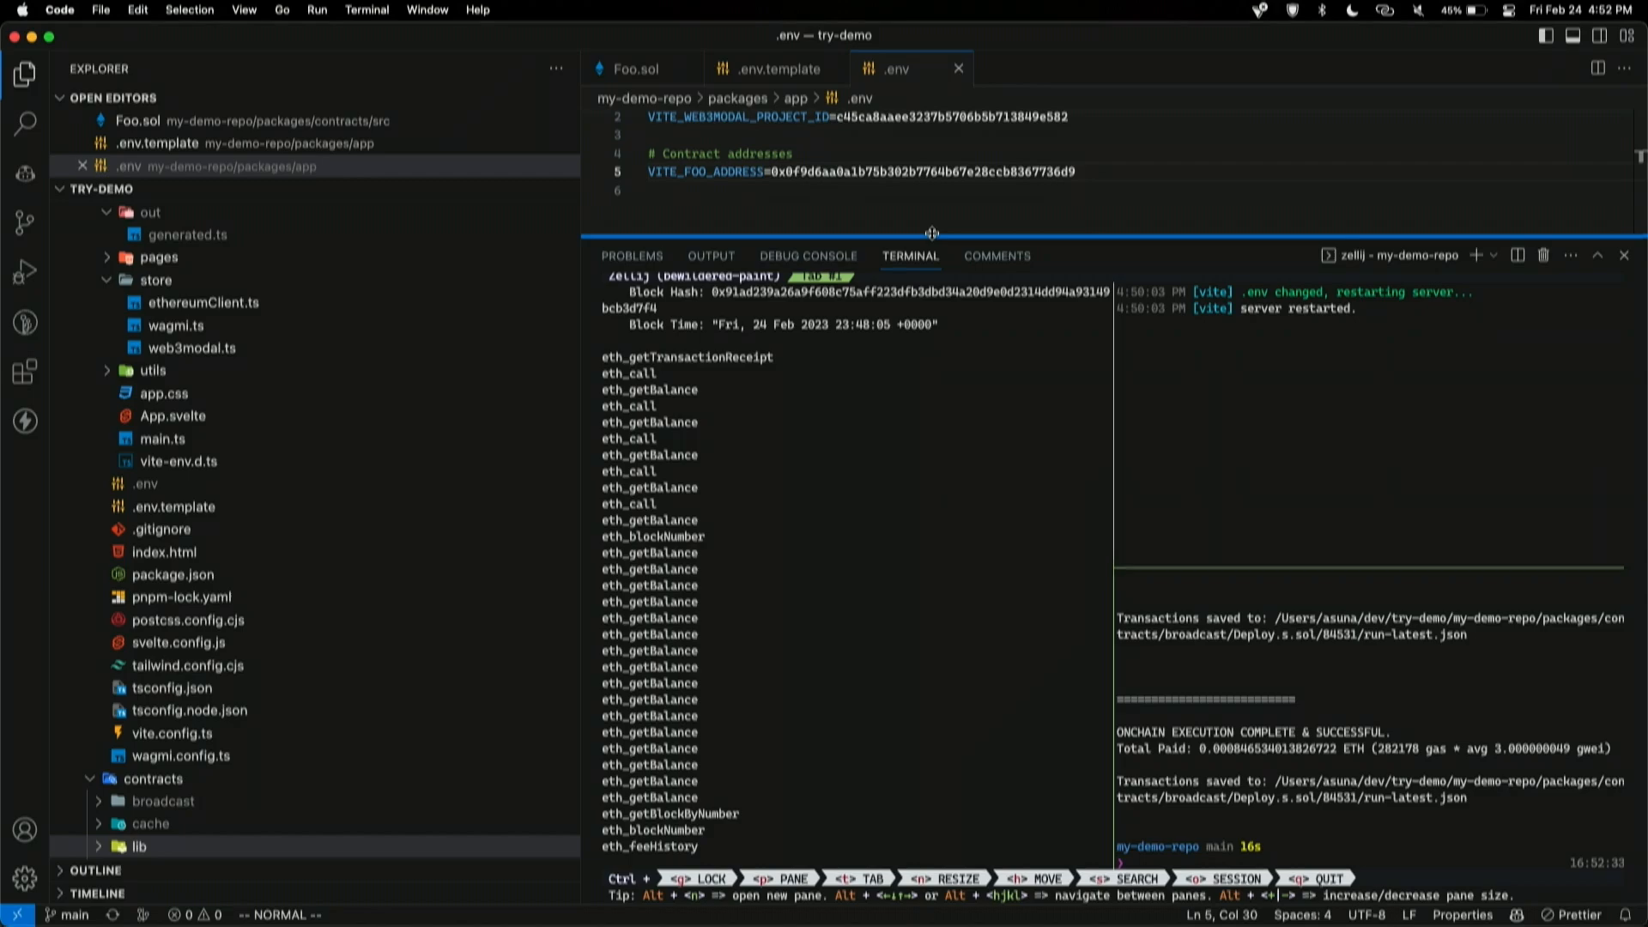
pyautogui.moveTo(238, 329)
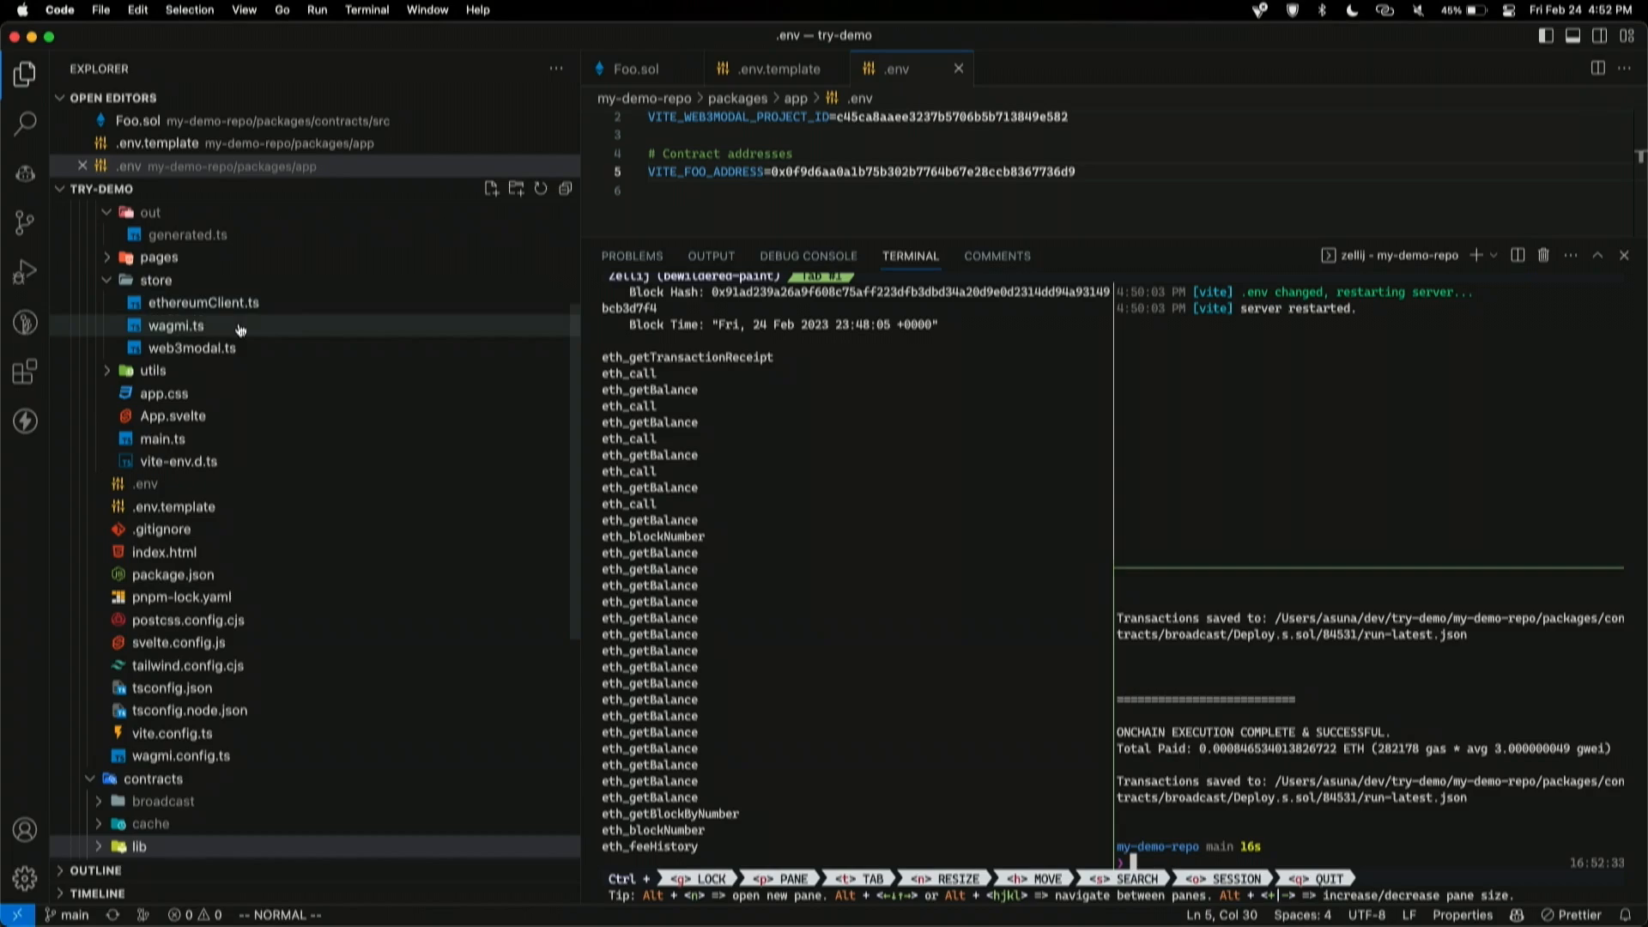
pyautogui.click(172, 439)
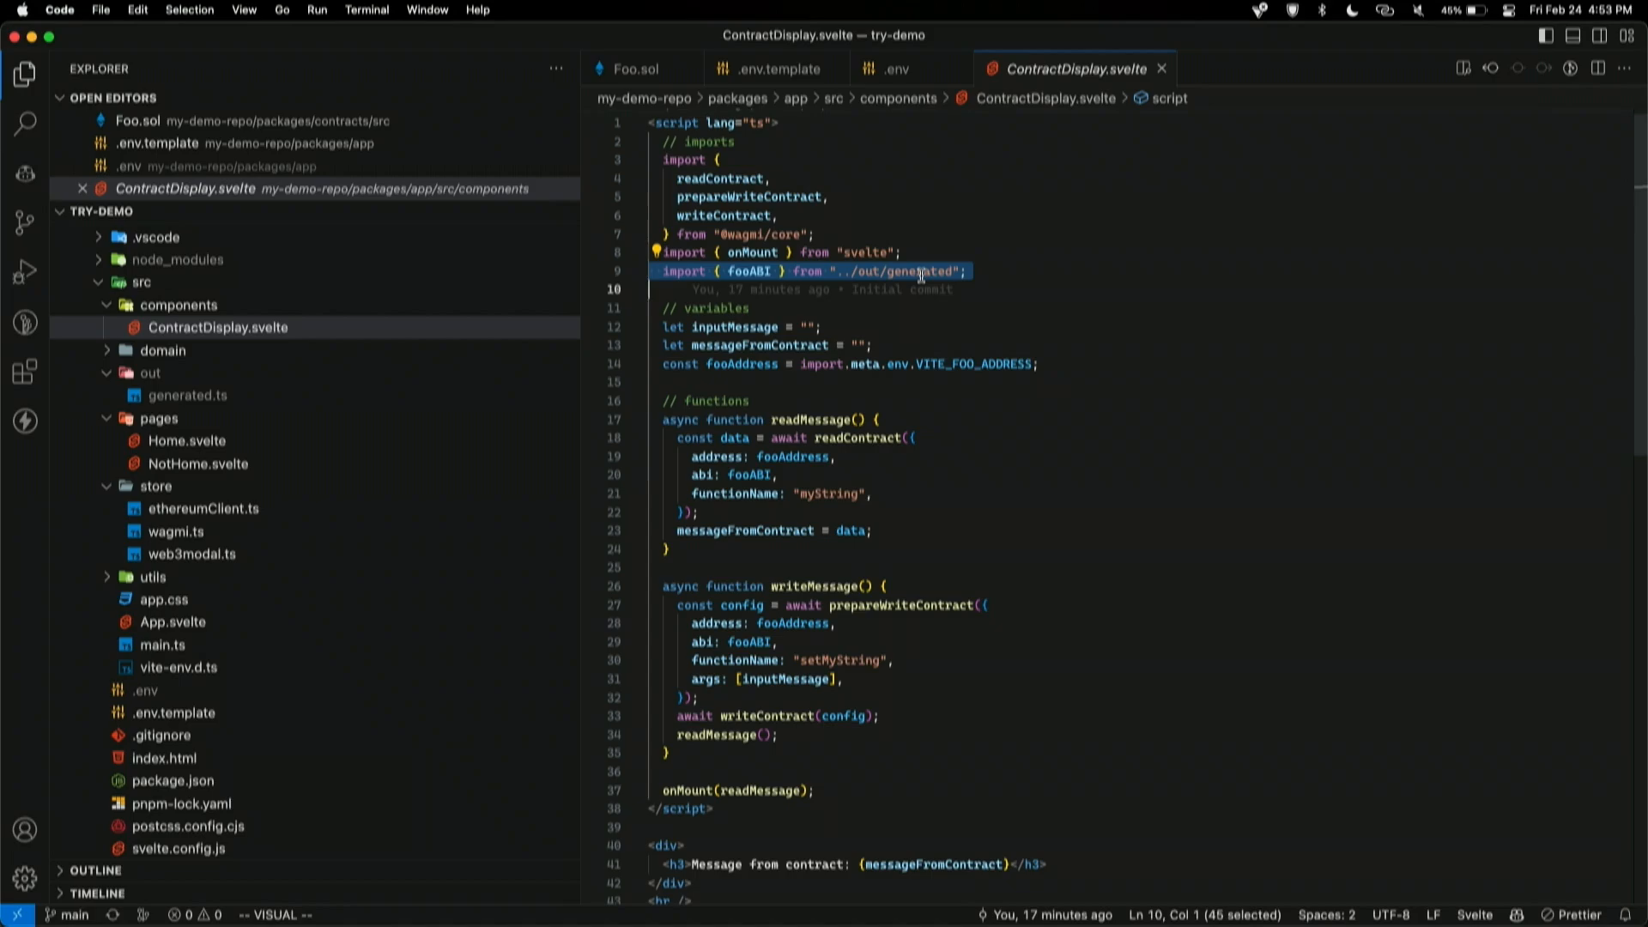
# Step: Scroll ContractDisplay.svelte to review the fooABI import from the generated out file
pyautogui.scroll(-3)
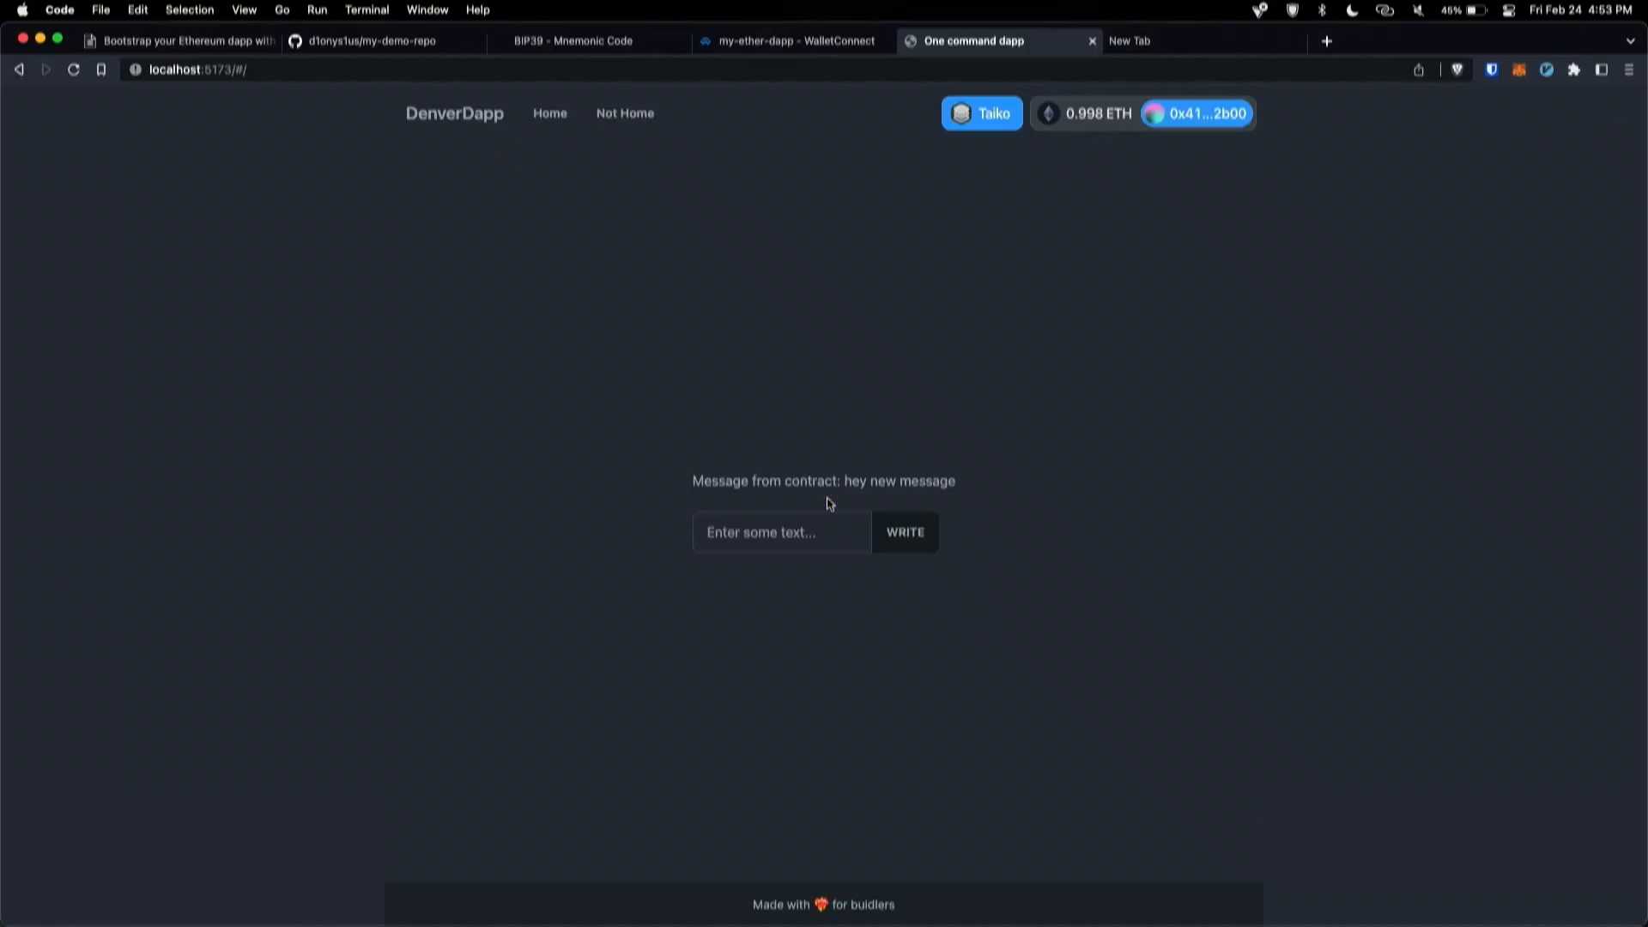
# Step: Confirm 'hey new message' on the dapp, then go to the GitHub my-demo-repo page
pyautogui.click(370, 40)
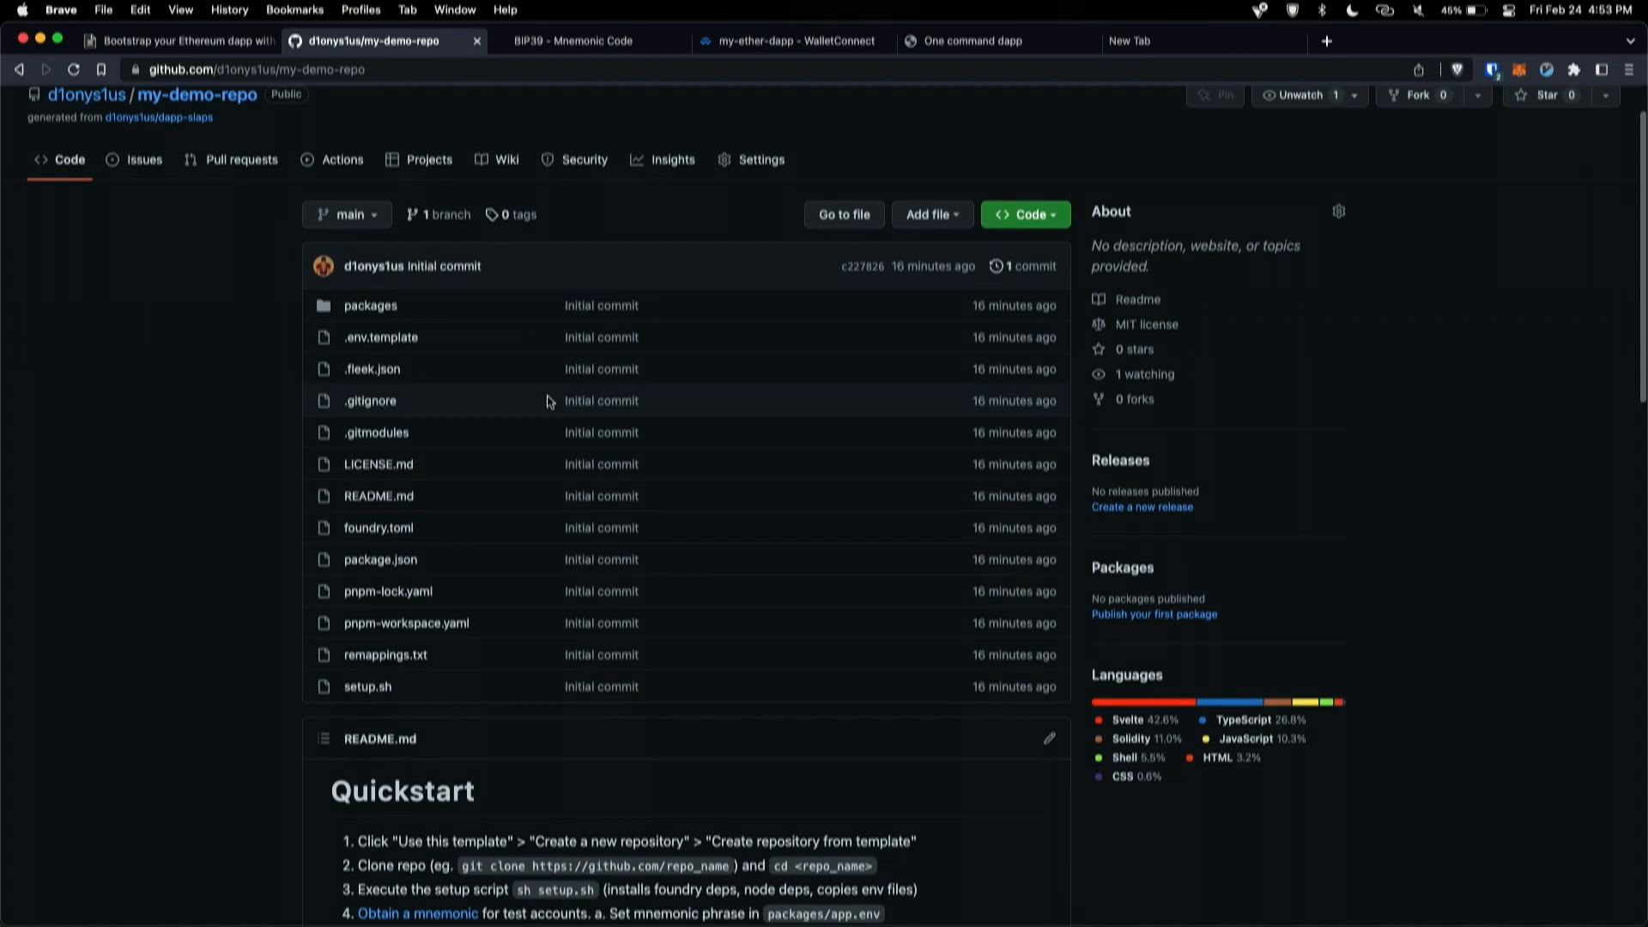
# Step: Scroll the README to 'Deploy to fleek' and follow the Fleek sign-up link
pyautogui.scroll(-3)
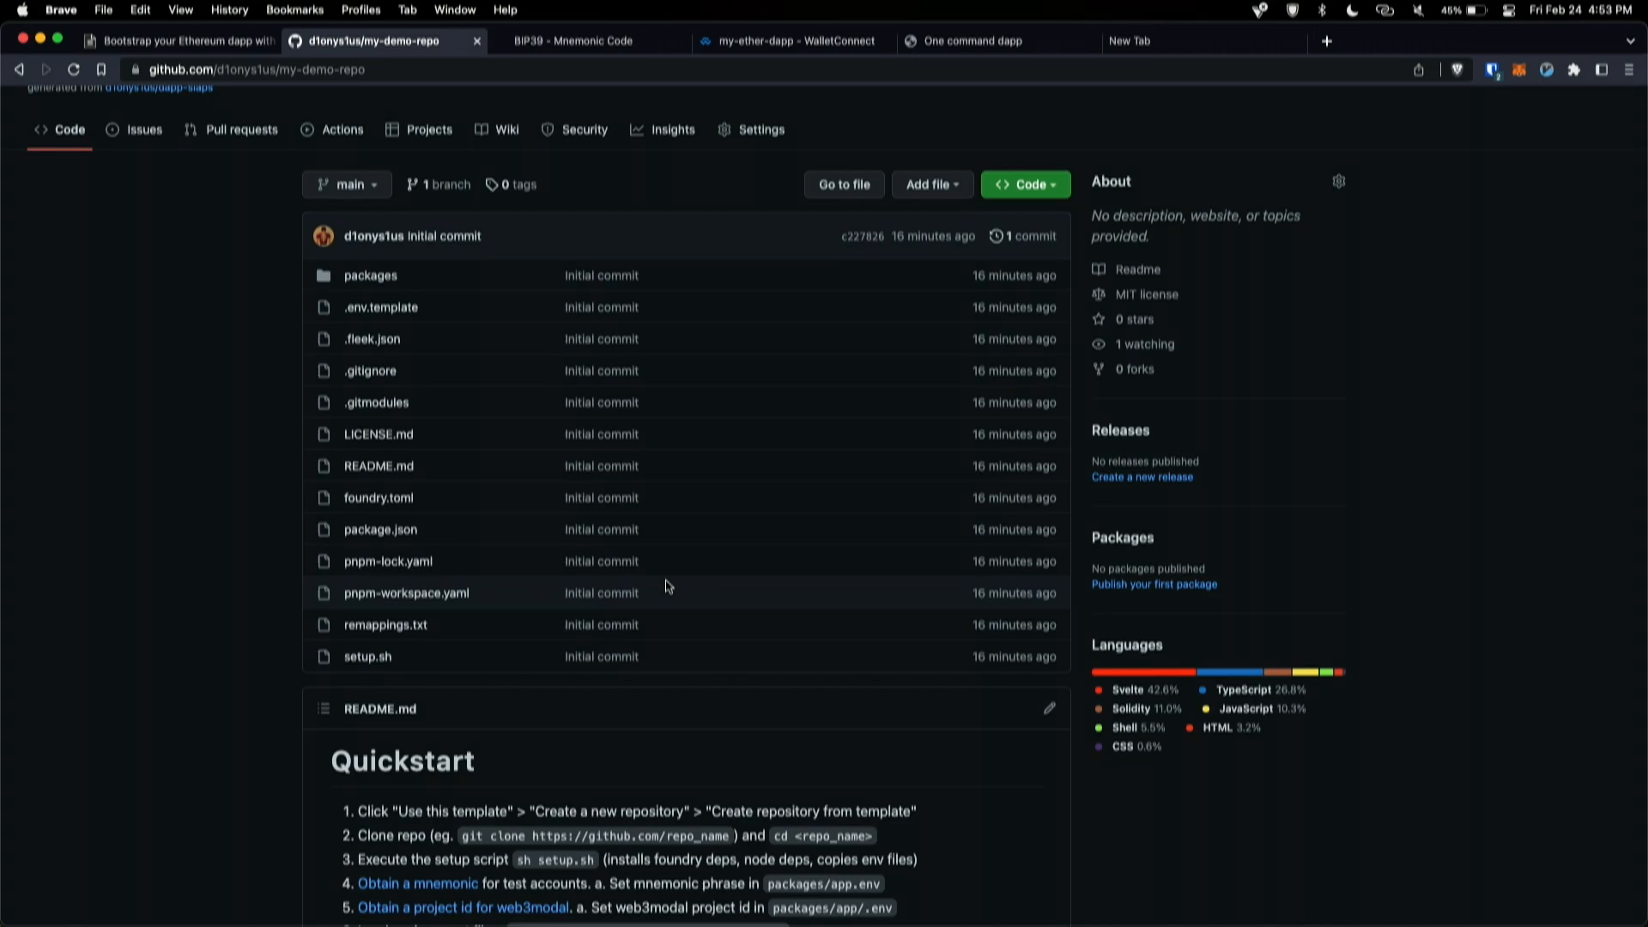
pyautogui.scroll(-3)
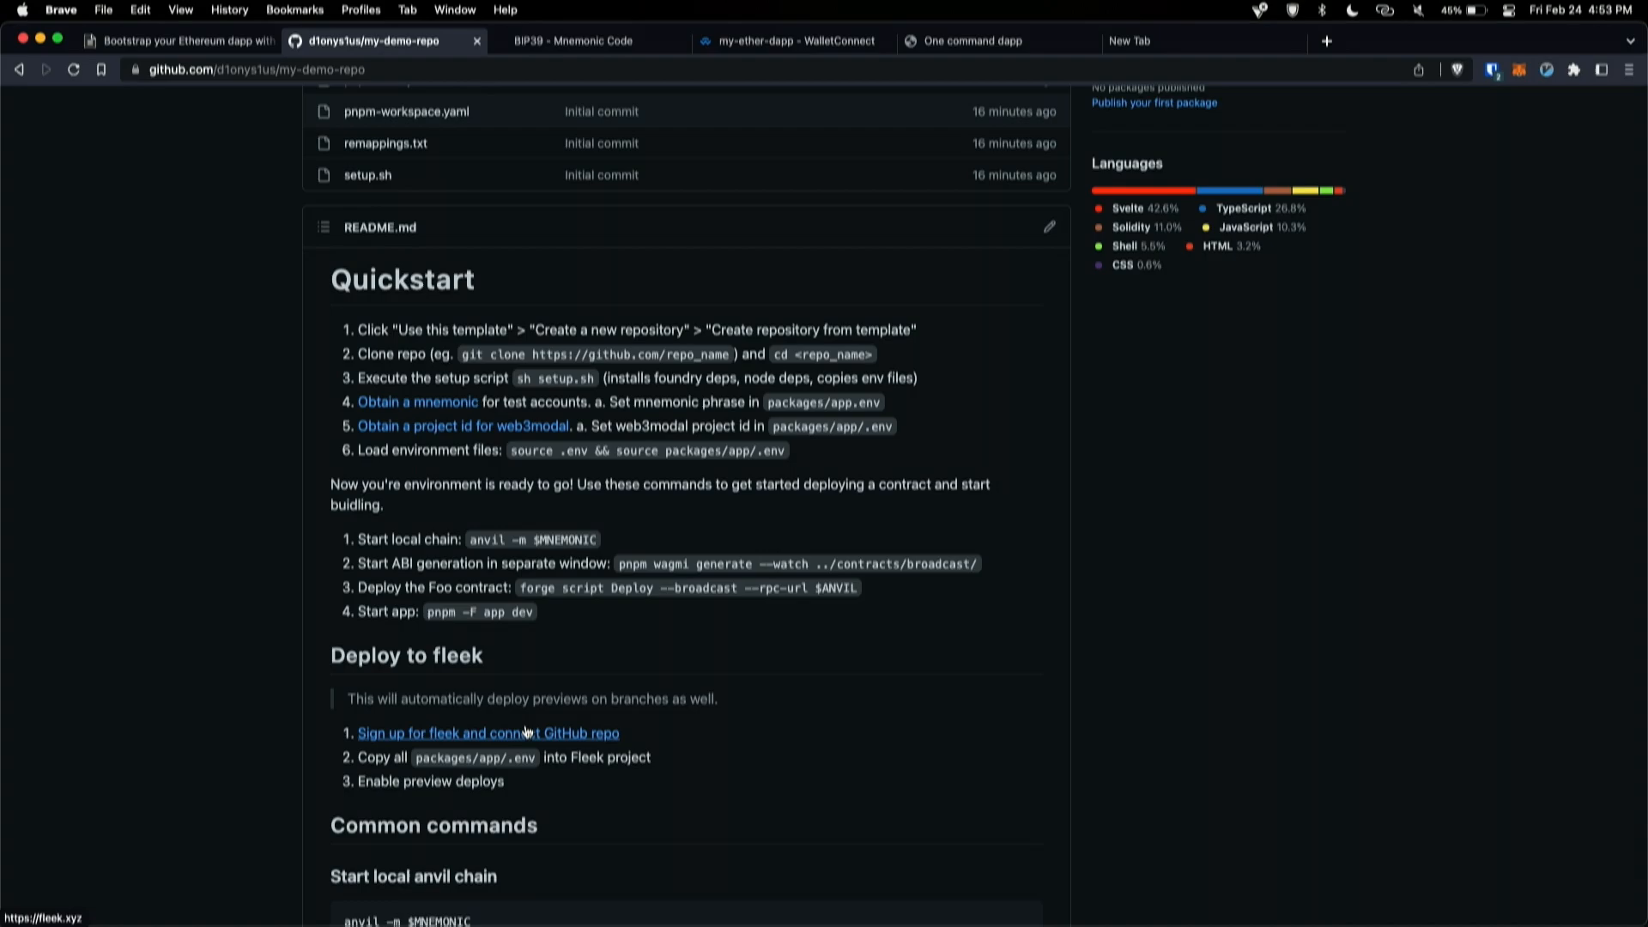
pyautogui.moveTo(501, 739)
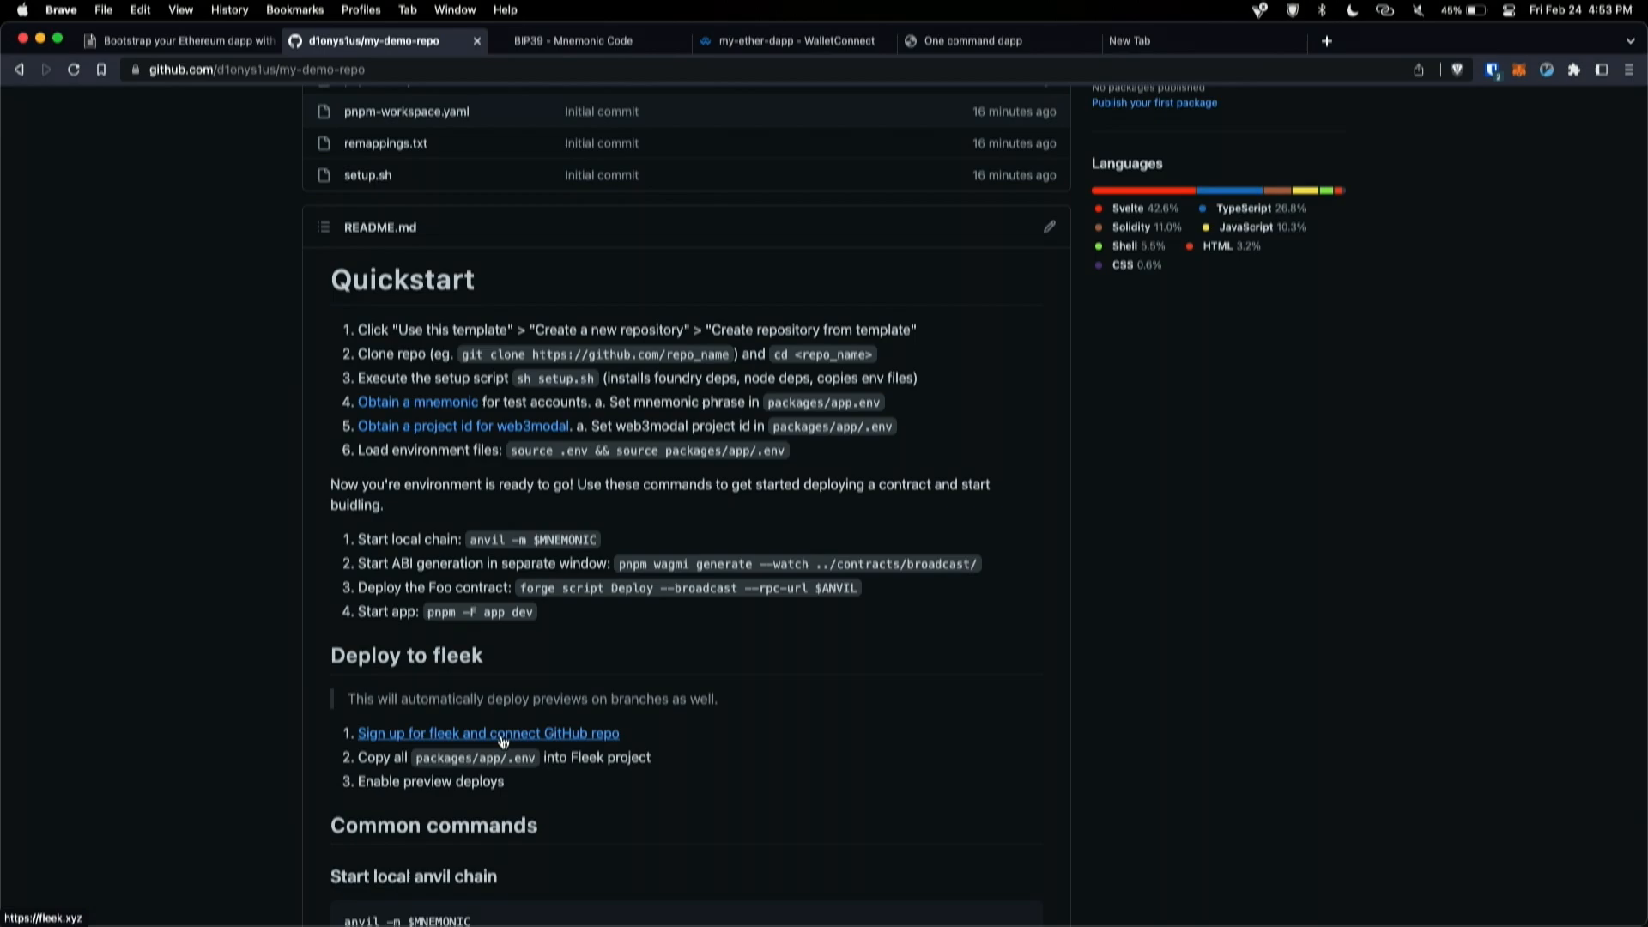
pyautogui.click(486, 732)
pyautogui.write('fleek.co')
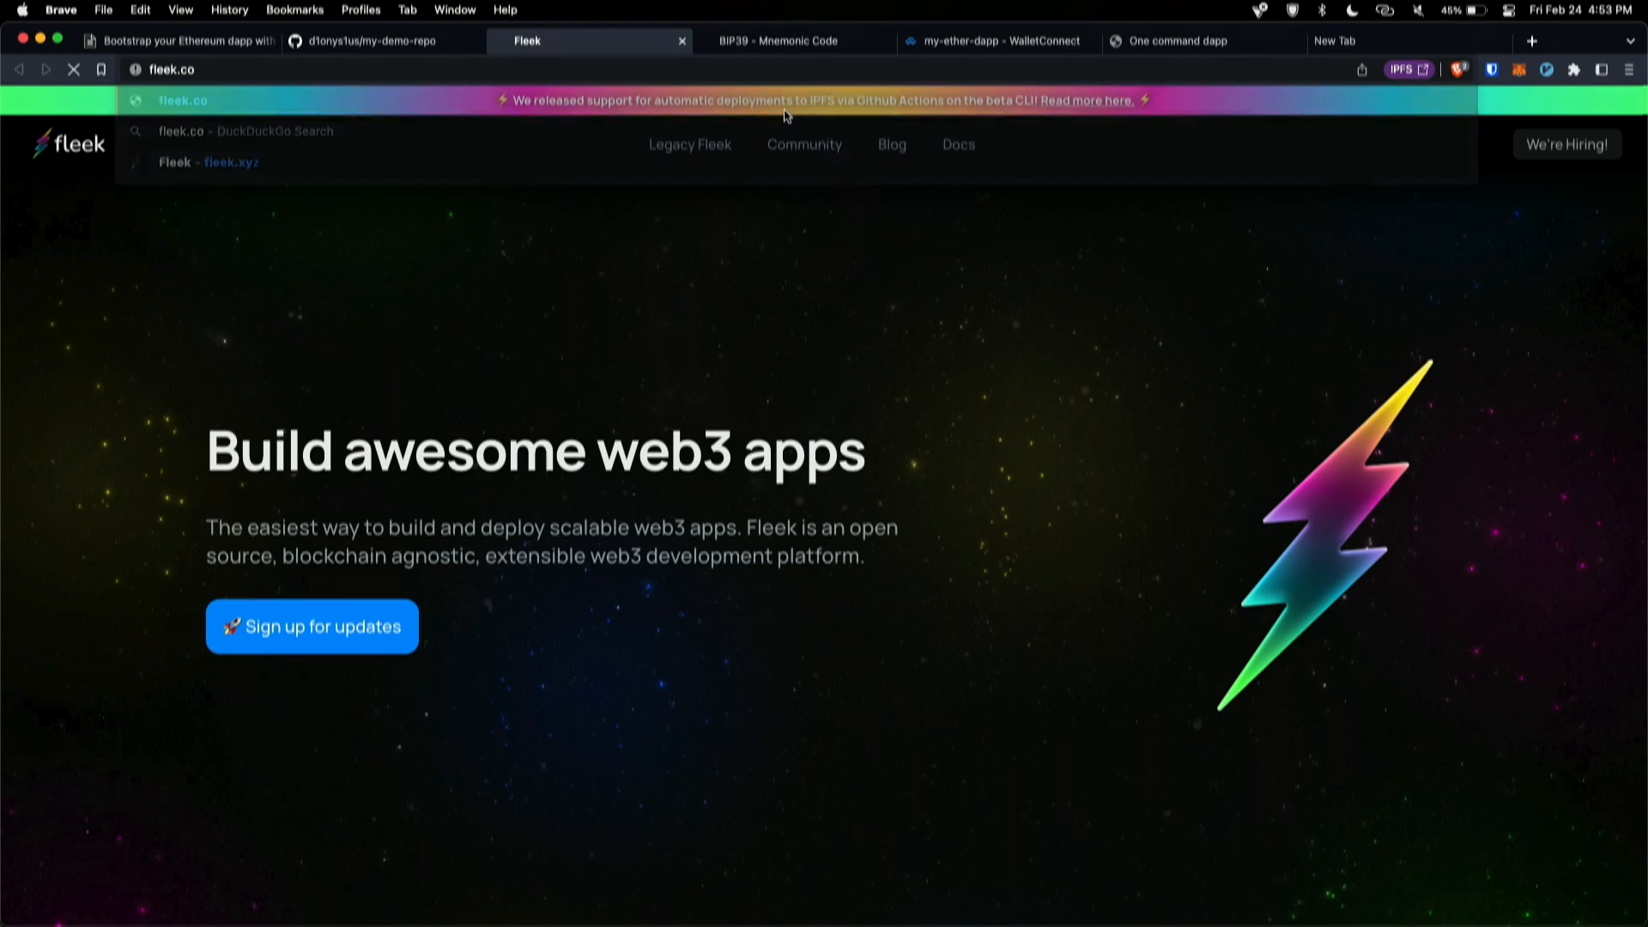
# Step: Open fleek.co and return to the Fleek tab to reach the team Hosting page
pyautogui.click(373, 41)
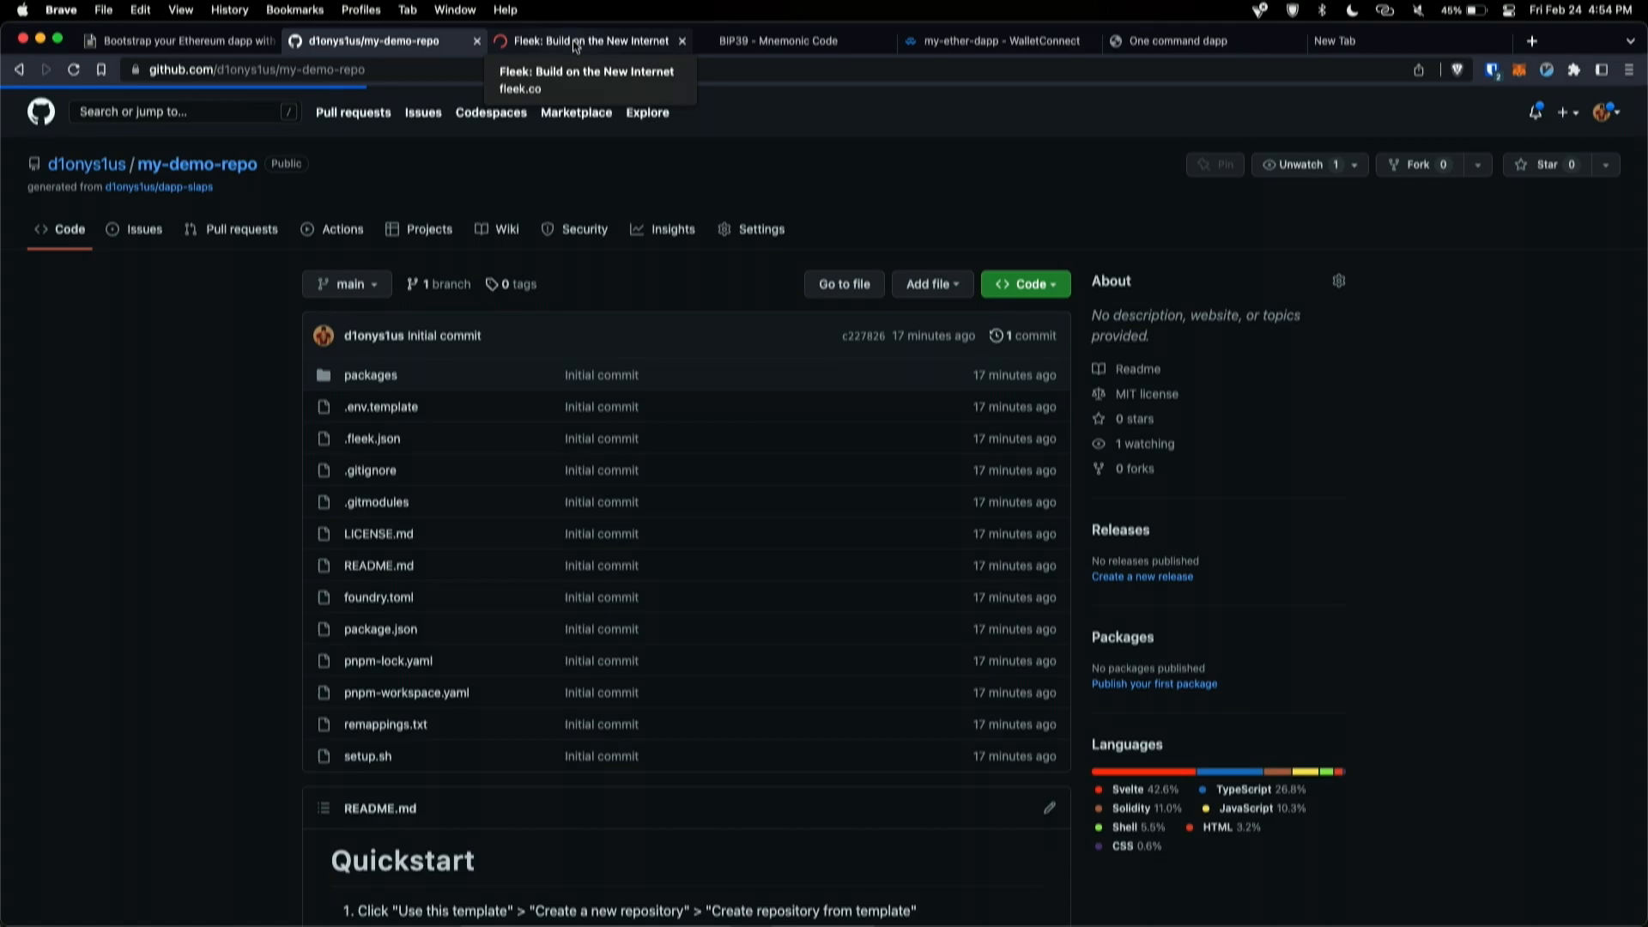
pyautogui.click(584, 42)
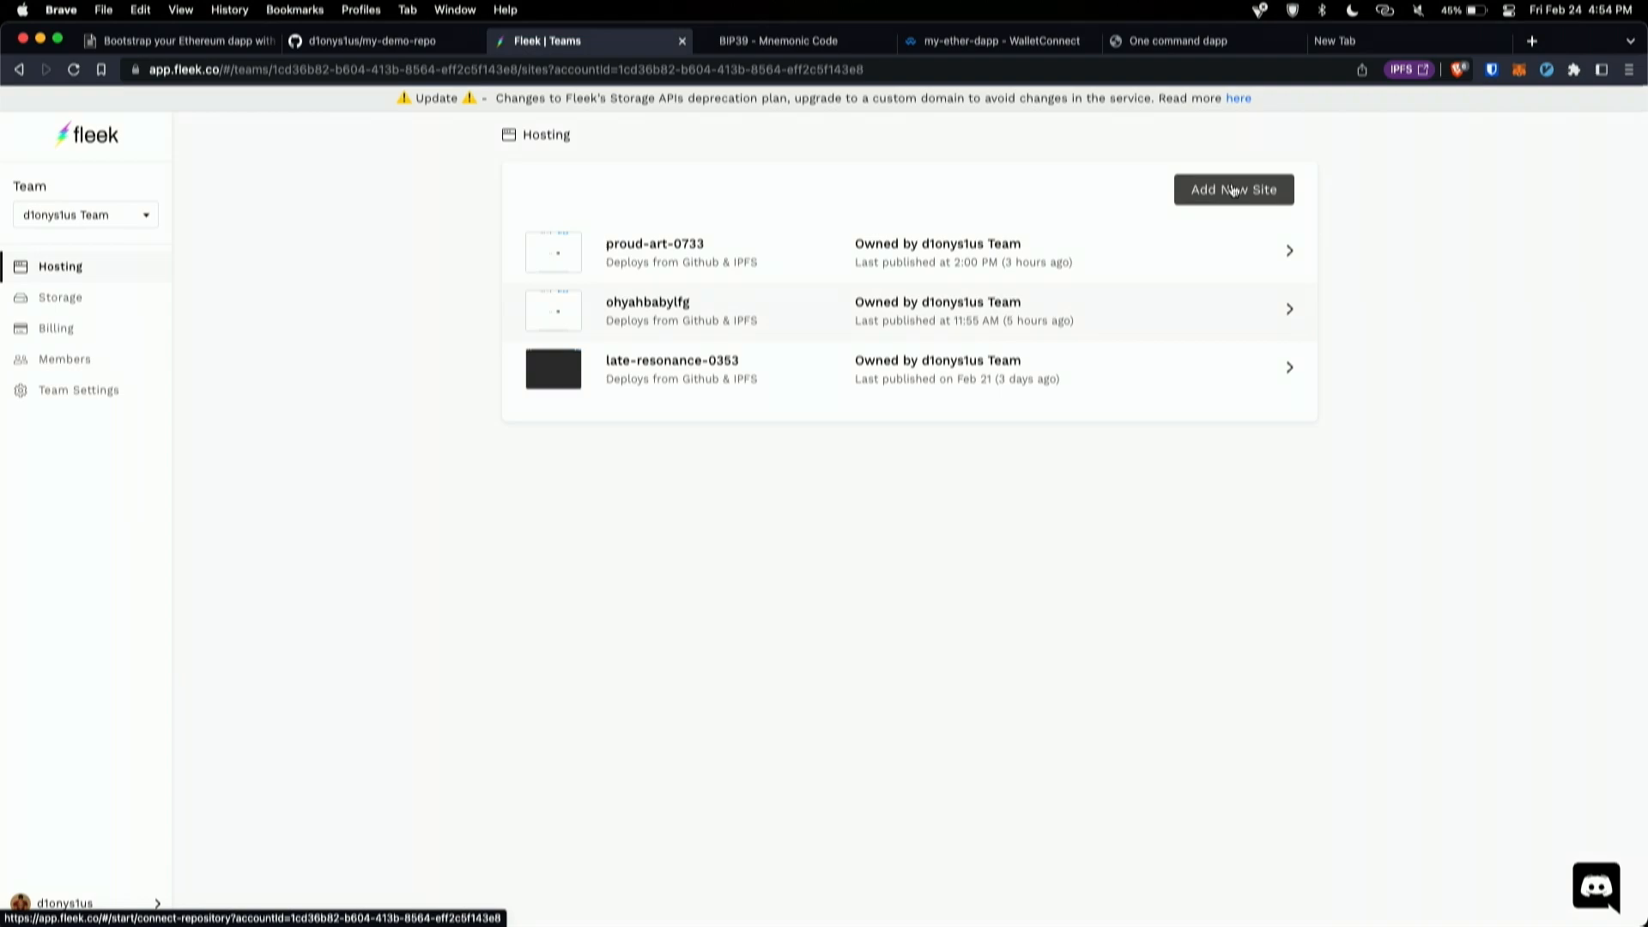
# Step: Add a new Fleek site sourced from d1onys1us/my-demo-repo, found by searching 'my-demo'
pyautogui.click(1232, 189)
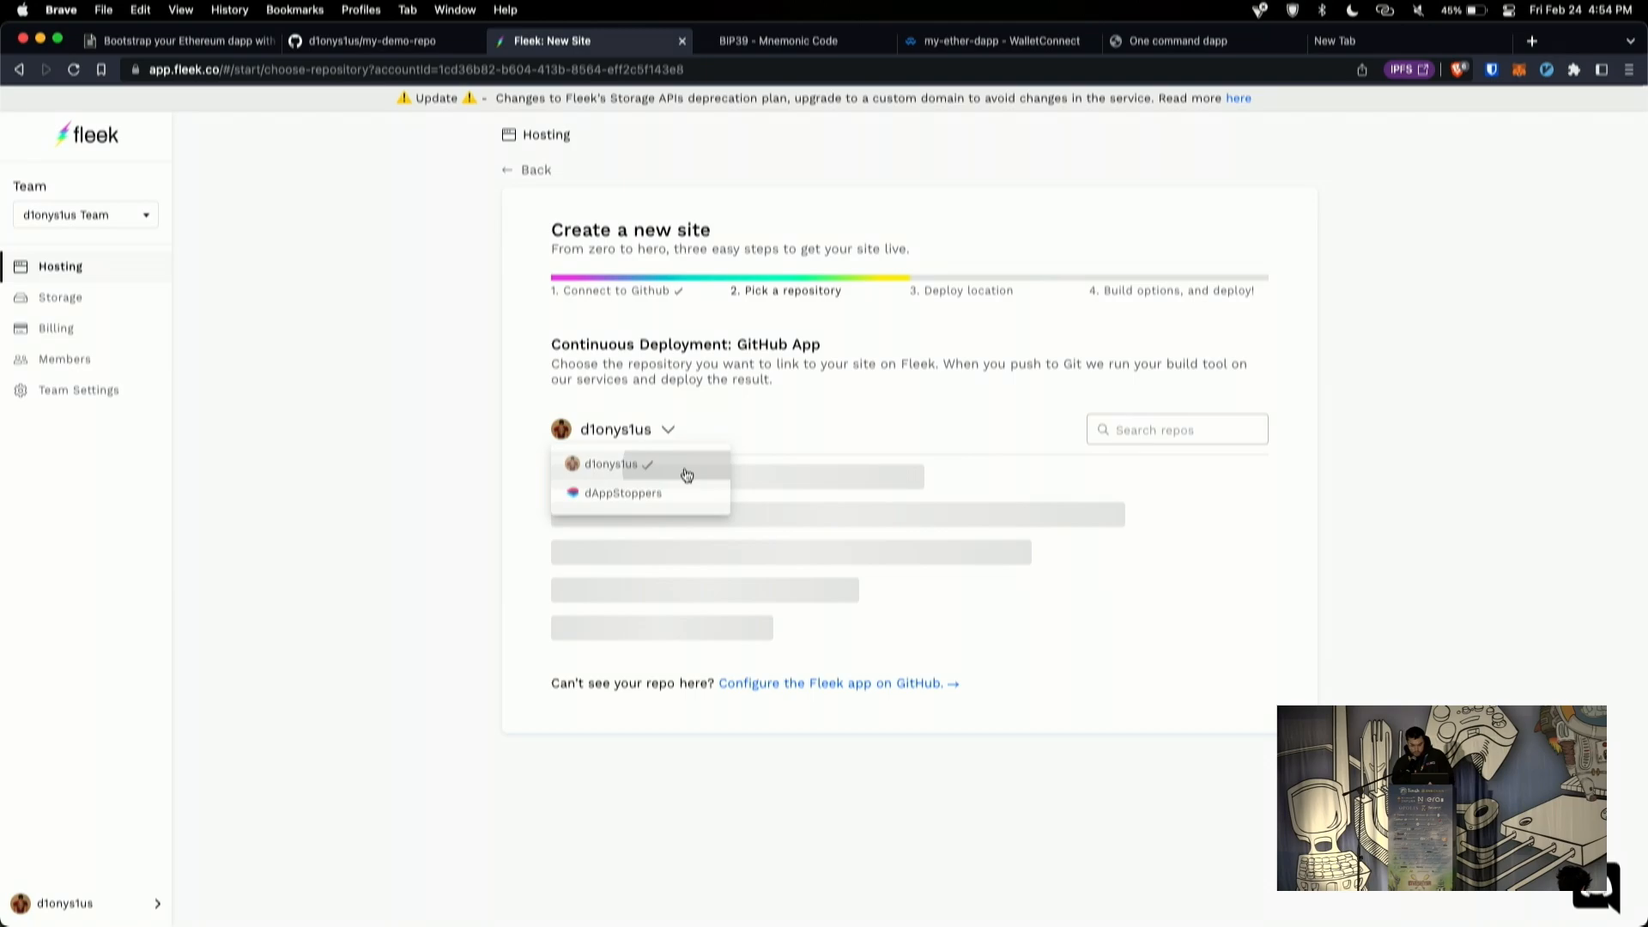
pyautogui.write('my-demo')
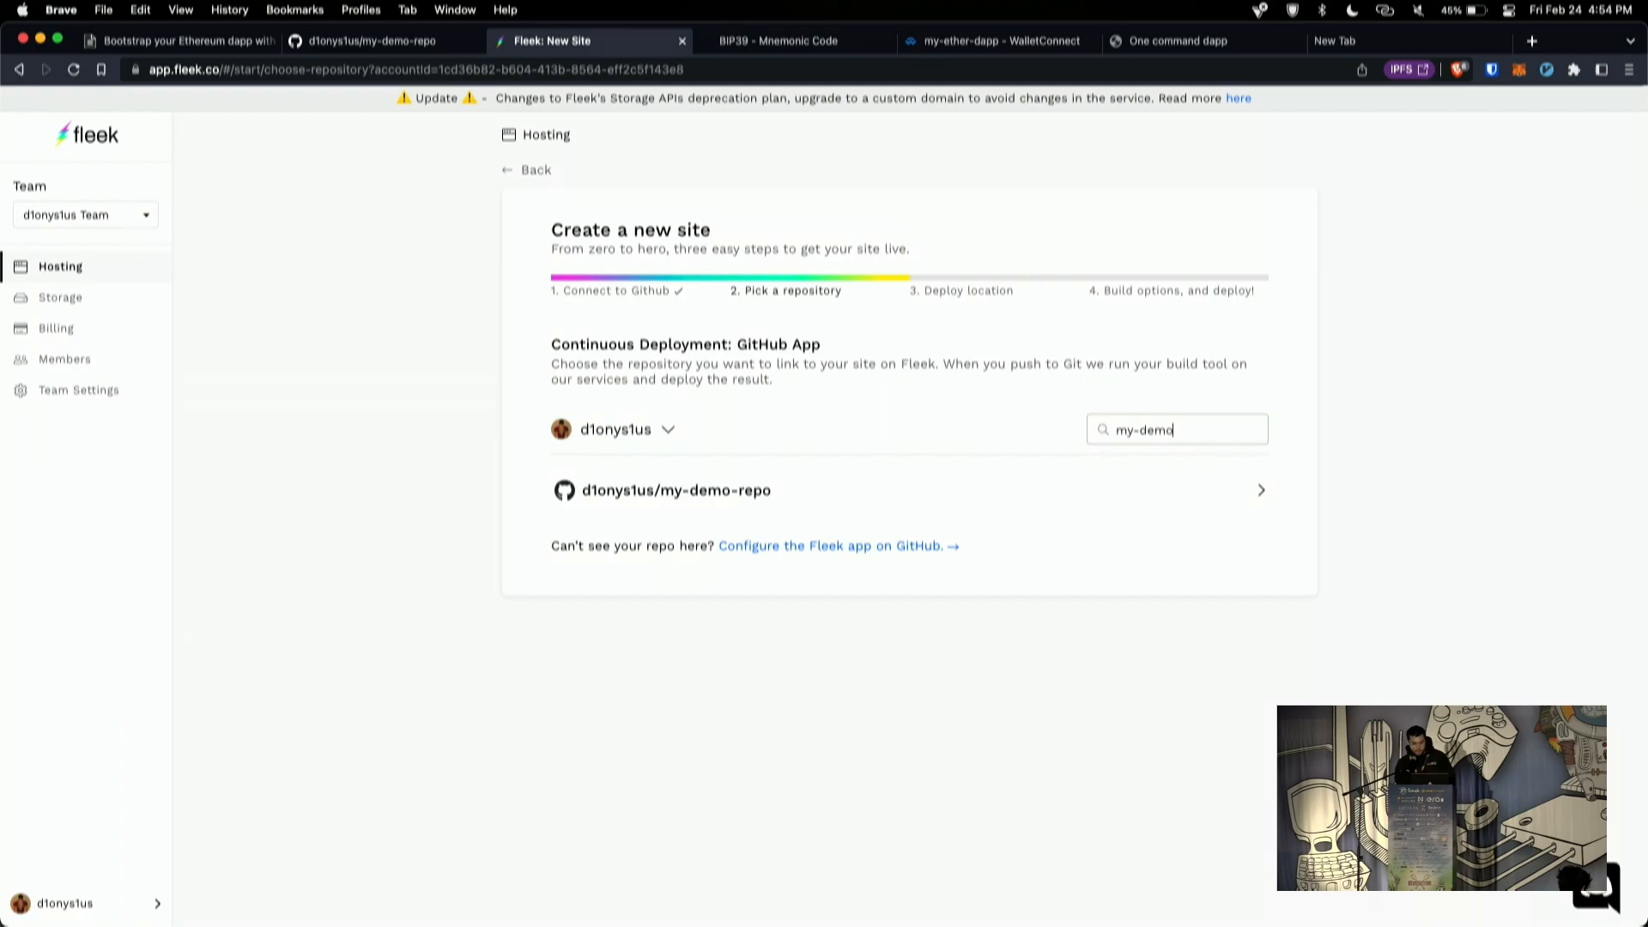
pyautogui.click(674, 490)
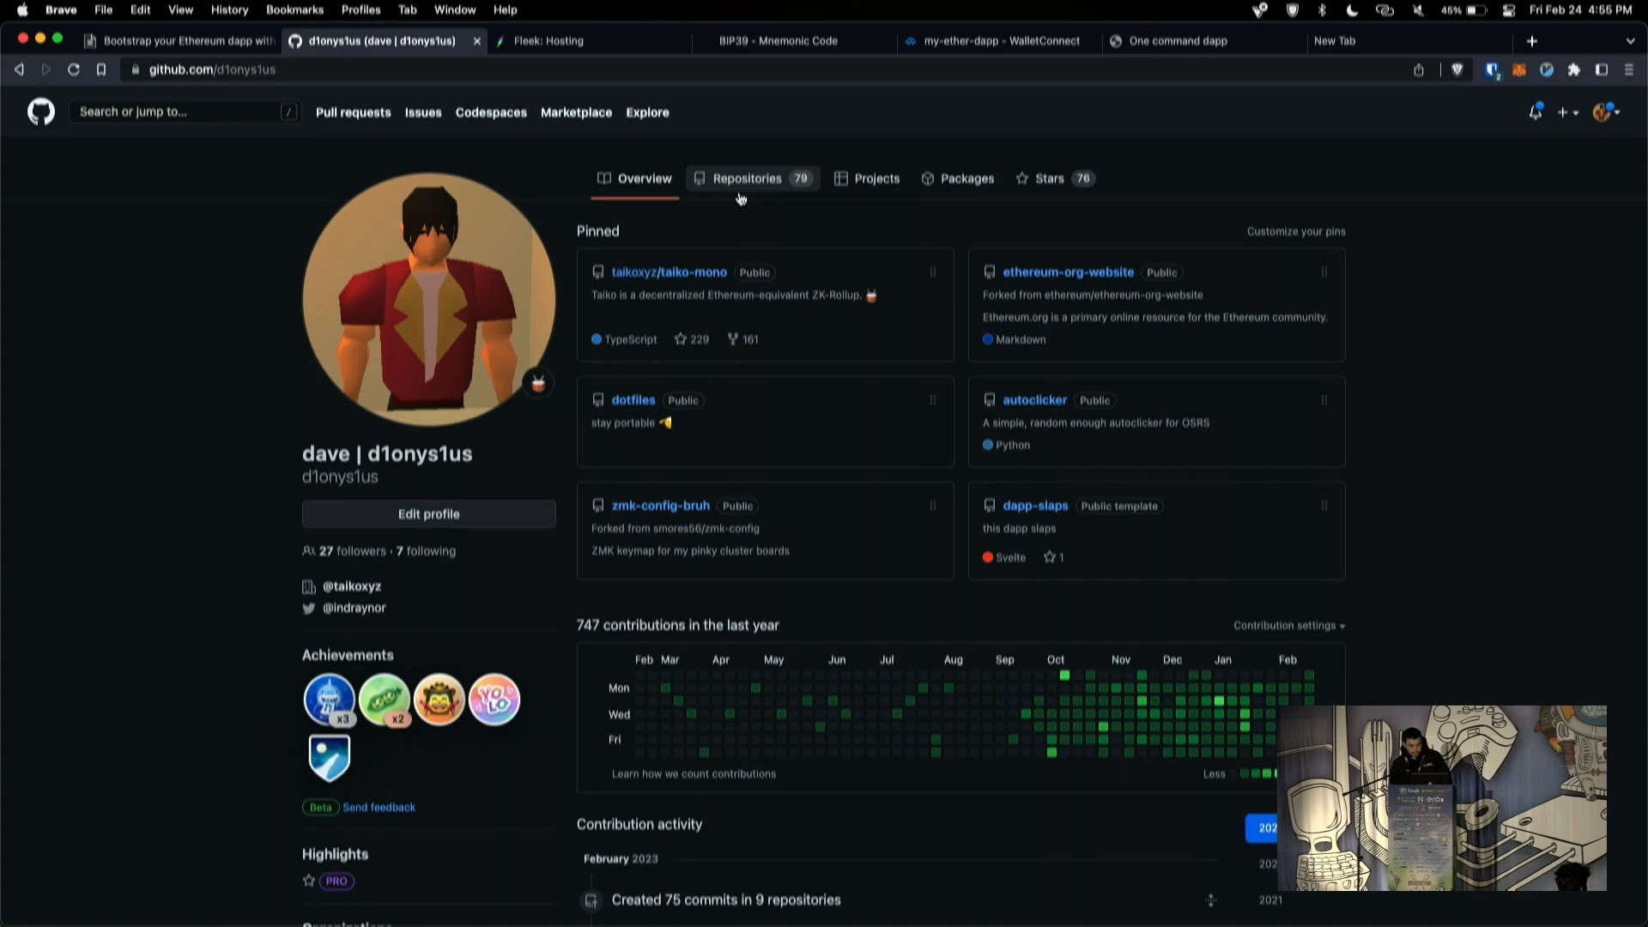
# Step: Open my-demo-repo from the GitHub Repositories list to see the pending Fleek build
pyautogui.click(746, 178)
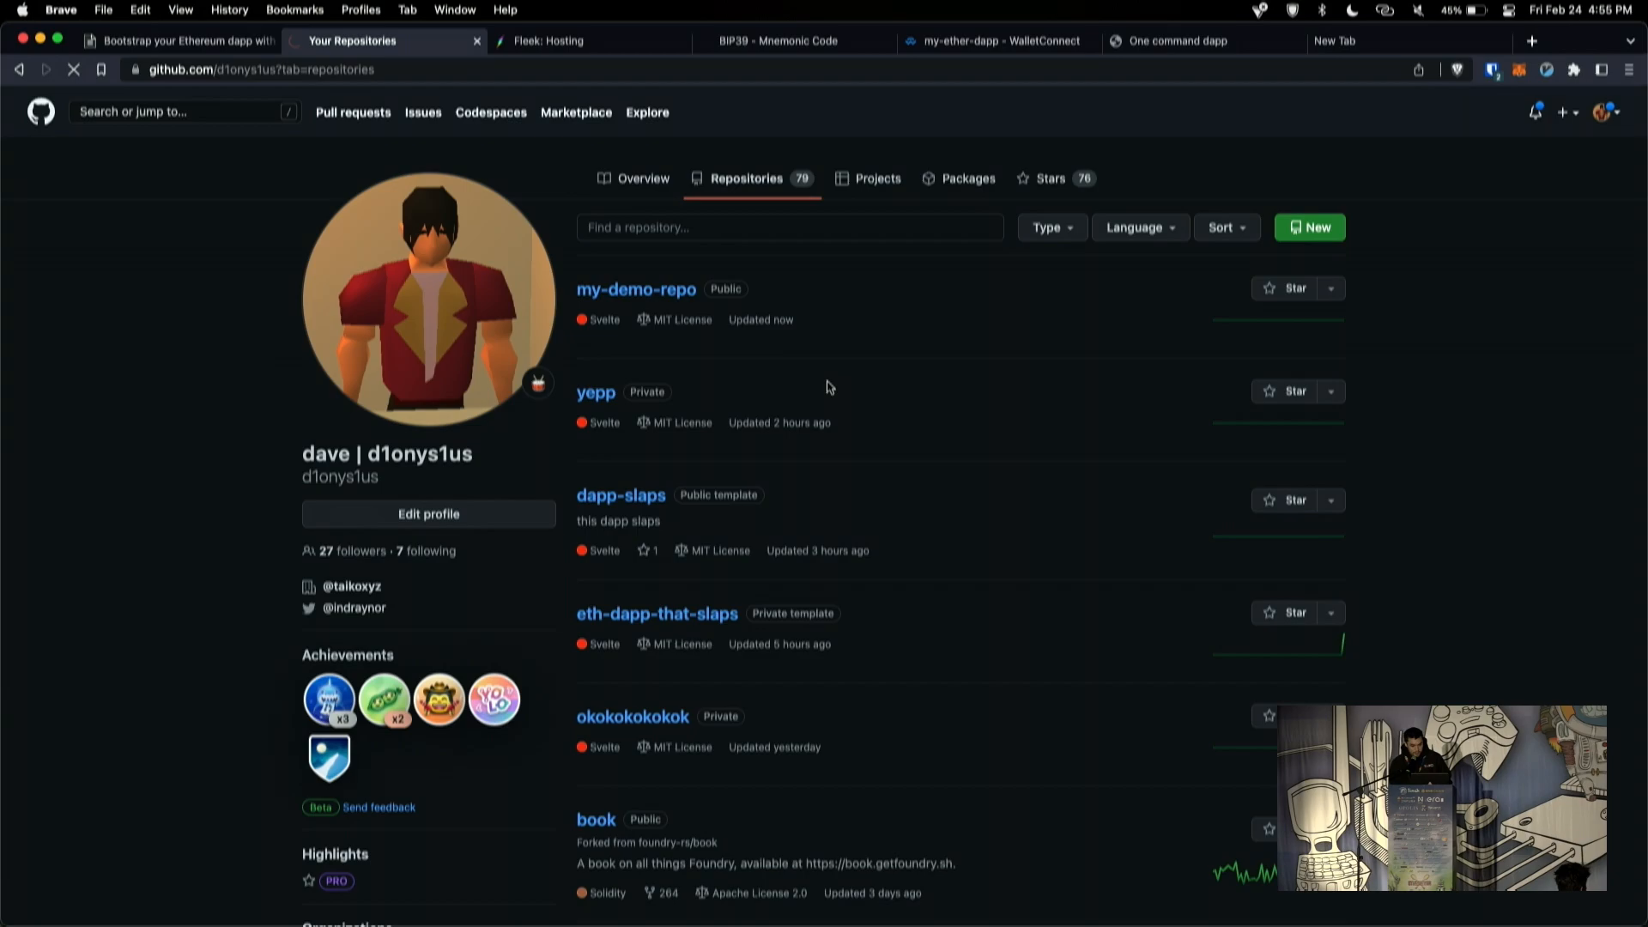
pyautogui.click(636, 289)
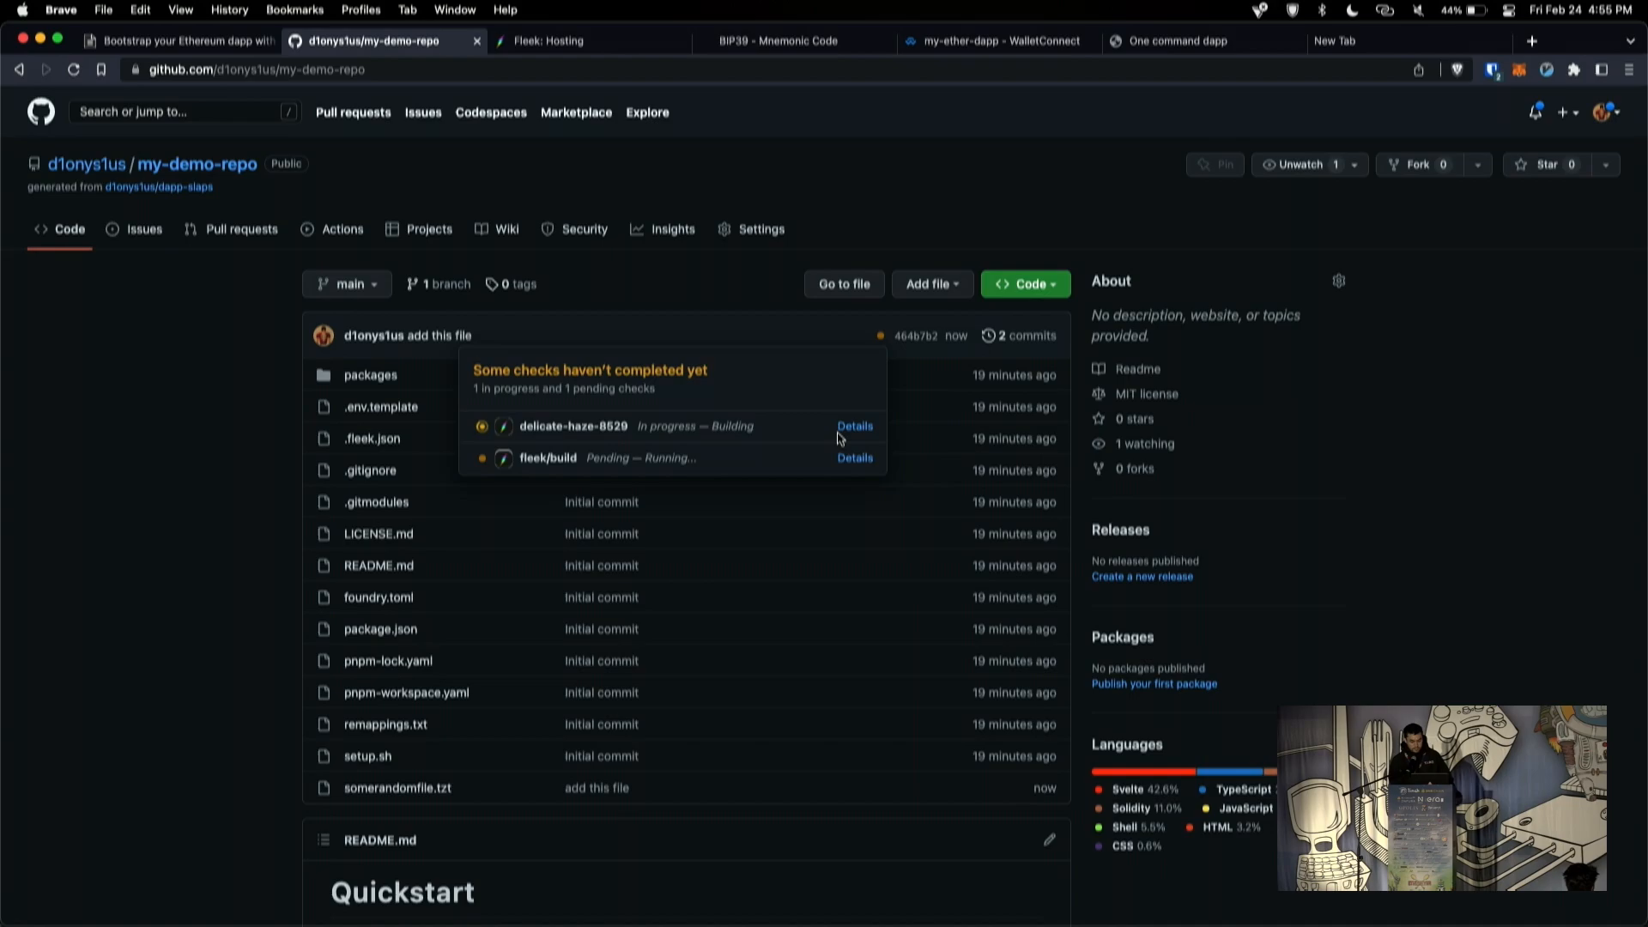
pyautogui.moveTo(854, 426)
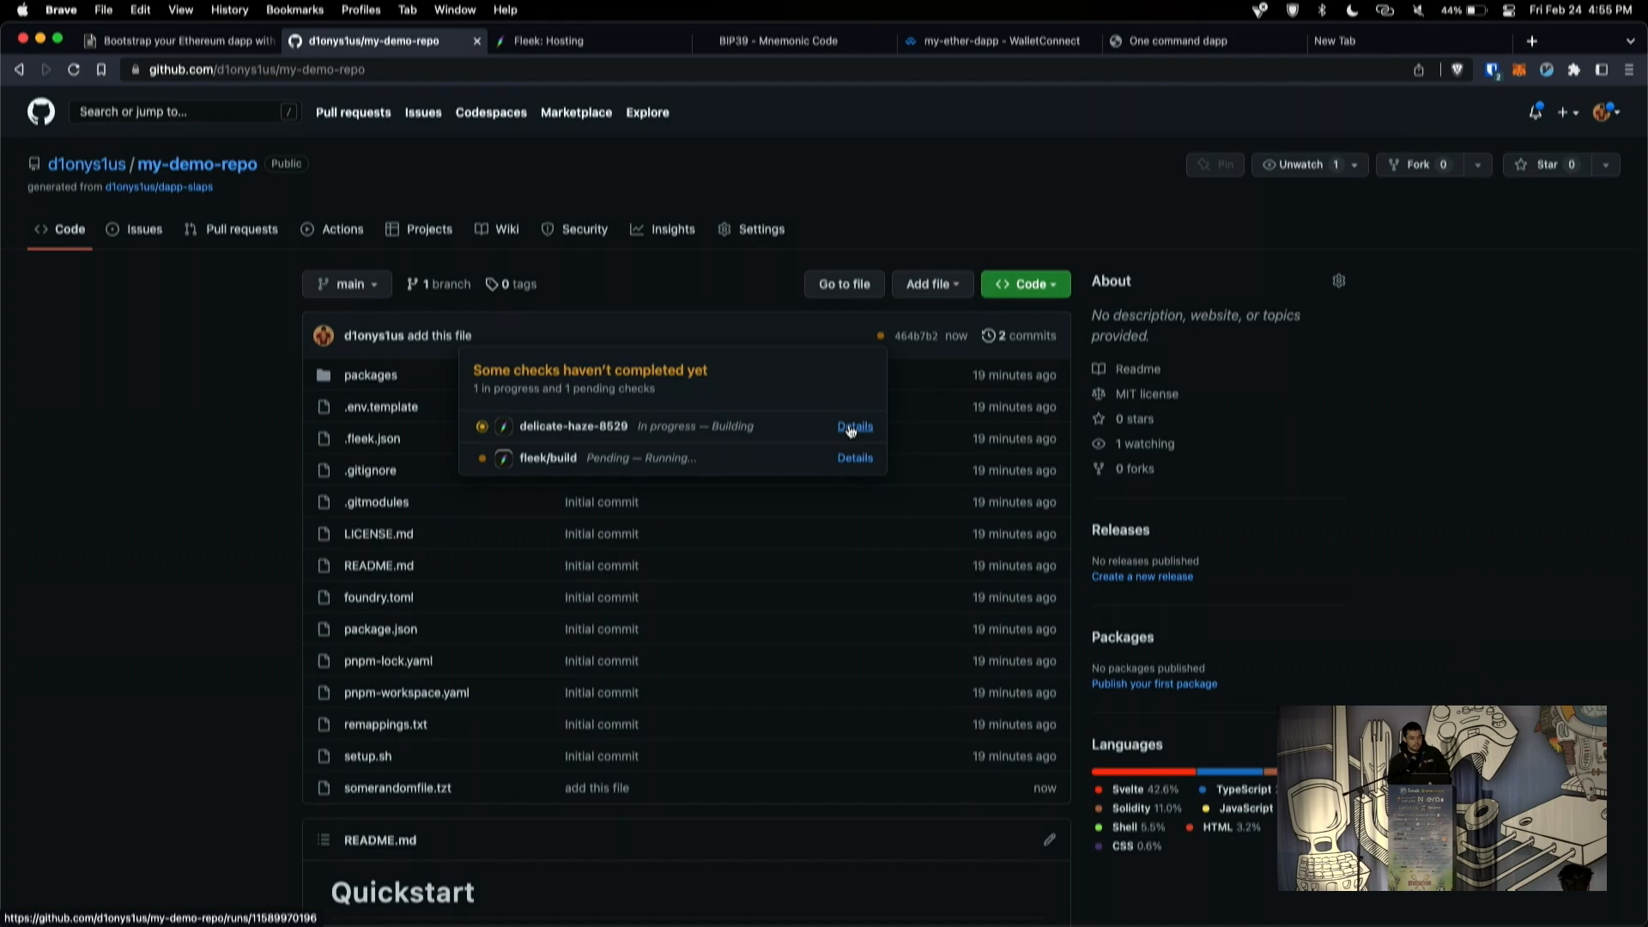
# Step: Open the delicate-haze-8529 check details to view the Fleek deploy log
pyautogui.click(855, 425)
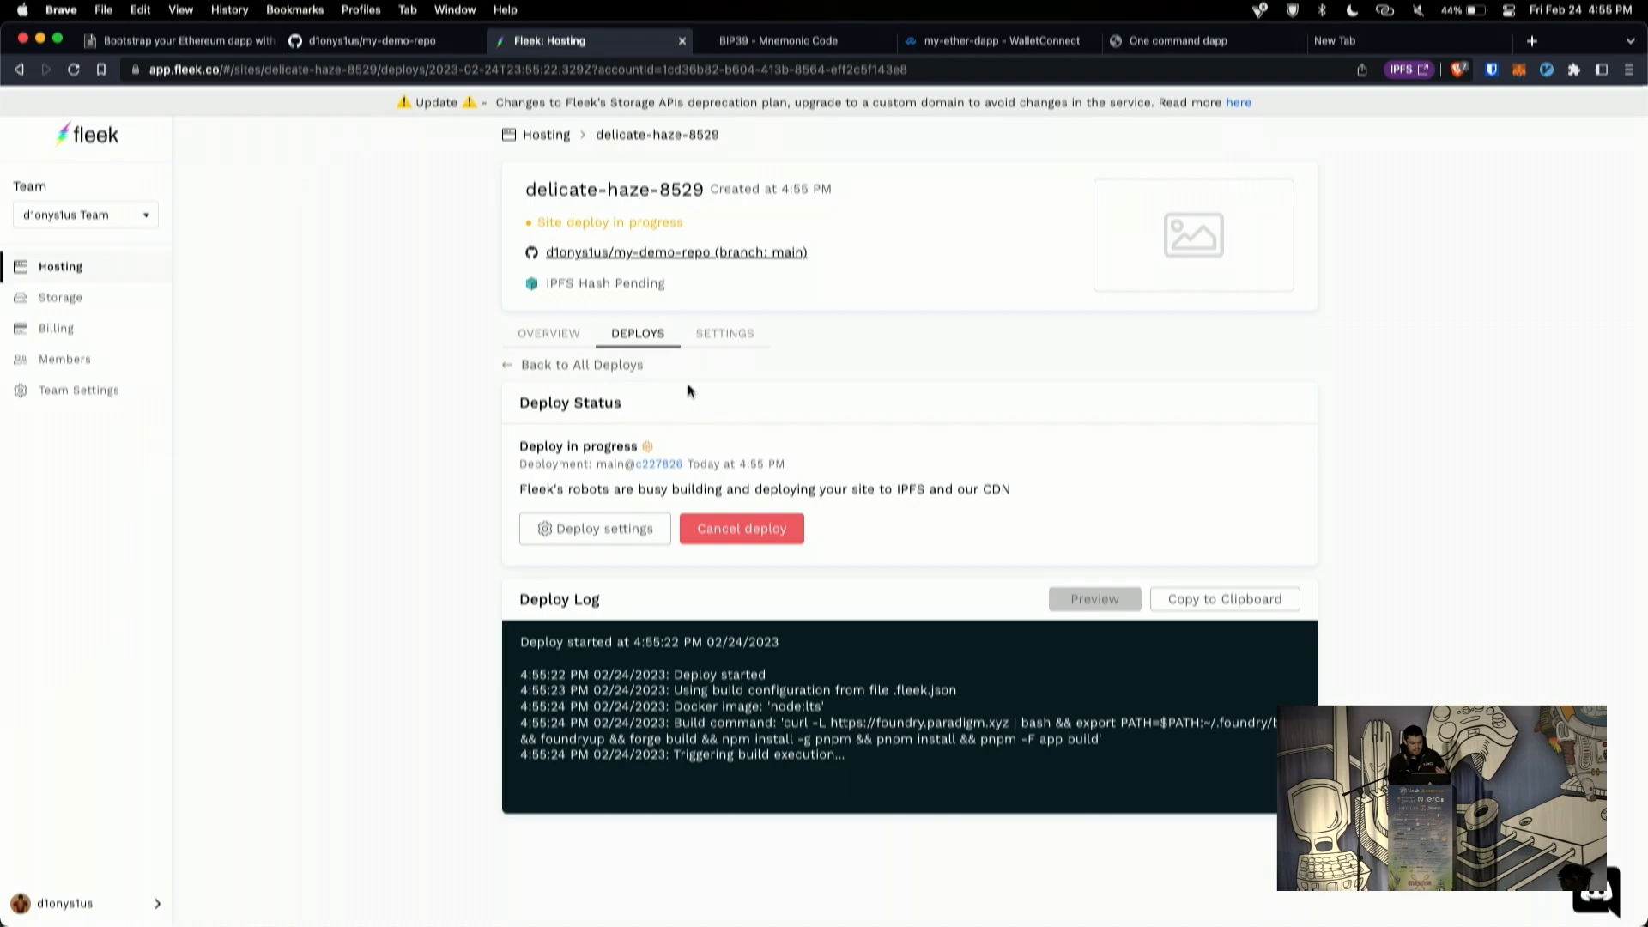
pyautogui.moveTo(368, 40)
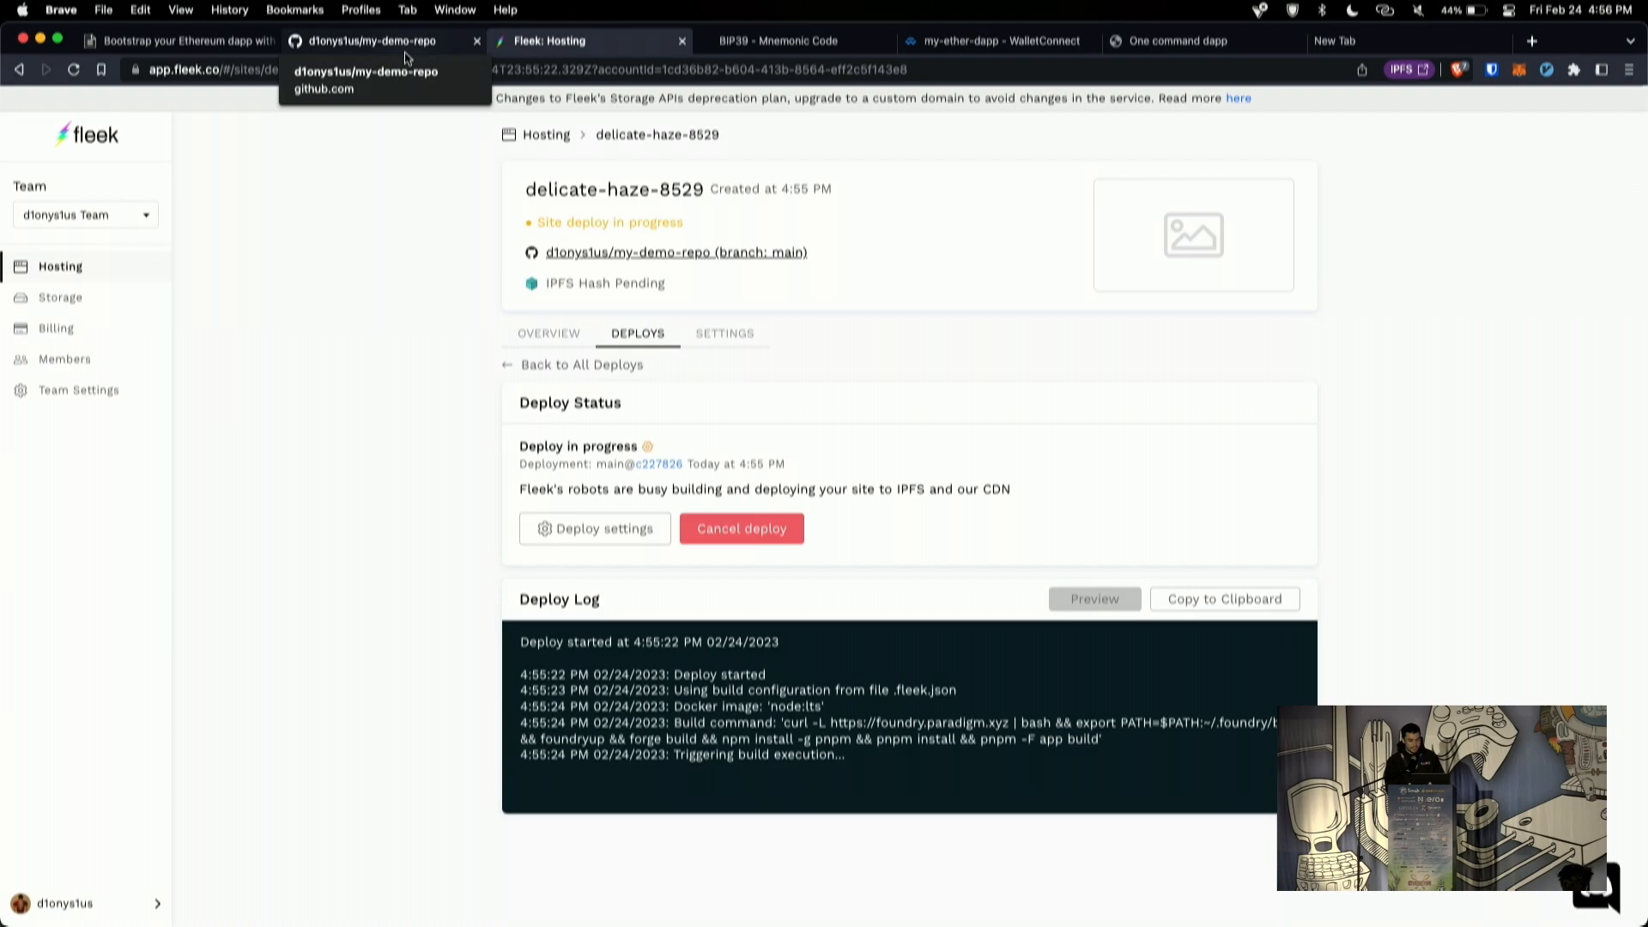
# Step: Return to the HackMD presentation on the 'Future of the tool' slide
pyautogui.click(174, 41)
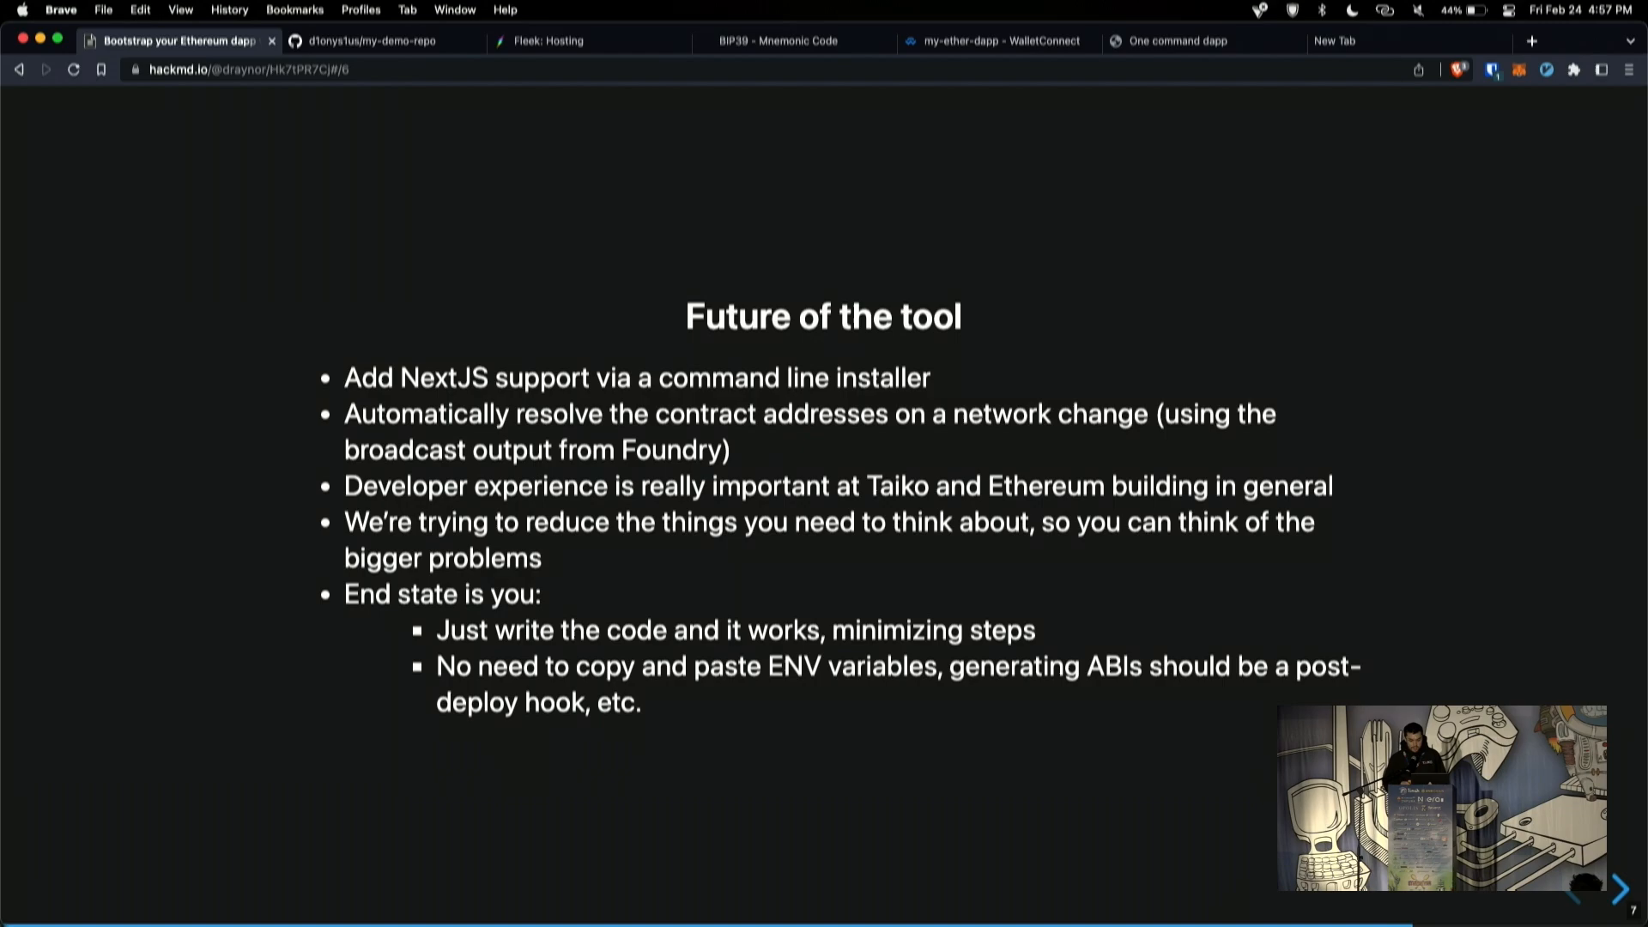
pyautogui.click(1620, 889)
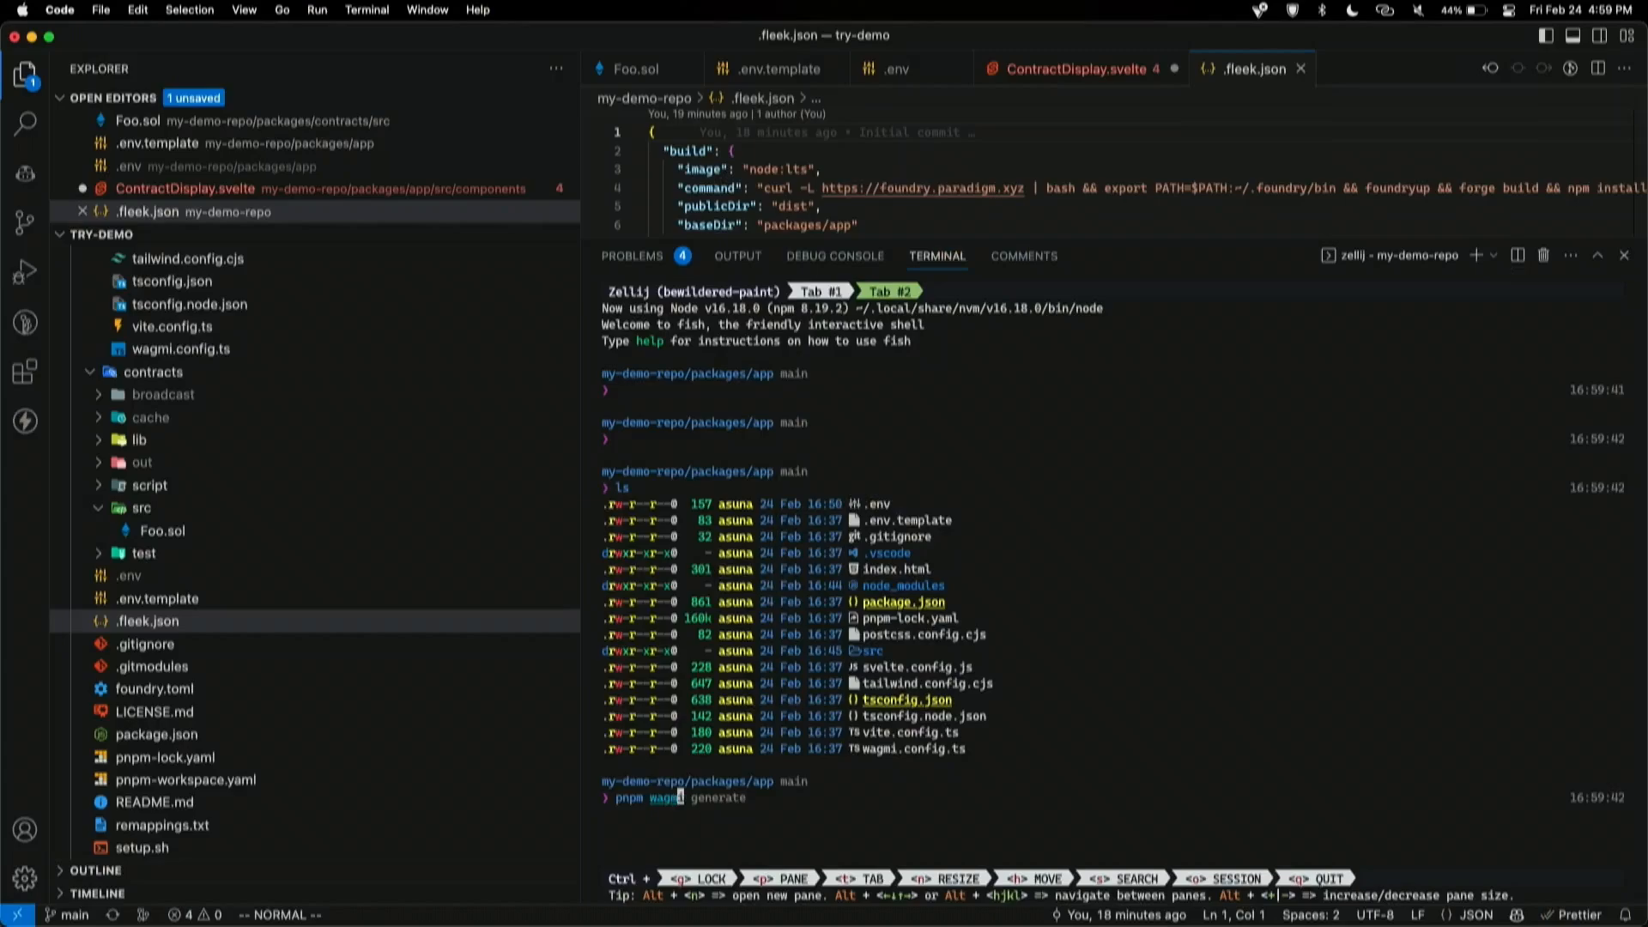
# Step: Add '--watch ../contracts/broadcast' to the command and switch to the first zellij session tab
pyautogui.write('--watch ../contracts/broadcast')
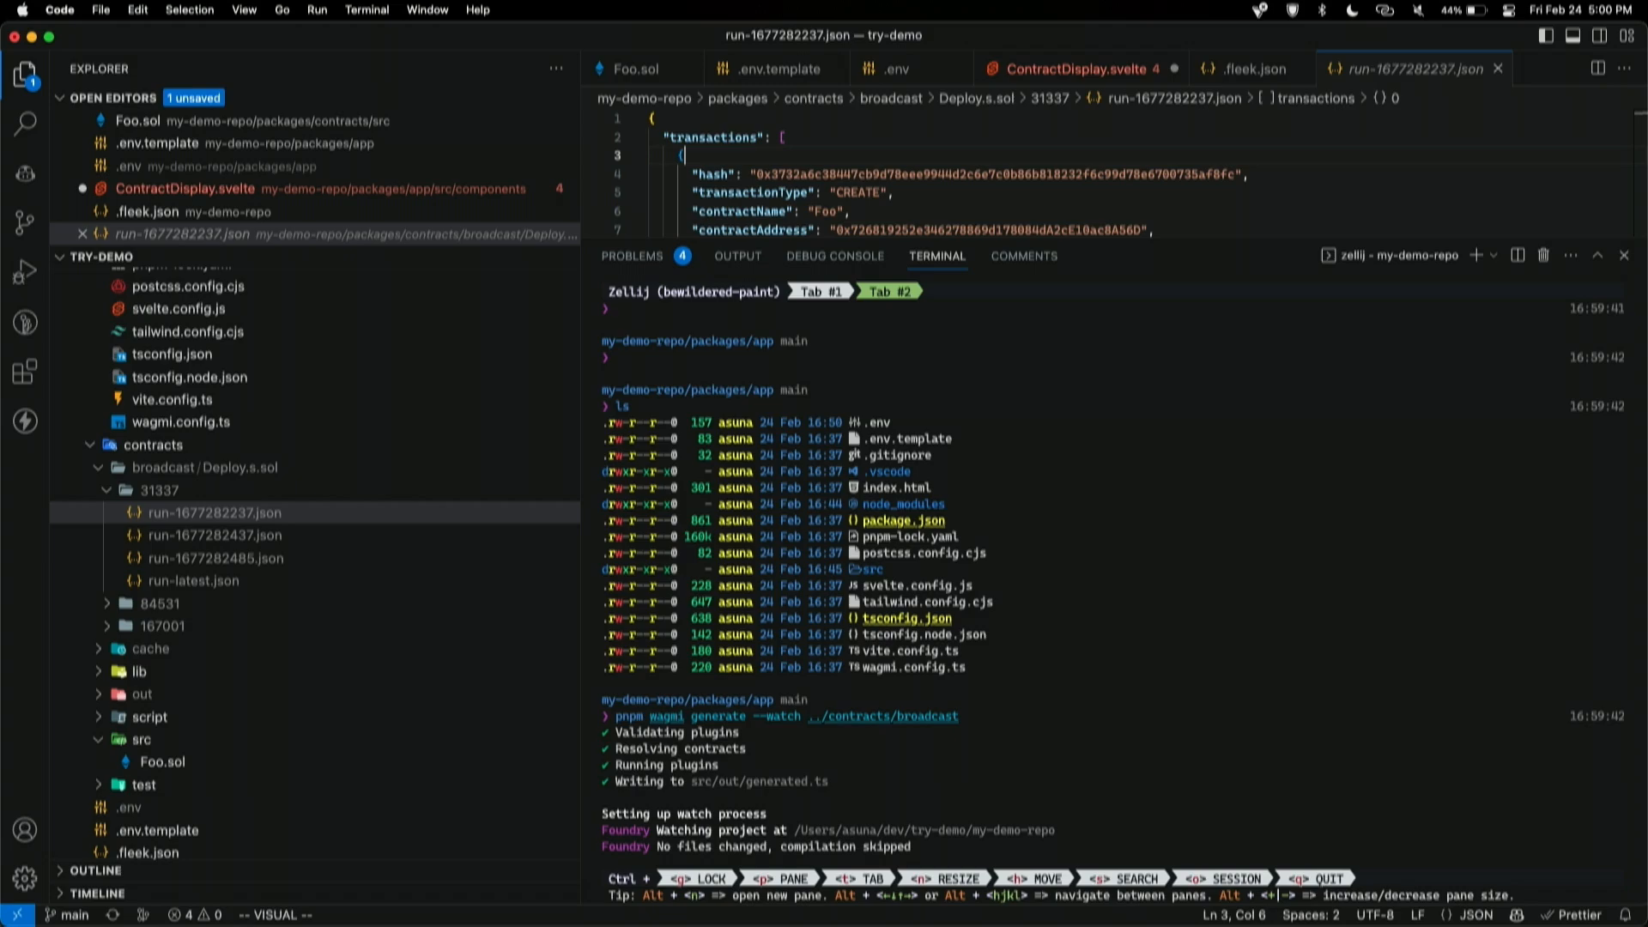
pyautogui.click(820, 291)
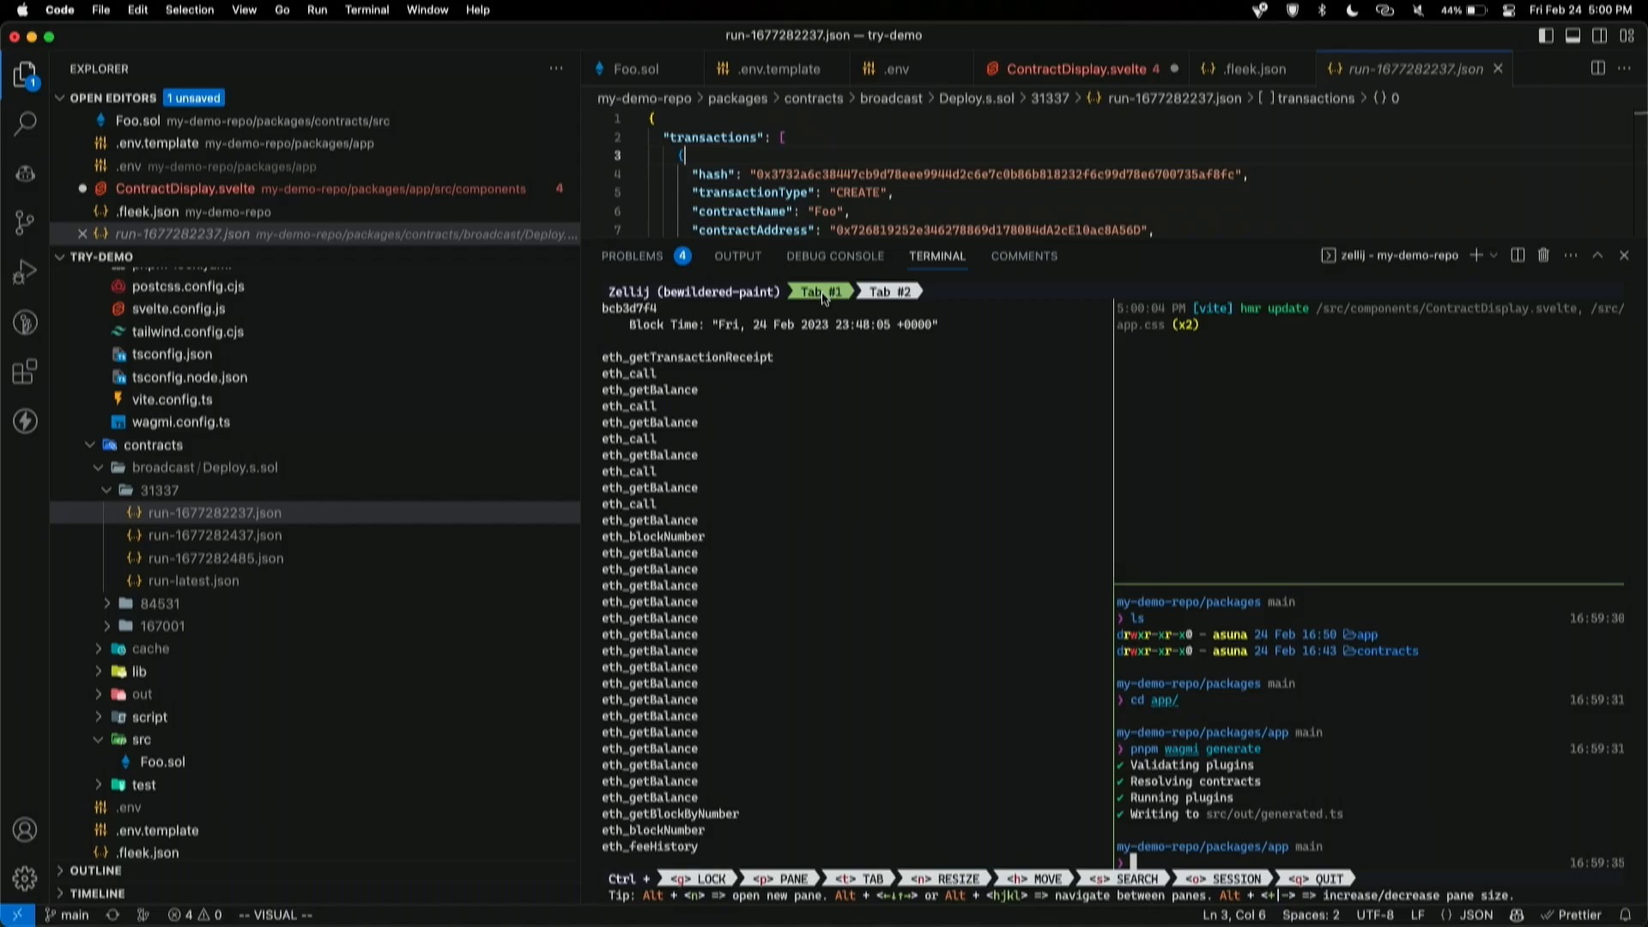
pyautogui.click(888, 291)
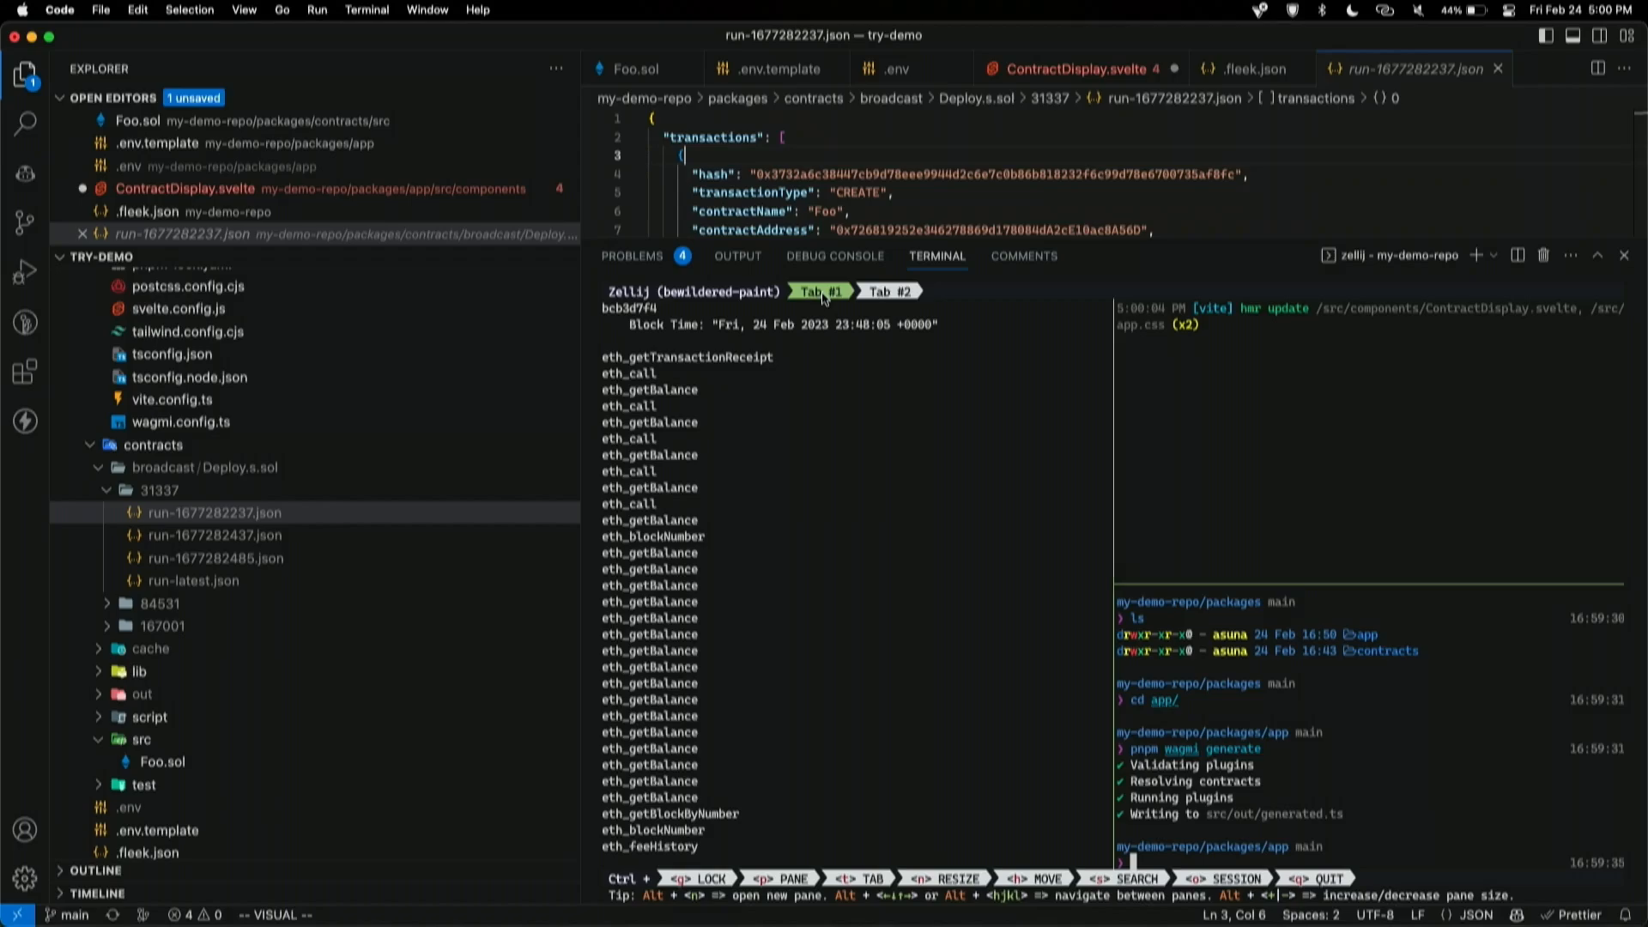